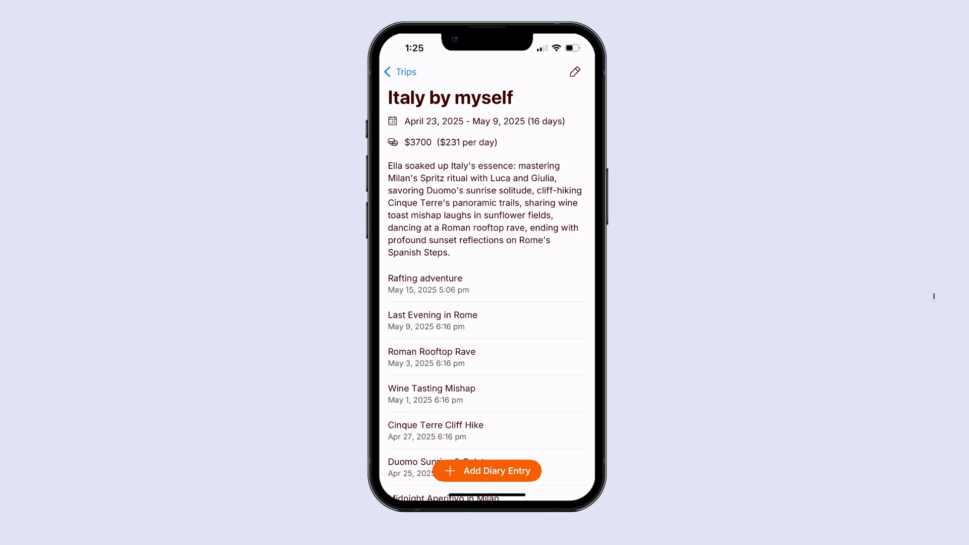
Step: Open Last Evening in Rome, try its edit sheet, close it, and reopen the entry
{"action": "left_click", "coordinate": [432, 320]}
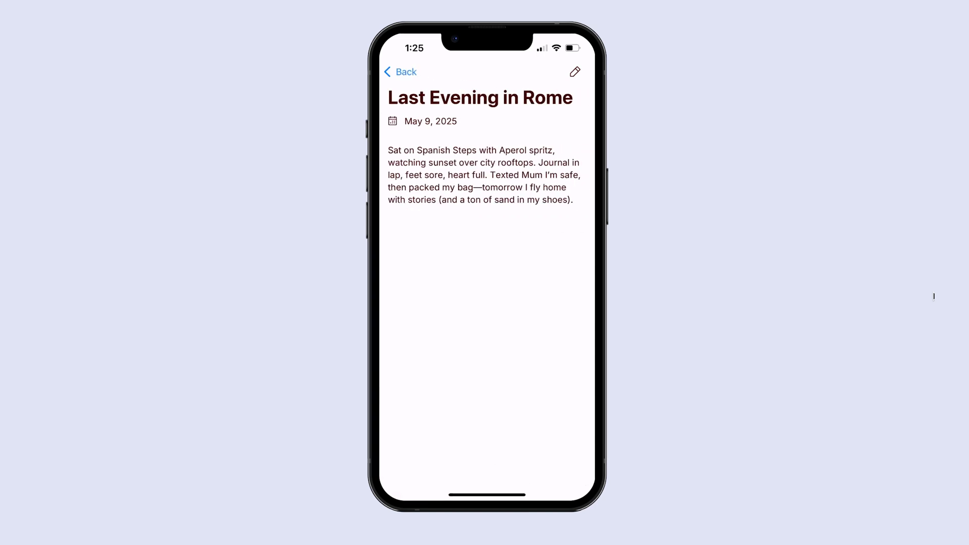
{"action": "left_click", "coordinate": [573, 72]}
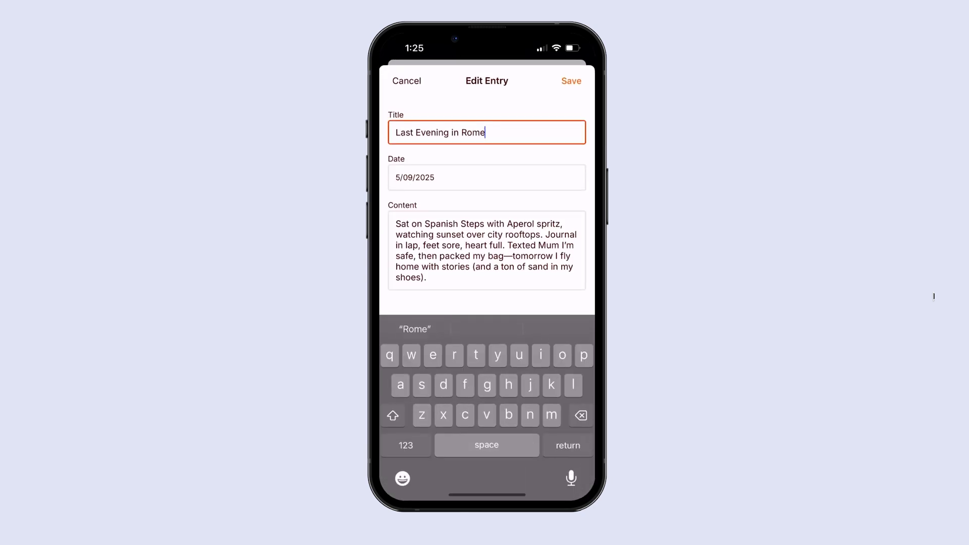
{"action": "left_click", "coordinate": [571, 81]}
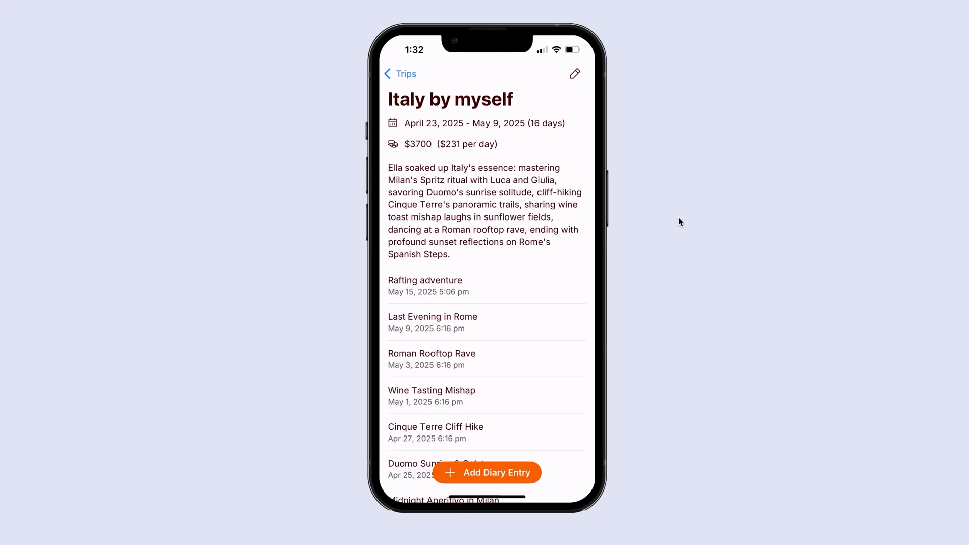
{"action": "left_click", "coordinate": [432, 322]}
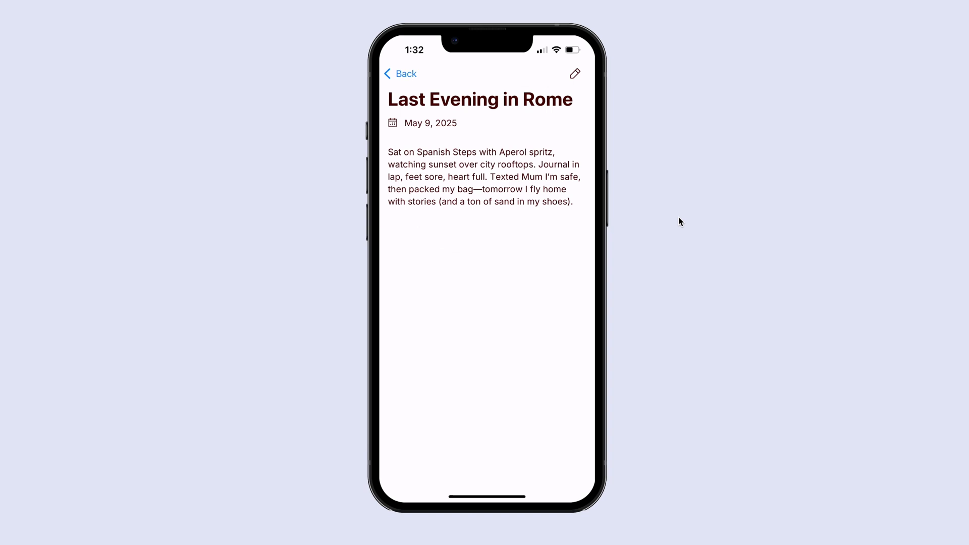
{"action": "mouse_move", "coordinate": [498, 203]}
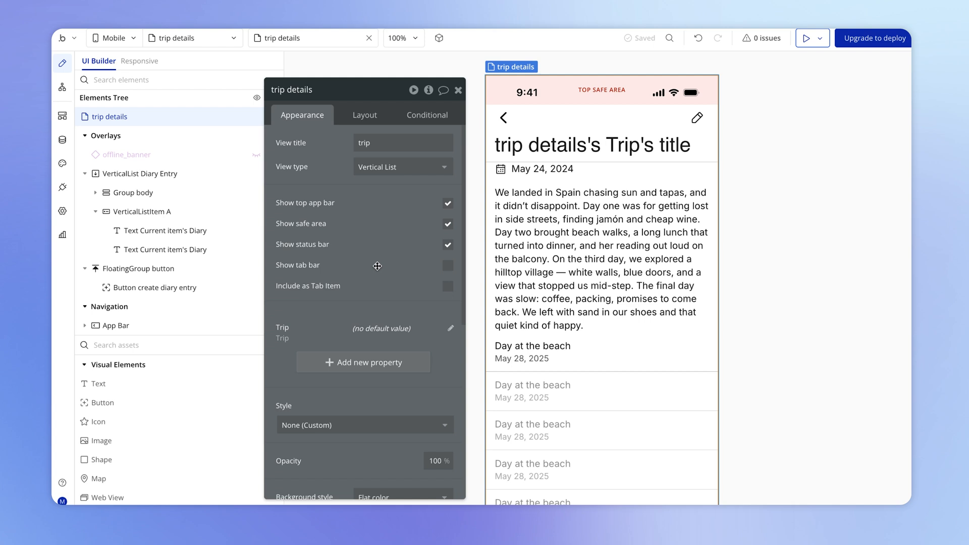
{"action": "mouse_move", "coordinate": [385, 246]}
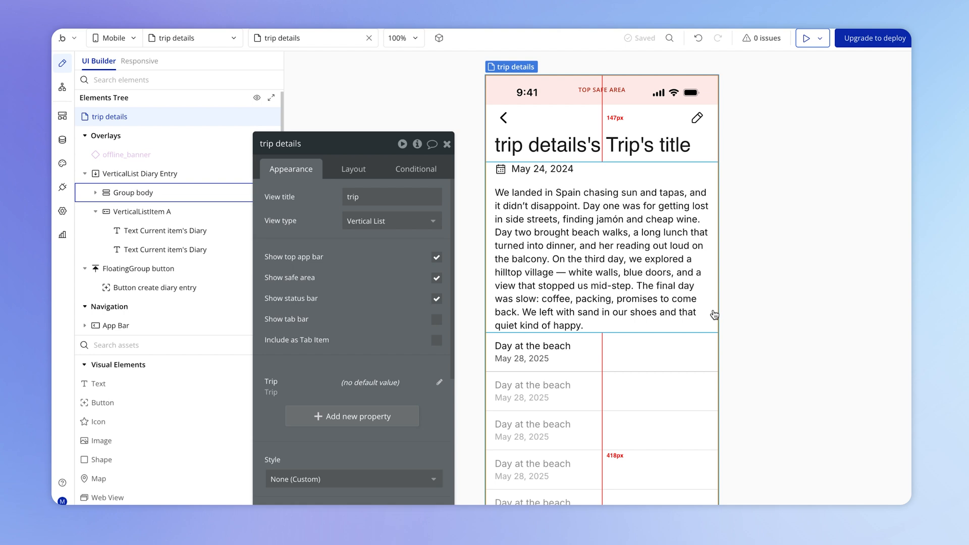
{"action": "left_click", "coordinate": [133, 194]}
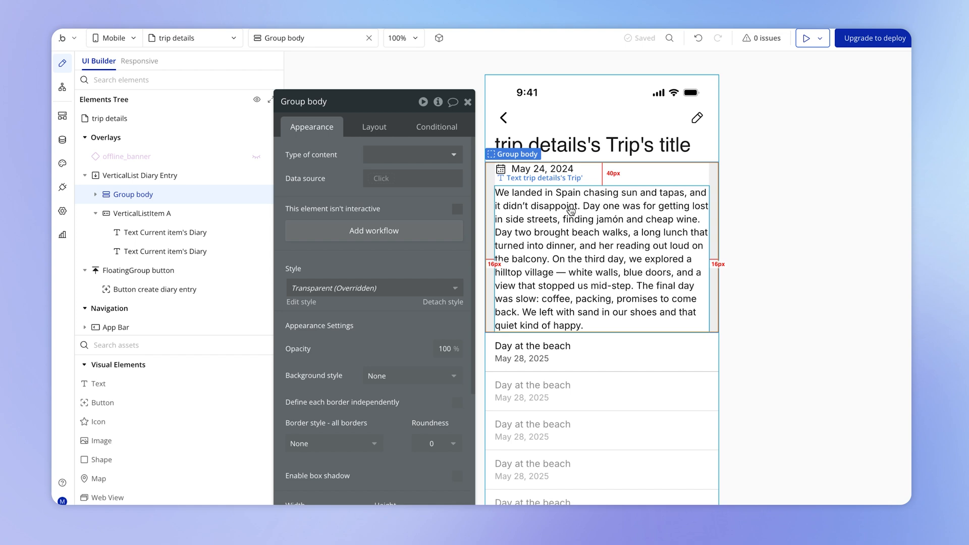
{"action": "mouse_move", "coordinate": [630, 256]}
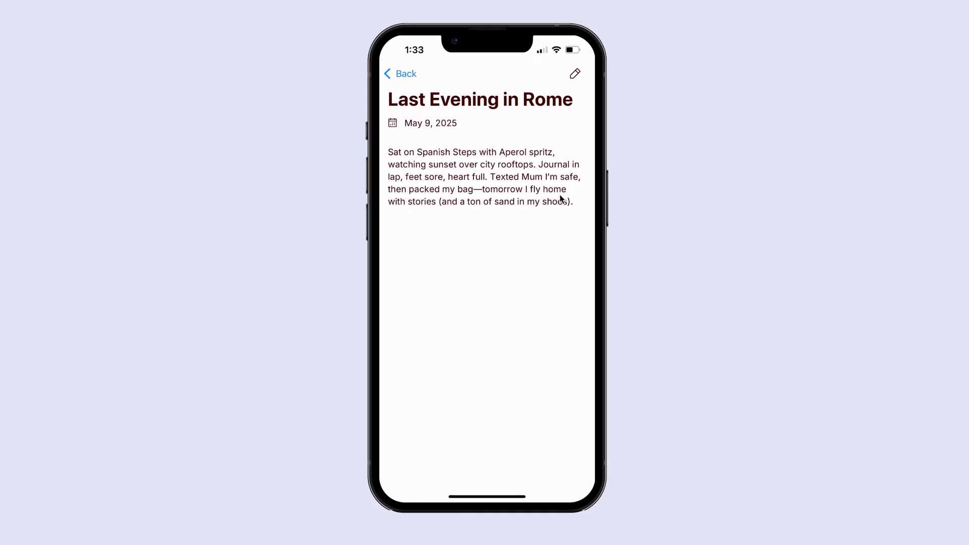
{"action": "mouse_move", "coordinate": [613, 188]}
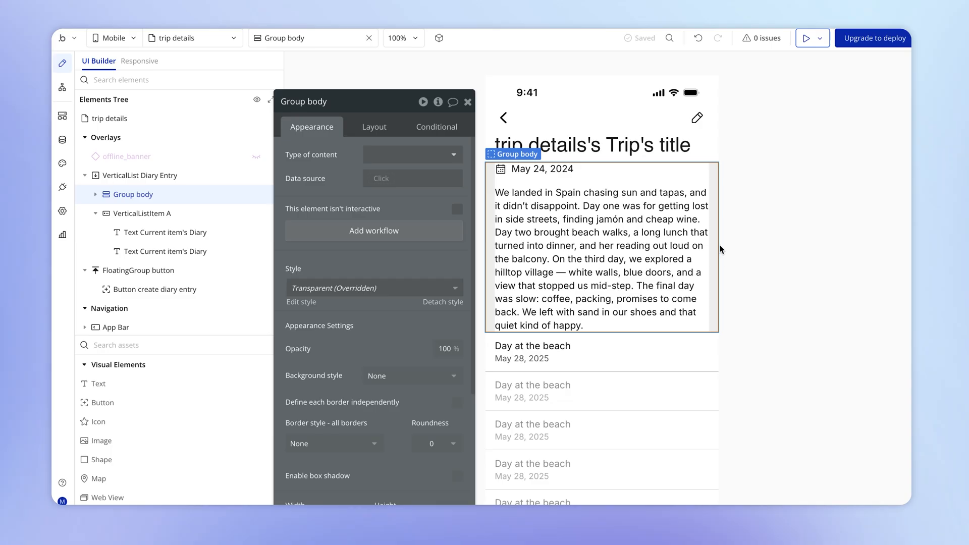
{"action": "mouse_move", "coordinate": [602, 245]}
{"action": "type", "text": "diary entry detai"}
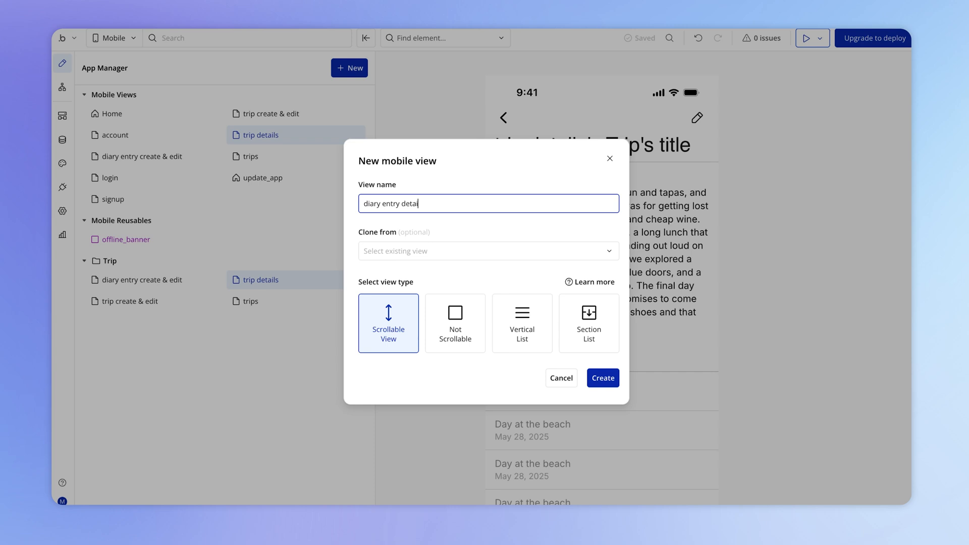
Step: Name the new view 'diary entry details' and make it a Scrollable View
{"action": "type", "text": "ls"}
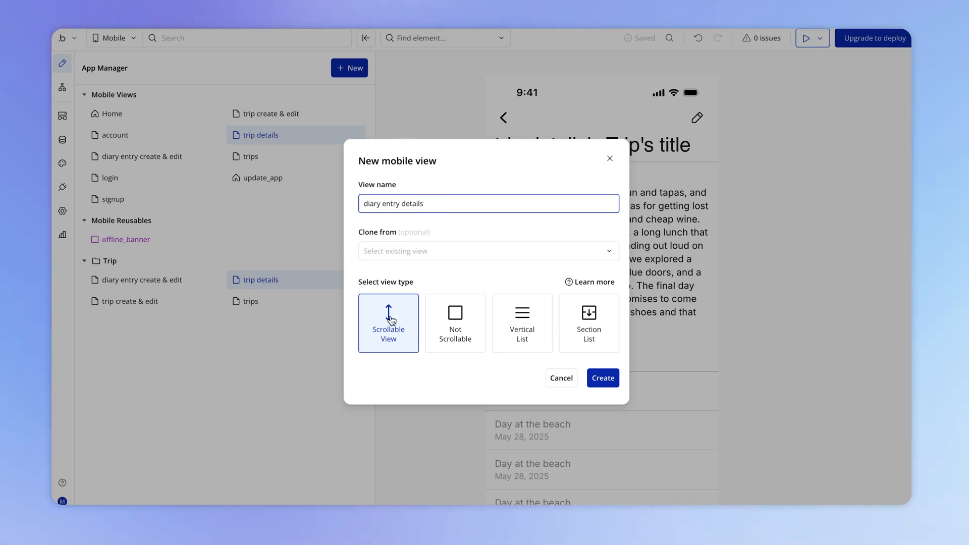
{"action": "left_click", "coordinate": [602, 378]}
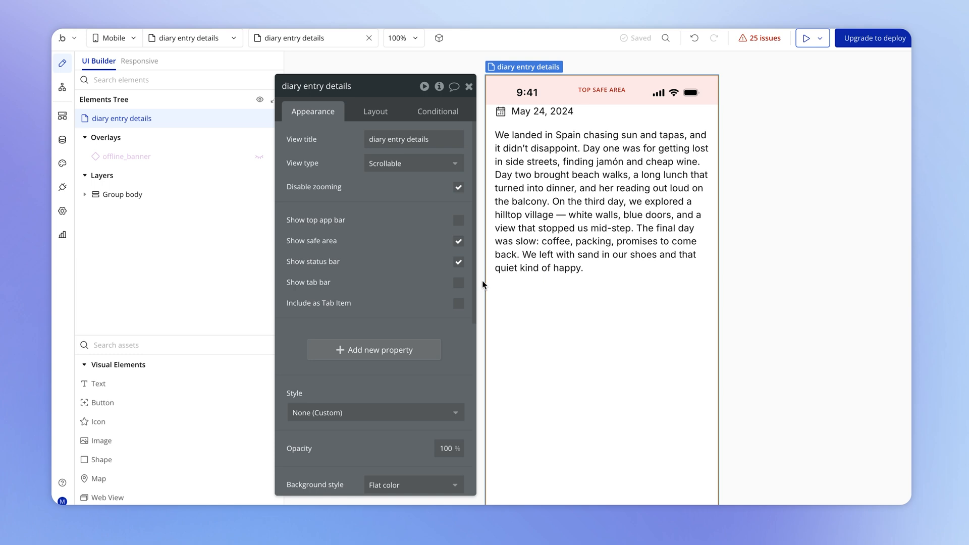
{"action": "mouse_move", "coordinate": [373, 350]}
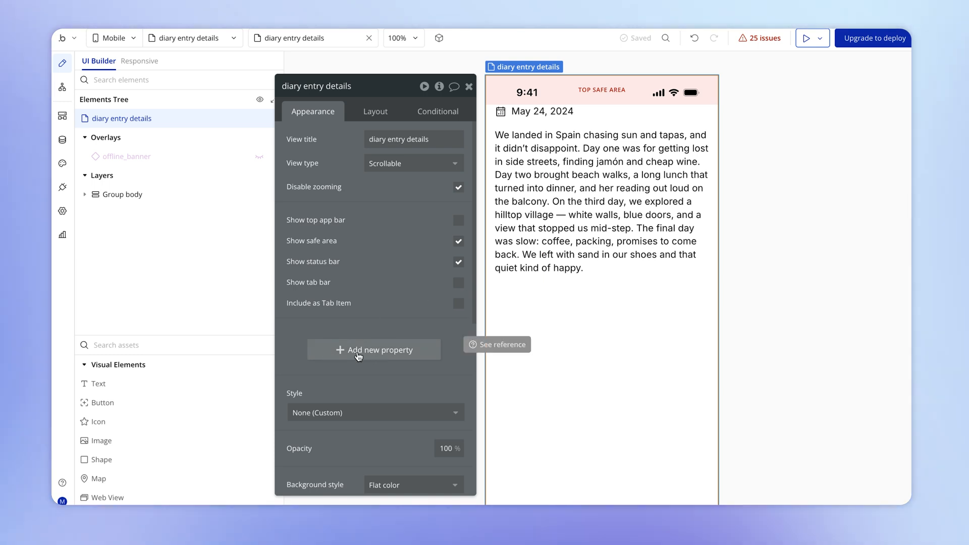
Step: Add a required dynamic-value property 'Diary entry' of type Diary Entry to the view
{"action": "left_click", "coordinate": [373, 351]}
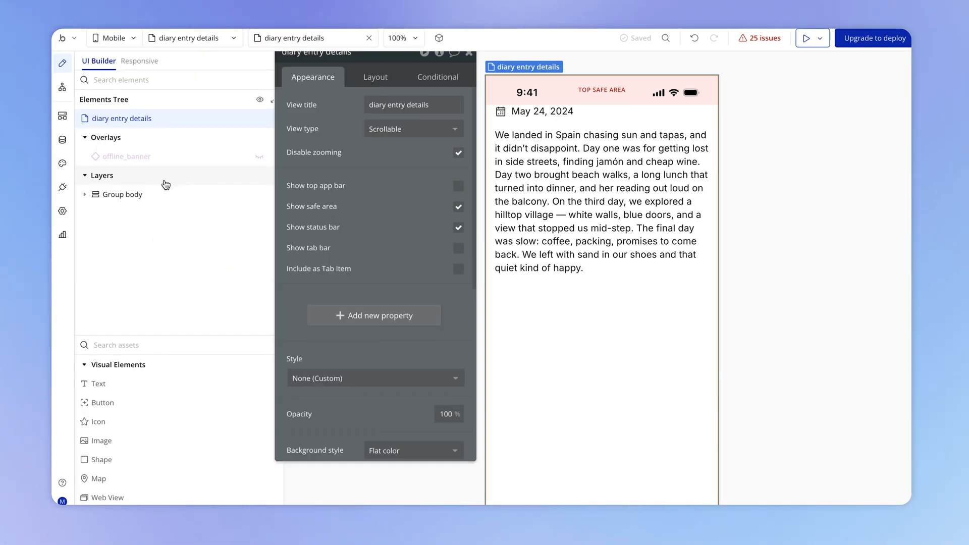
{"action": "left_click", "coordinate": [374, 315]}
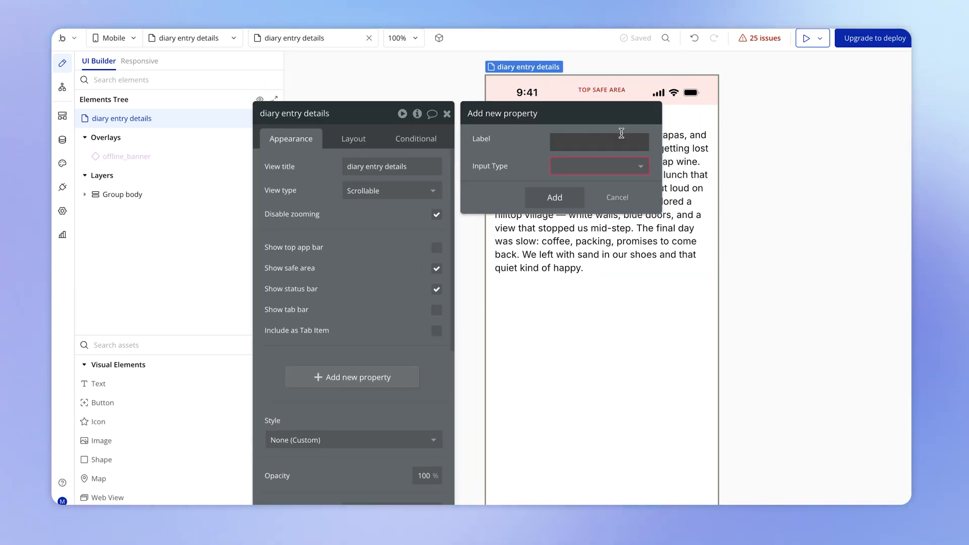
{"action": "type", "text": "Diary entry"}
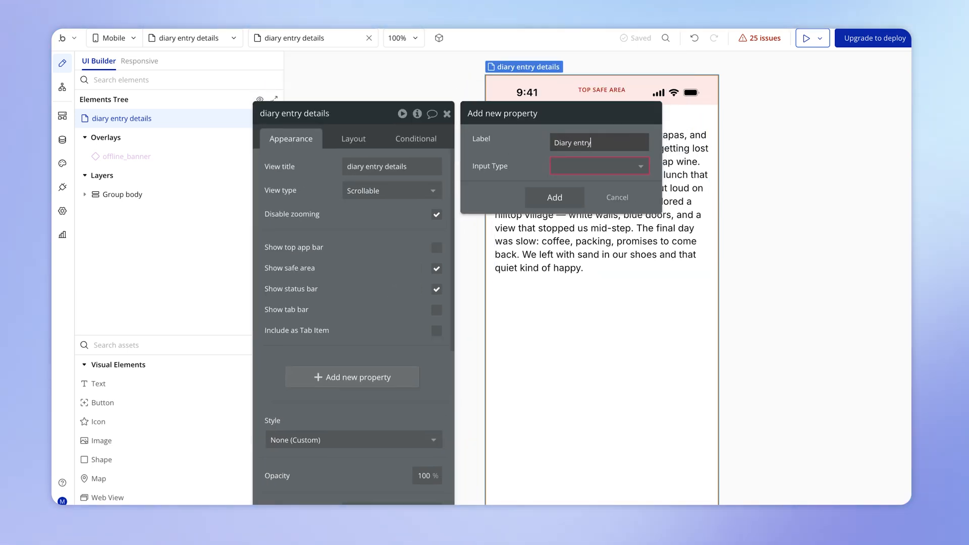
{"action": "left_click", "coordinate": [598, 166]}
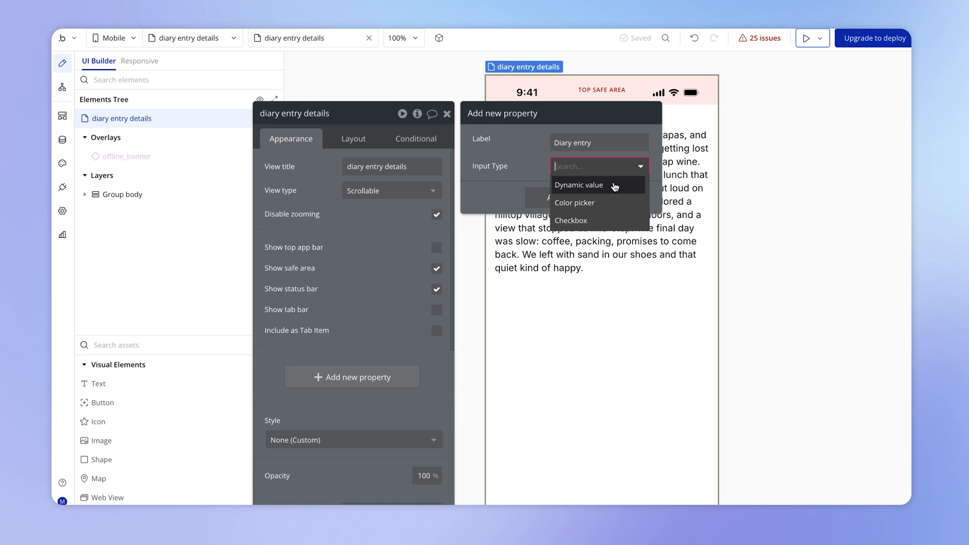
{"action": "left_click", "coordinate": [578, 185]}
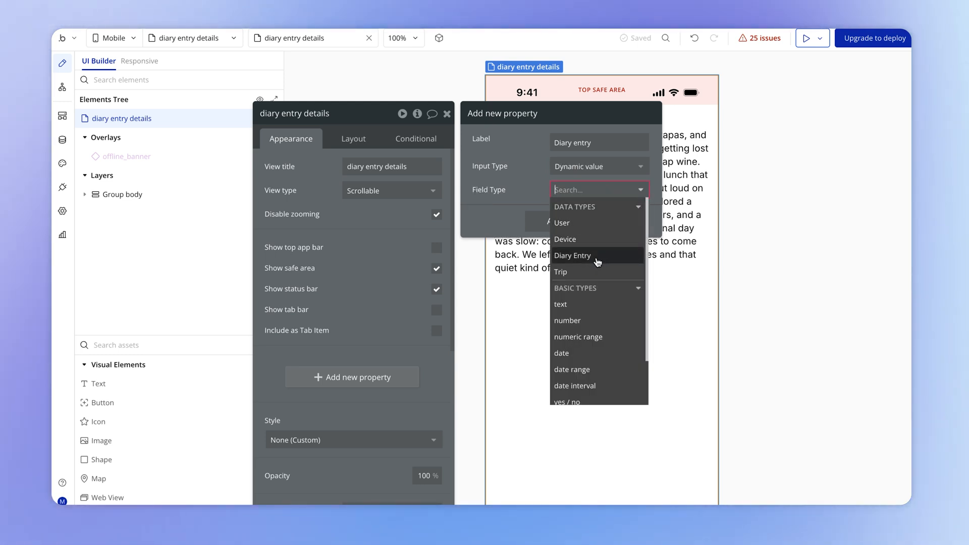
{"action": "left_click", "coordinate": [572, 256]}
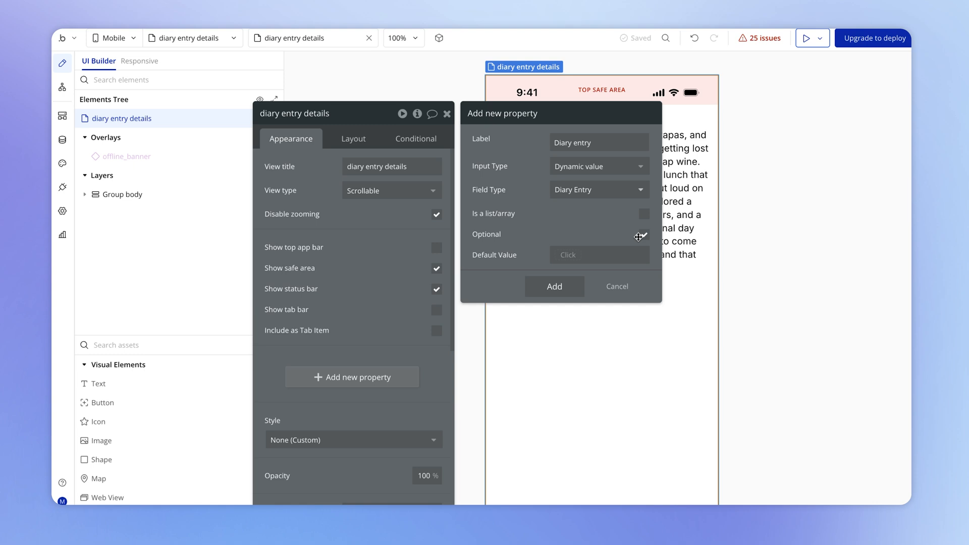
{"action": "left_click", "coordinate": [643, 233]}
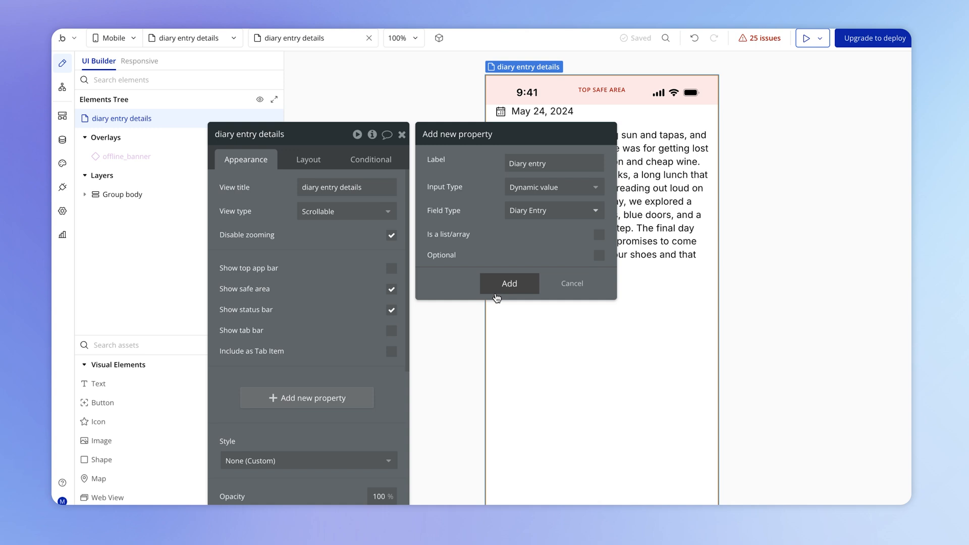
{"action": "left_click", "coordinate": [509, 283]}
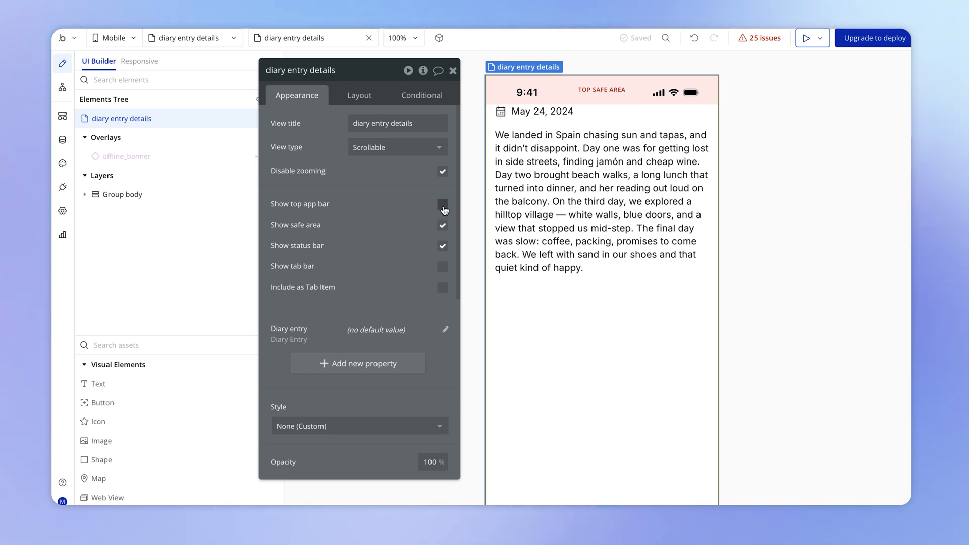
Step: Enable Show top app bar on the view and test the back button from Wine Tasting Mishap
{"action": "left_click", "coordinate": [442, 204]}
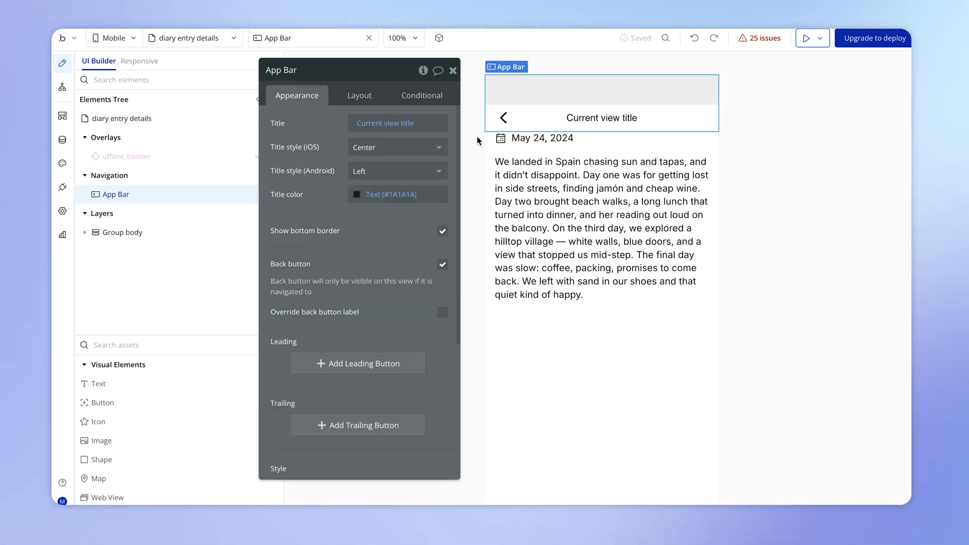
{"action": "mouse_move", "coordinate": [411, 147]}
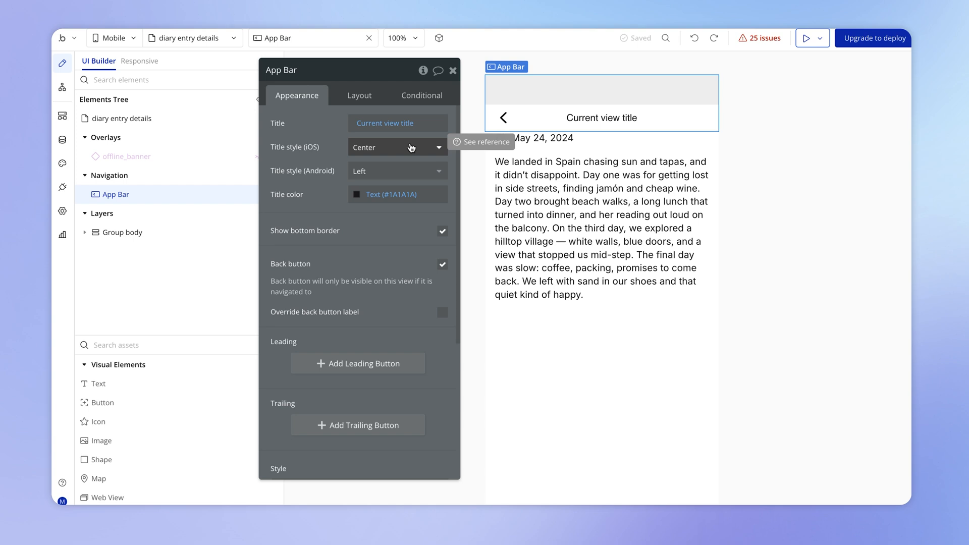
{"action": "left_click", "coordinate": [396, 146]}
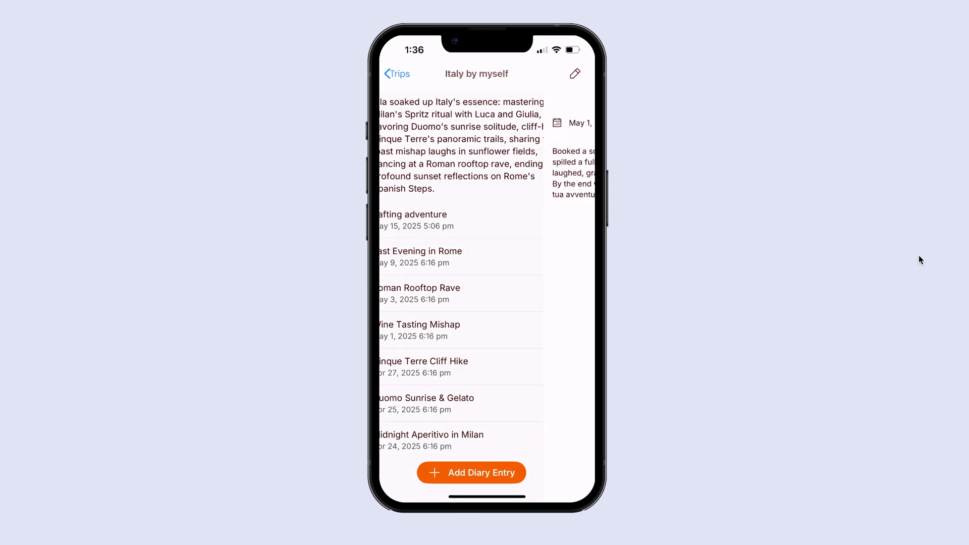
{"action": "left_click", "coordinate": [418, 324]}
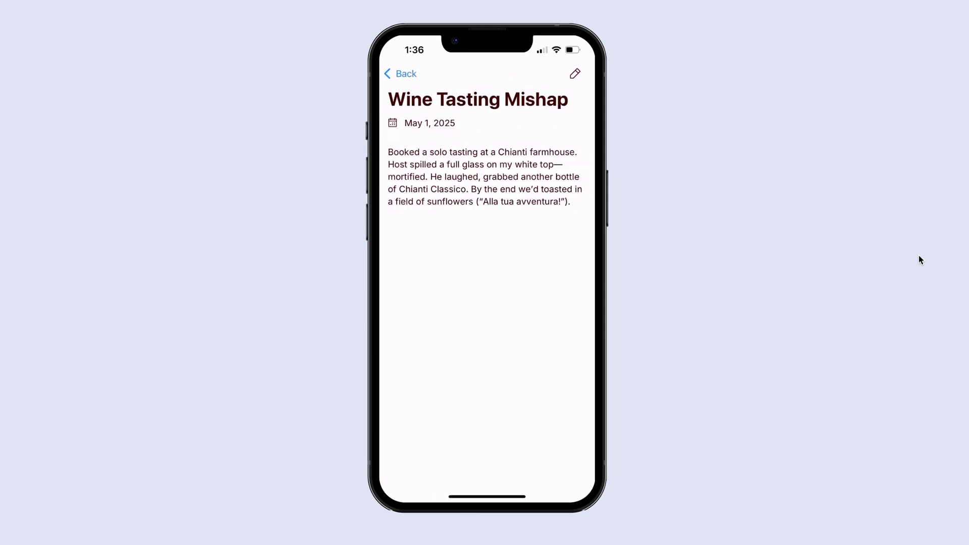
{"action": "left_click", "coordinate": [400, 74]}
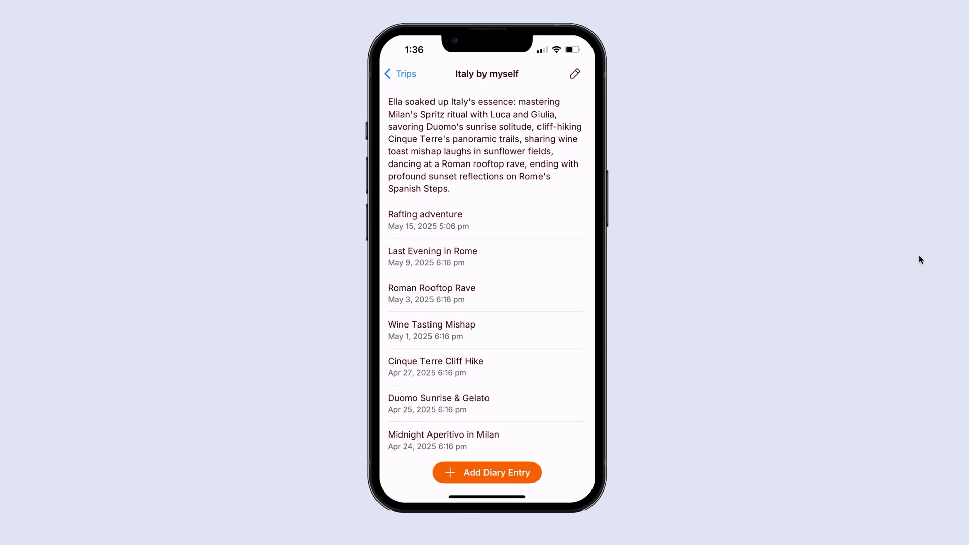
{"action": "left_click", "coordinate": [443, 440]}
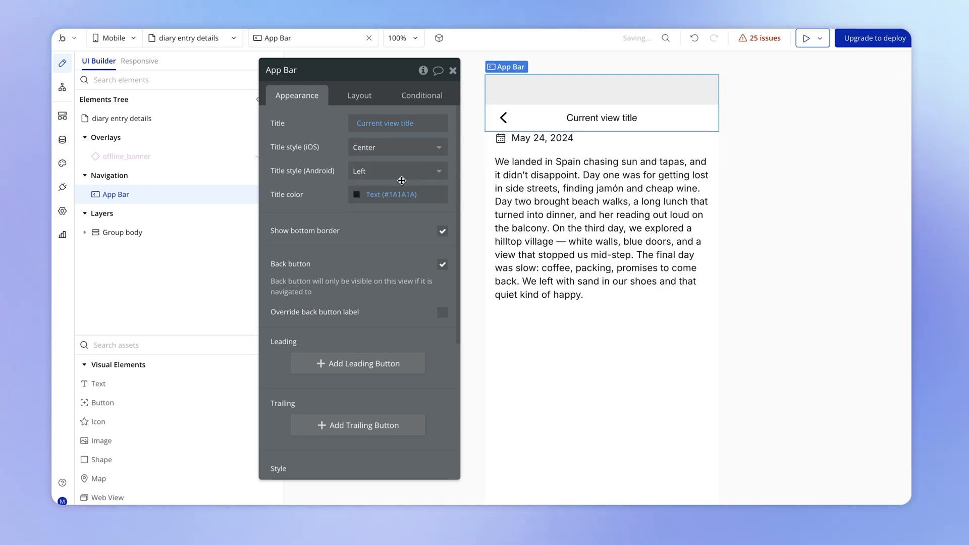
Step: Set the App Bar title to diary entry details's Diary entry's Title
{"action": "left_click_drag", "start_coordinate": [282, 70], "coordinate": [253, 92]}
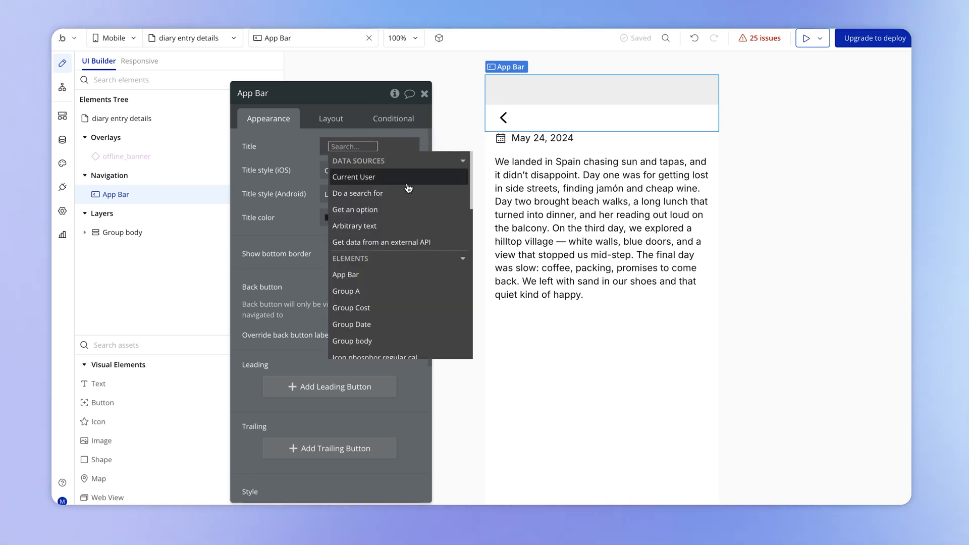
{"action": "type", "text": "d"}
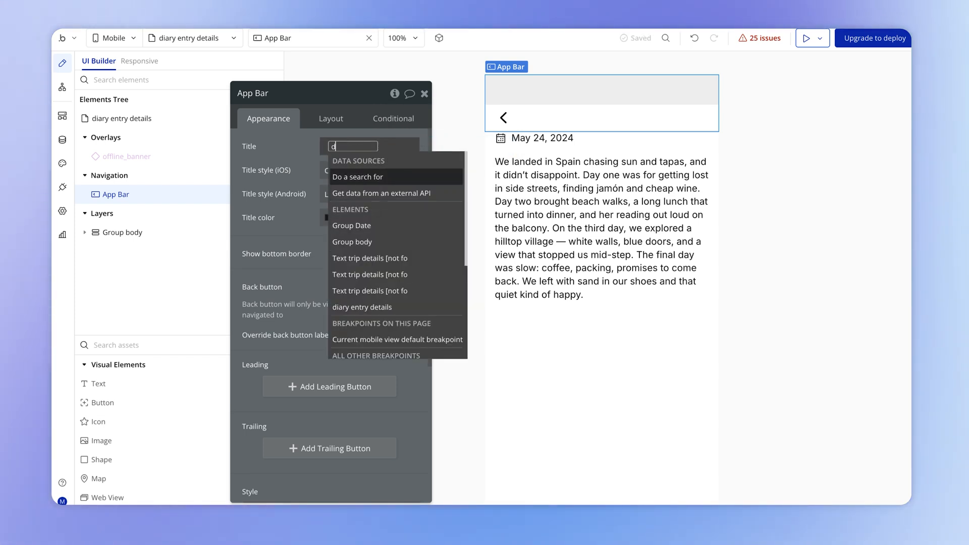
{"action": "type", "text": "i"}
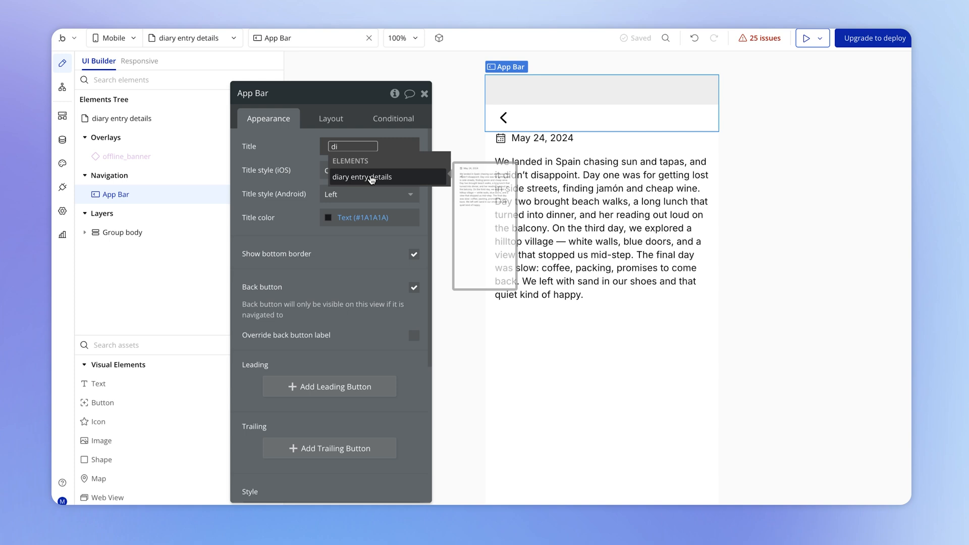
{"action": "left_click", "coordinate": [363, 177]}
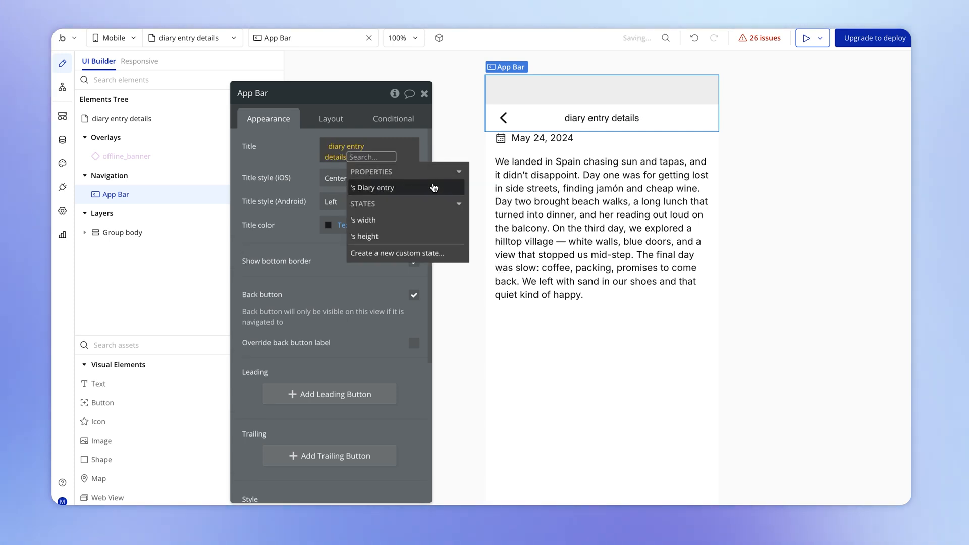
{"action": "left_click", "coordinate": [373, 188]}
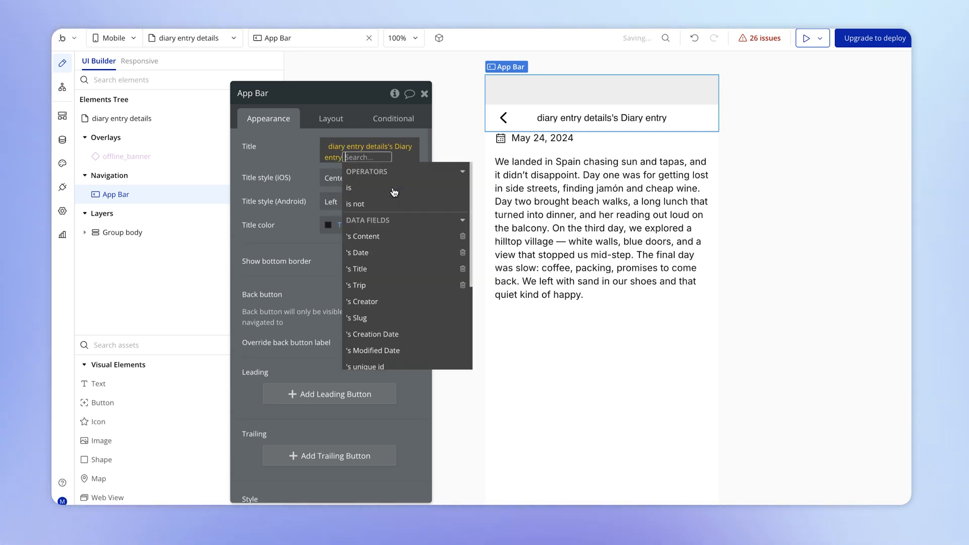
{"action": "left_click", "coordinate": [358, 268]}
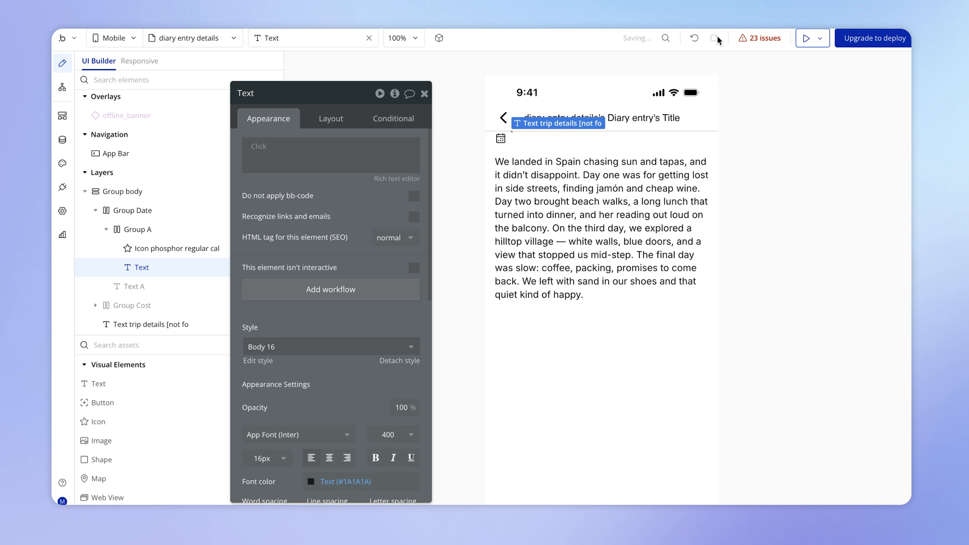
Step: Make the date text show the Diary entry's Date in a long date format
{"action": "left_click", "coordinate": [331, 156]}
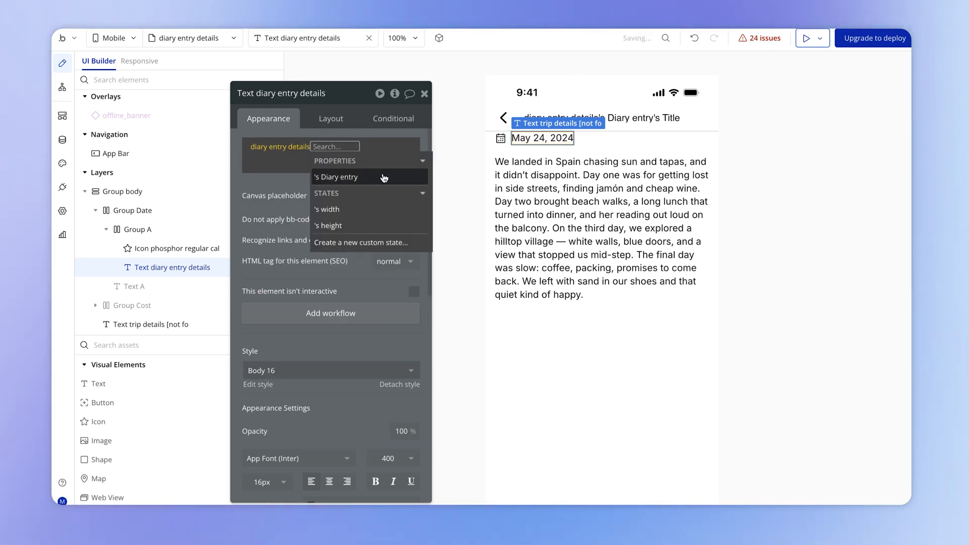
{"action": "left_click", "coordinate": [335, 177]}
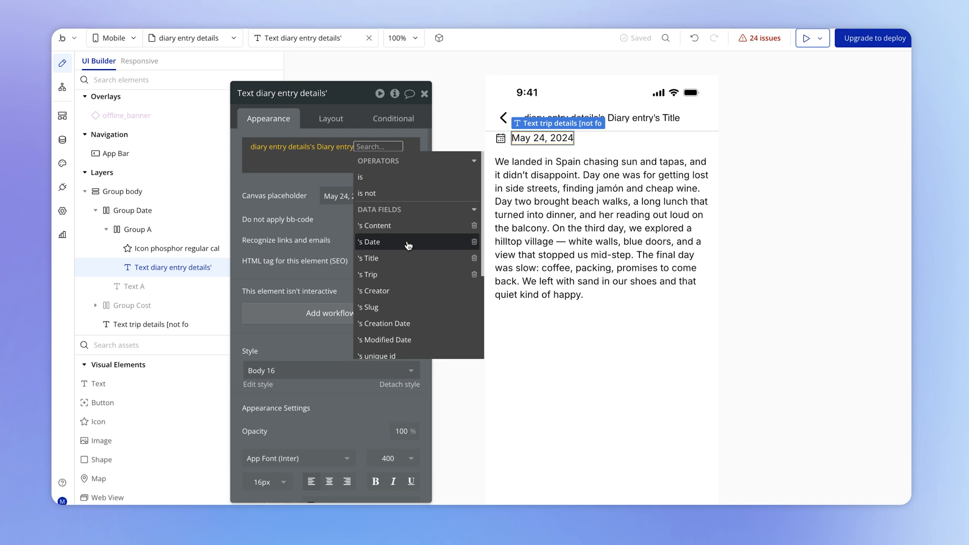
{"action": "left_click", "coordinate": [370, 241]}
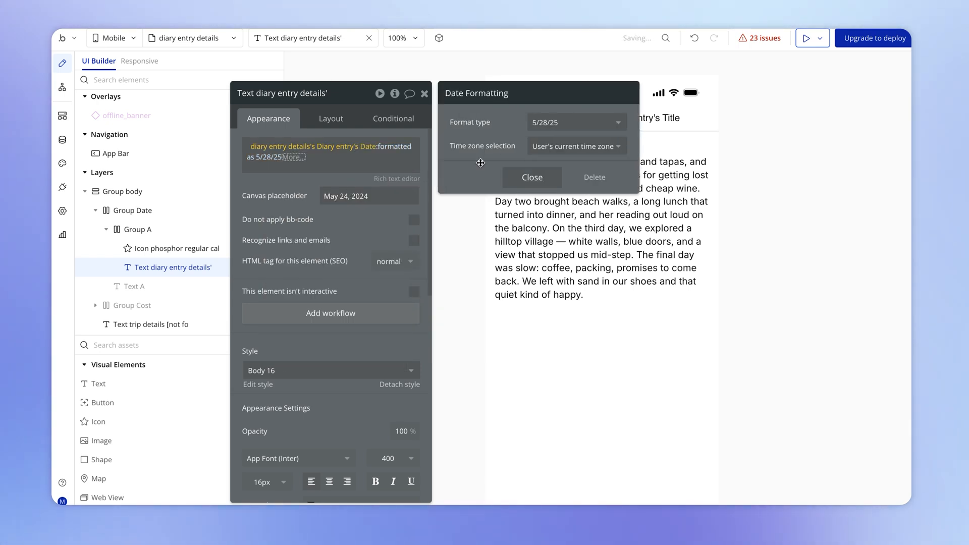
{"action": "left_click", "coordinate": [575, 122]}
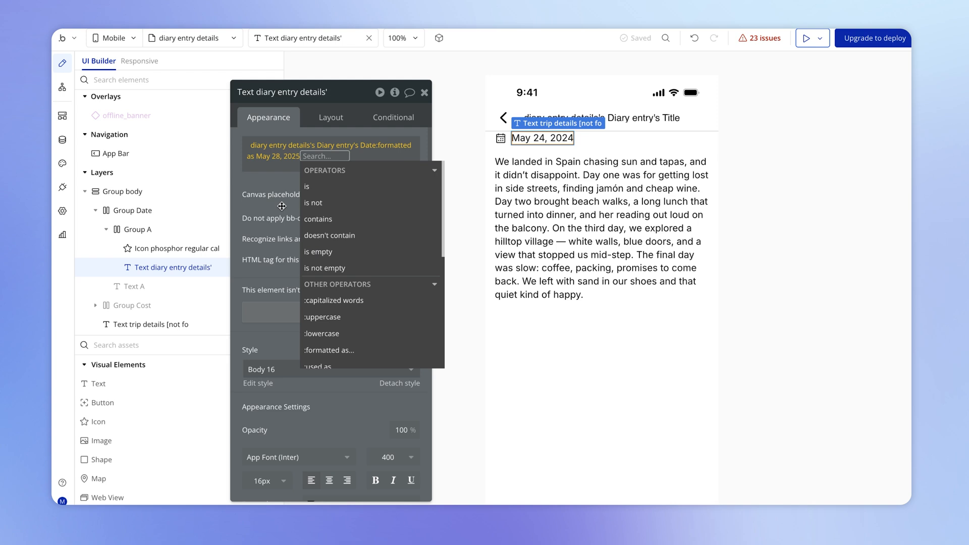
Step: Point the body text's dynamic content at the view's Diary entry property
{"action": "left_click", "coordinate": [153, 324]}
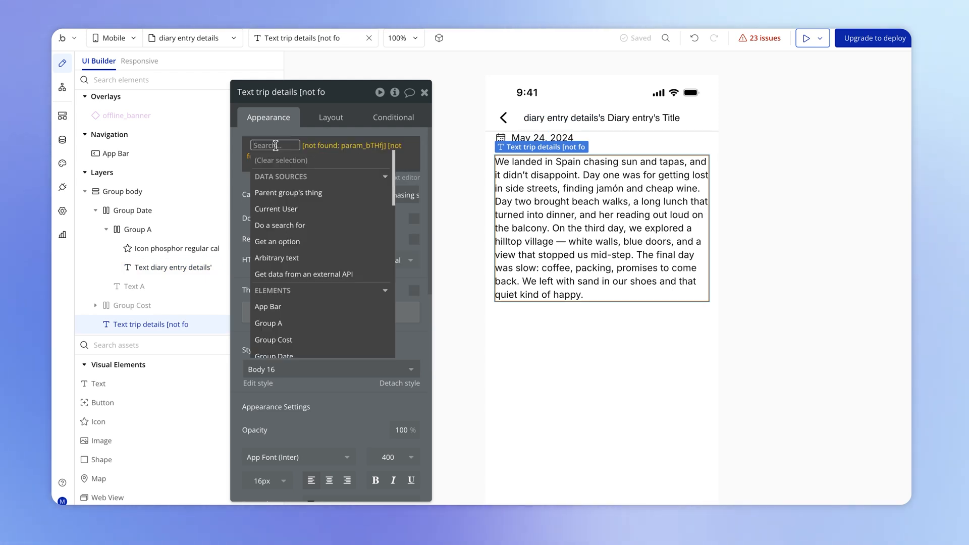
{"action": "type", "text": "diary entry details"}
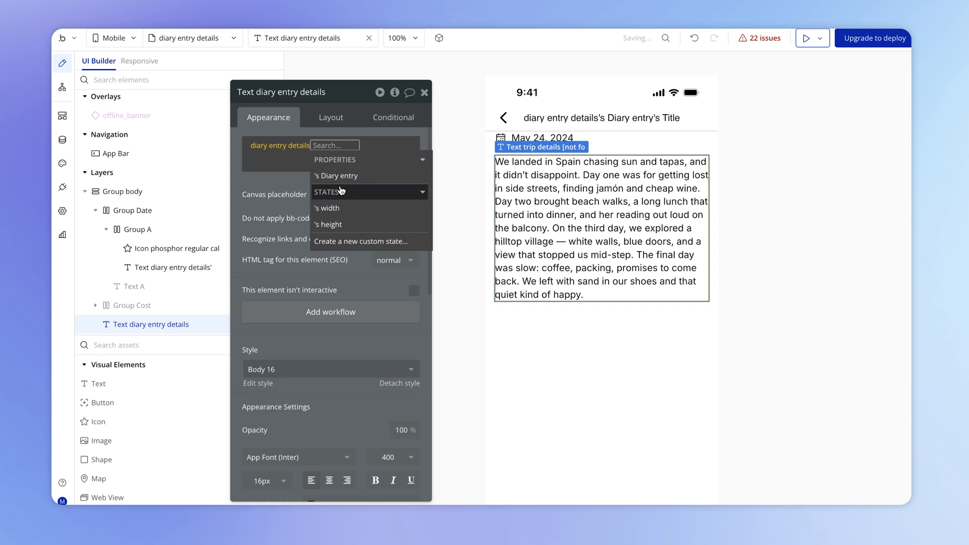
{"action": "left_click", "coordinate": [337, 176]}
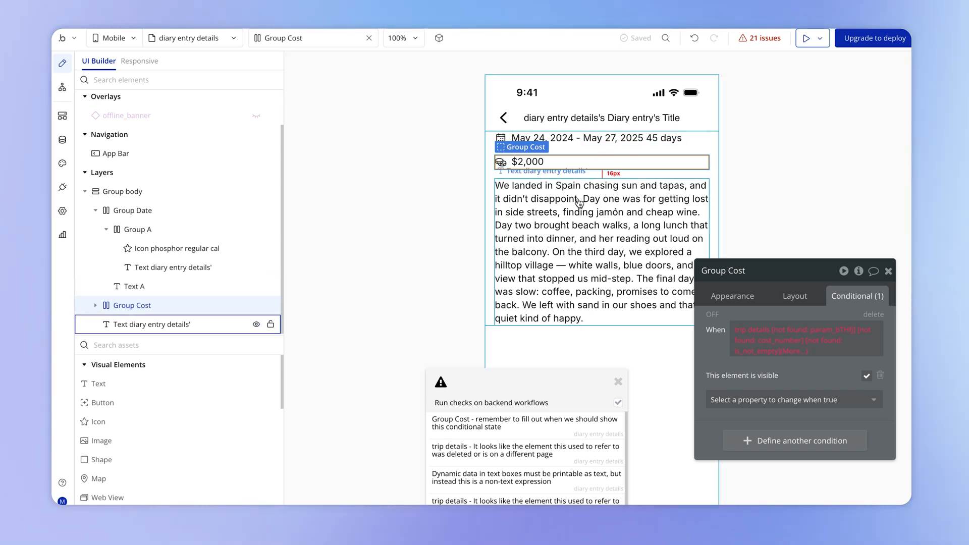
Step: Delete Group Cost and the leftover text, leaving 0 issues, and dismiss the report
{"action": "left_click", "coordinate": [134, 286]}
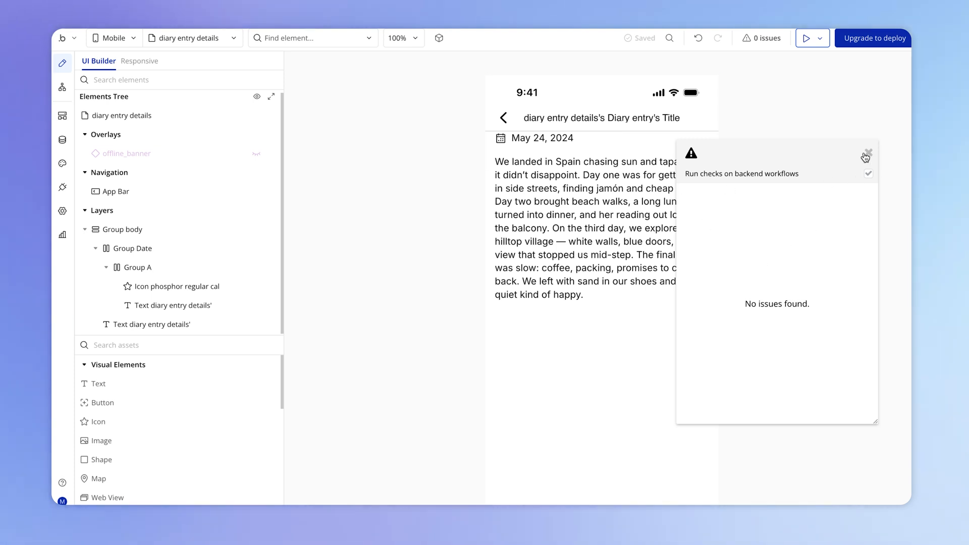
{"action": "left_click", "coordinate": [867, 154]}
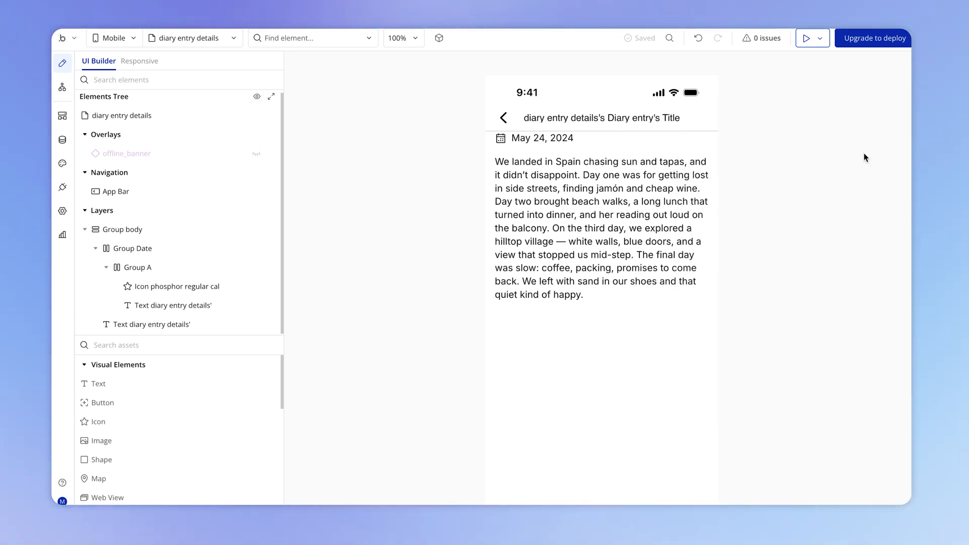
{"action": "mouse_move", "coordinate": [245, 59]}
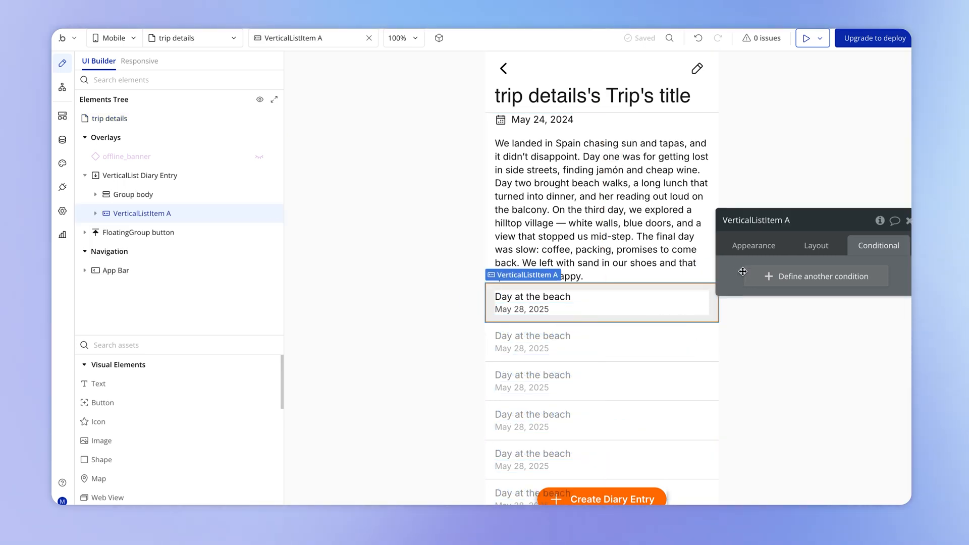
Step: Rename VerticalListItem A on trip details to 'diary entry'
{"action": "left_click", "coordinate": [756, 246]}
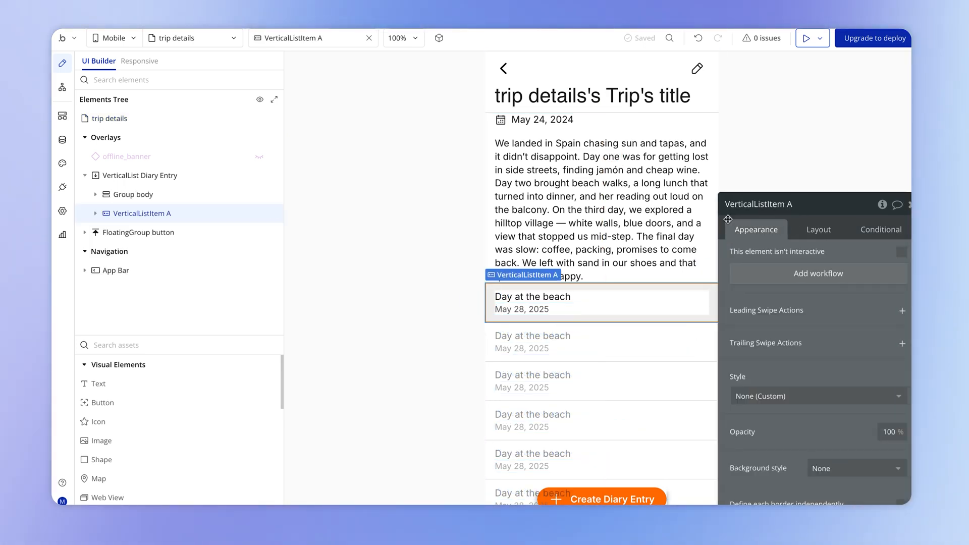
{"action": "type", "text": "diary entry..."}
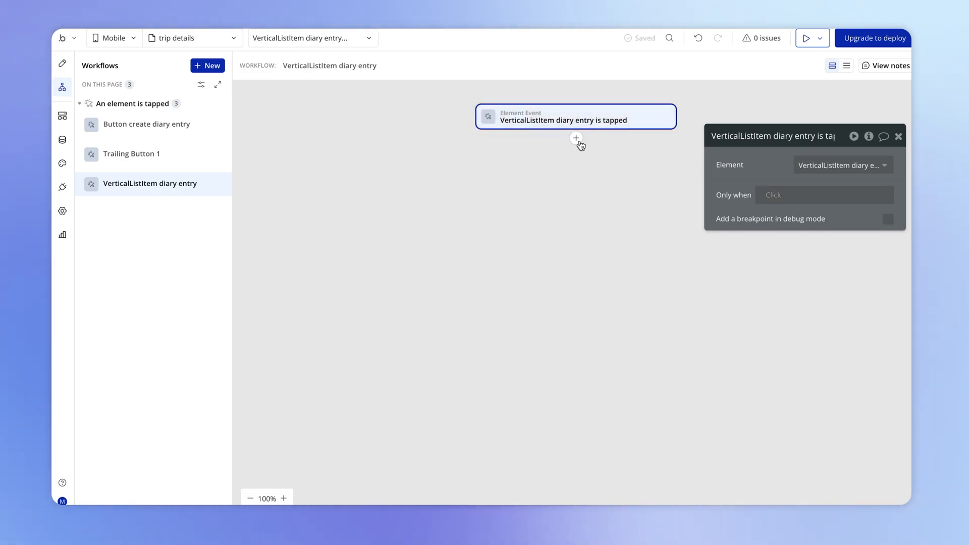
Step: Add a Go to view action targeting diary entry details with Diary entry = Current item's Diary Entry
{"action": "left_click", "coordinate": [576, 138]}
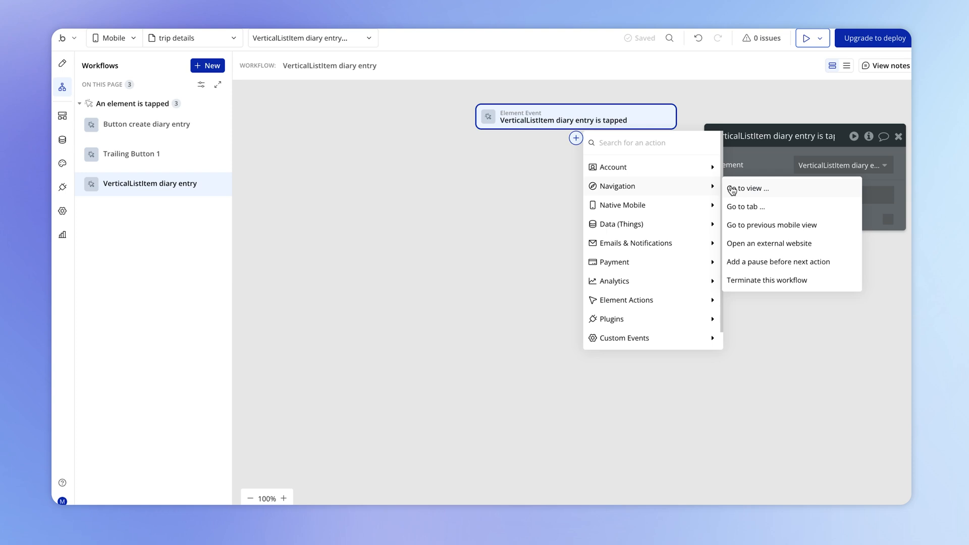
{"action": "left_click", "coordinate": [749, 189]}
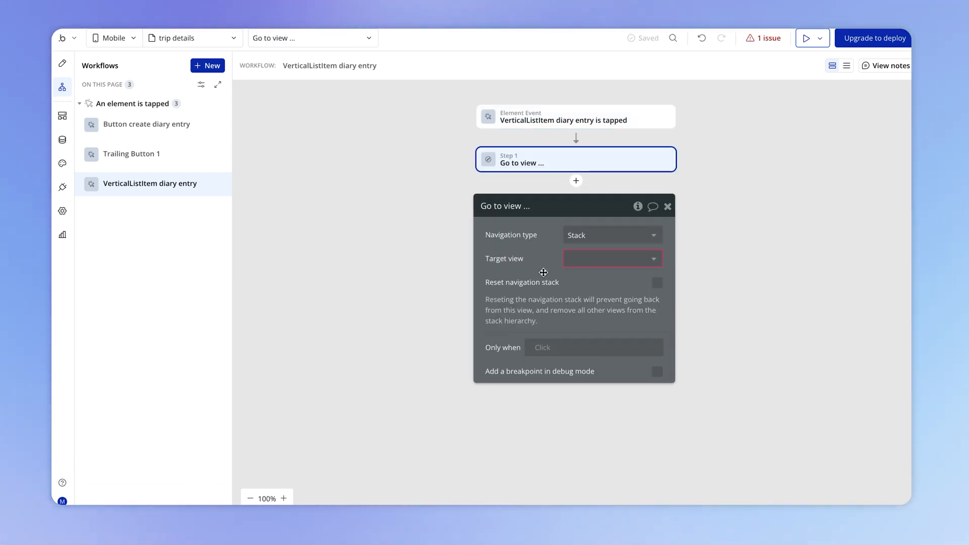
{"action": "mouse_move", "coordinate": [621, 250]}
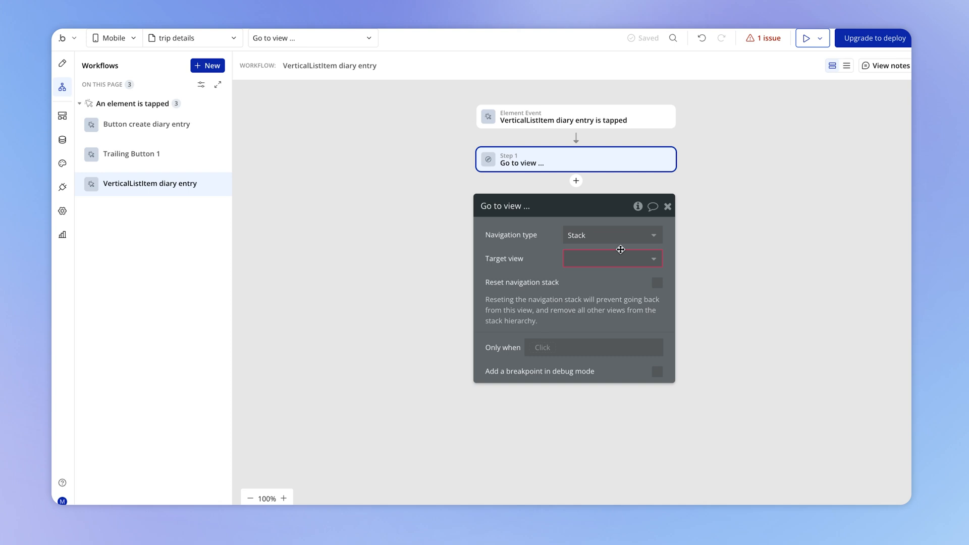
{"action": "mouse_move", "coordinate": [382, 134]}
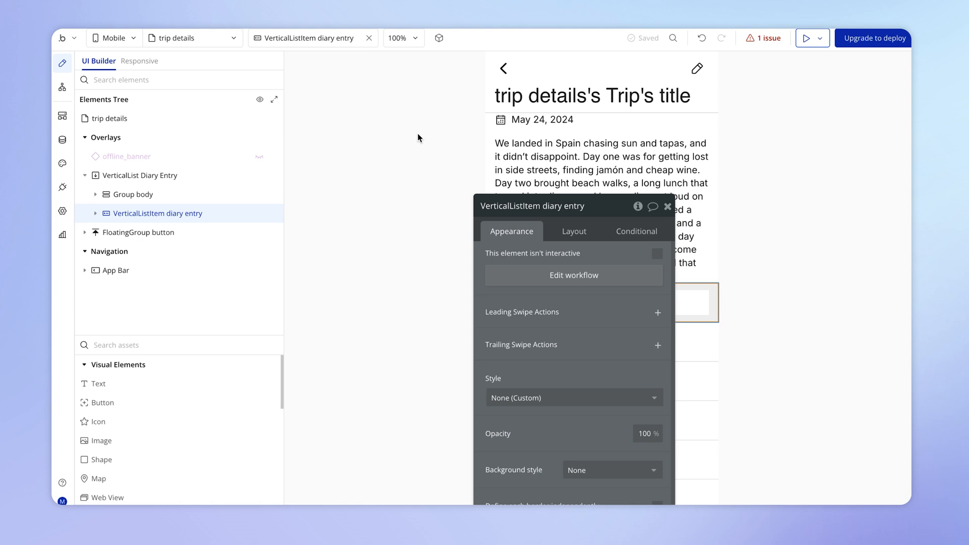
{"action": "left_click", "coordinate": [574, 275]}
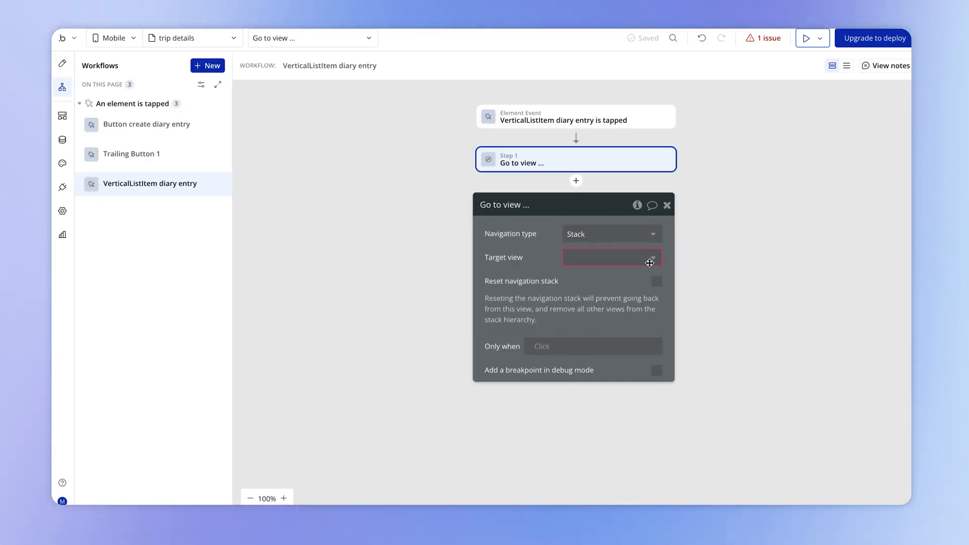
{"action": "left_click", "coordinate": [610, 258]}
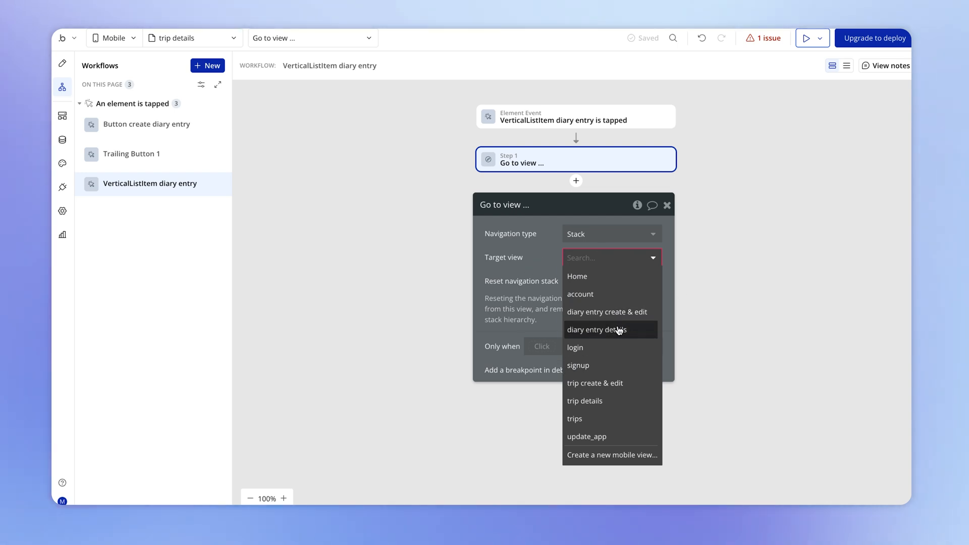
{"action": "mouse_move", "coordinate": [622, 365]}
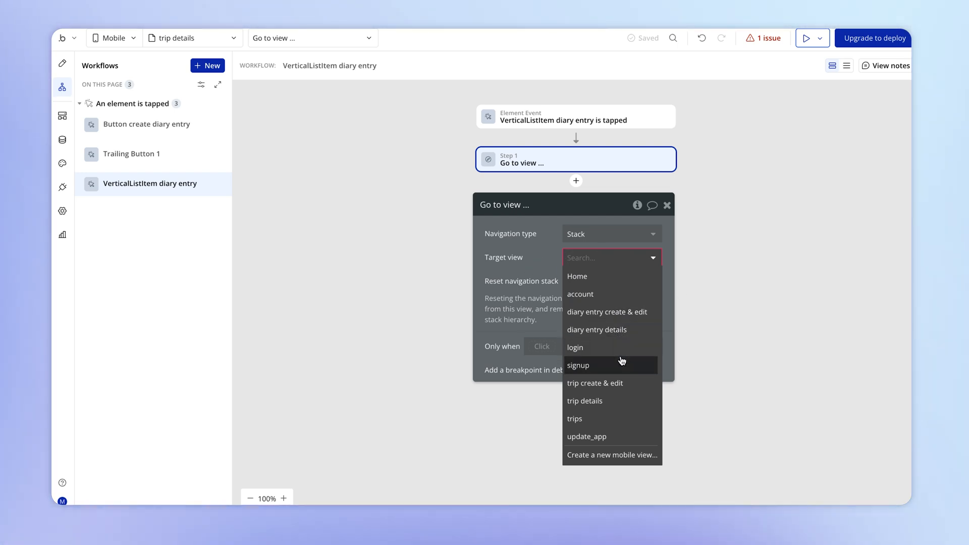
{"action": "left_click", "coordinate": [596, 330]}
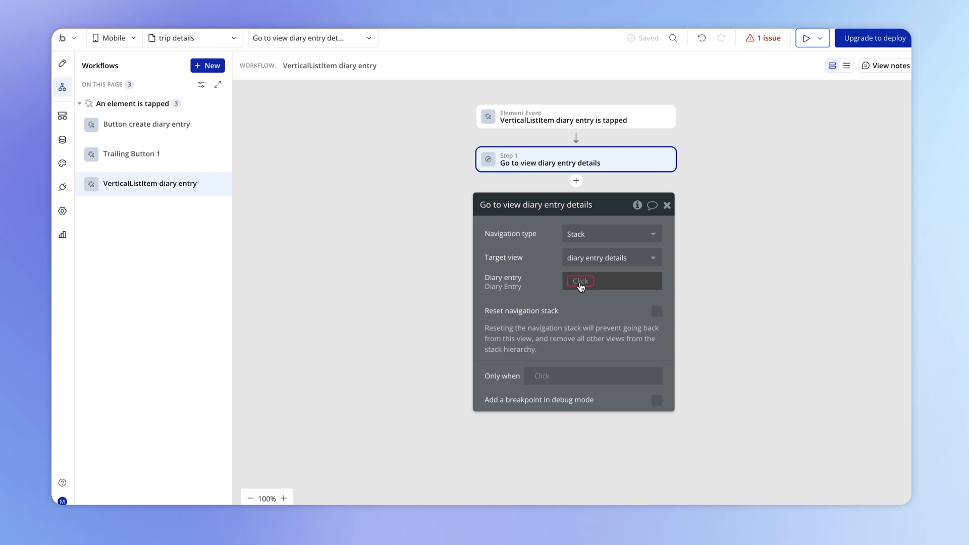
{"action": "left_click", "coordinate": [579, 281]}
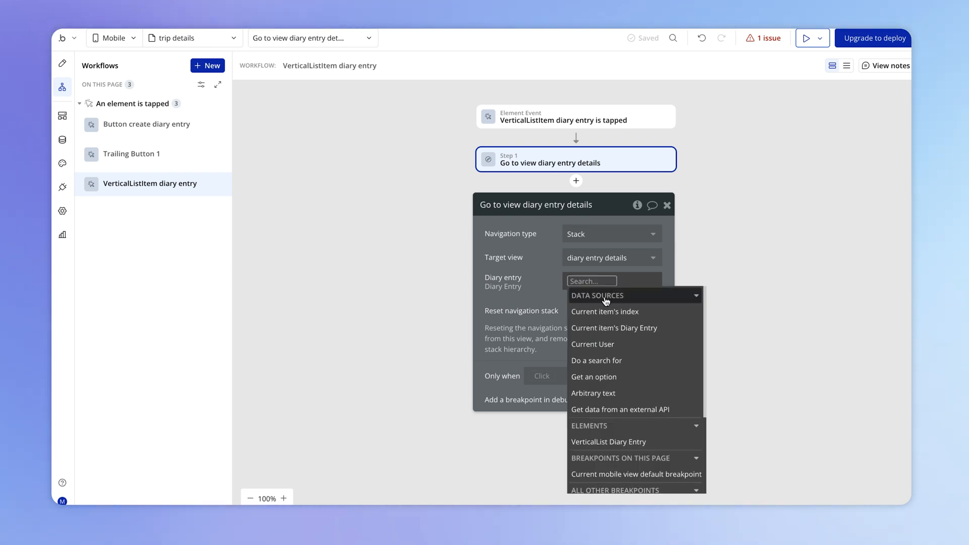
{"action": "left_click", "coordinate": [614, 327]}
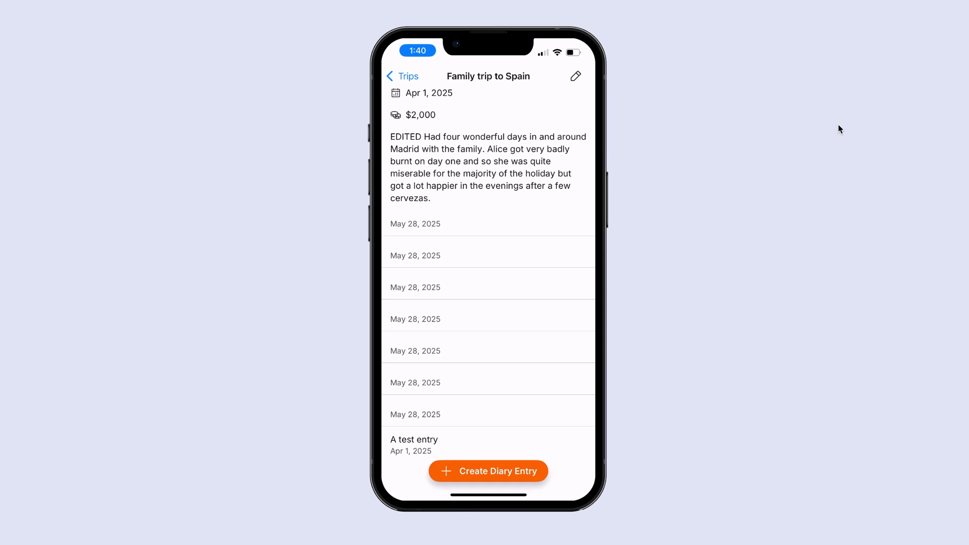
Step: Test opening an entry on the phone, then show All Diary Entries in App data
{"action": "left_click", "coordinate": [414, 440]}
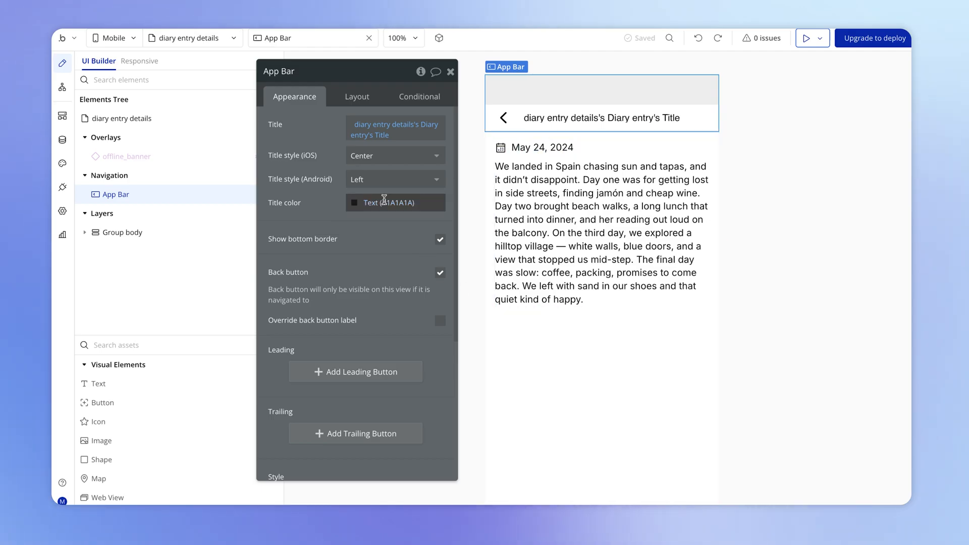
{"action": "left_click", "coordinate": [62, 139]}
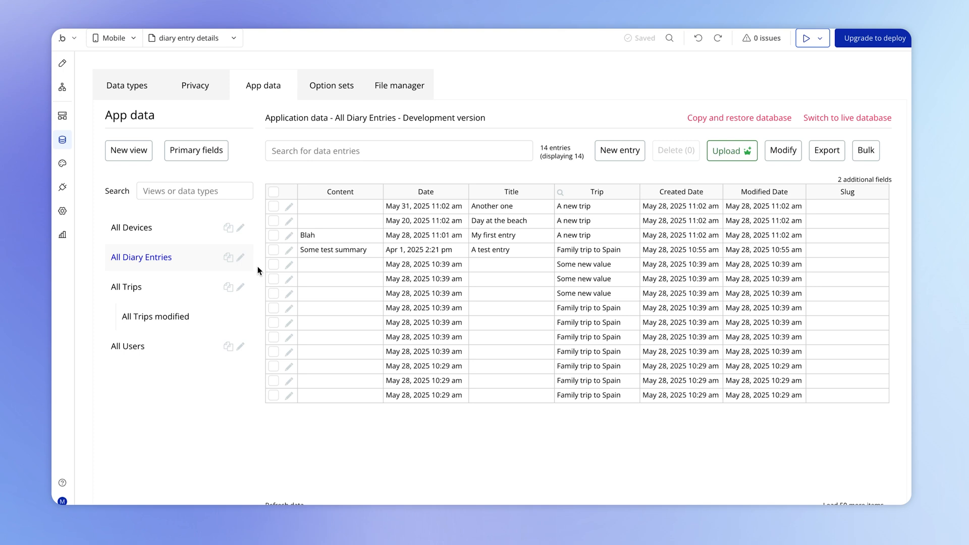
Step: Leave the Diary Entries data and switch to ChatGPT with the diary-entry prompt ready
{"action": "left_click", "coordinate": [274, 294]}
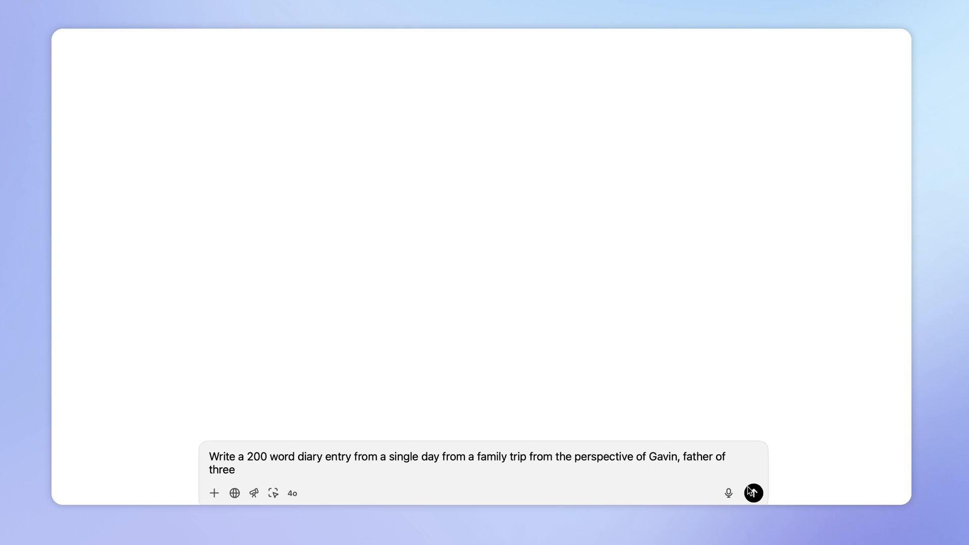
Step: Send the prompt so ChatGPT generates the 200-word family-trip diary entry
{"action": "left_click", "coordinate": [753, 493]}
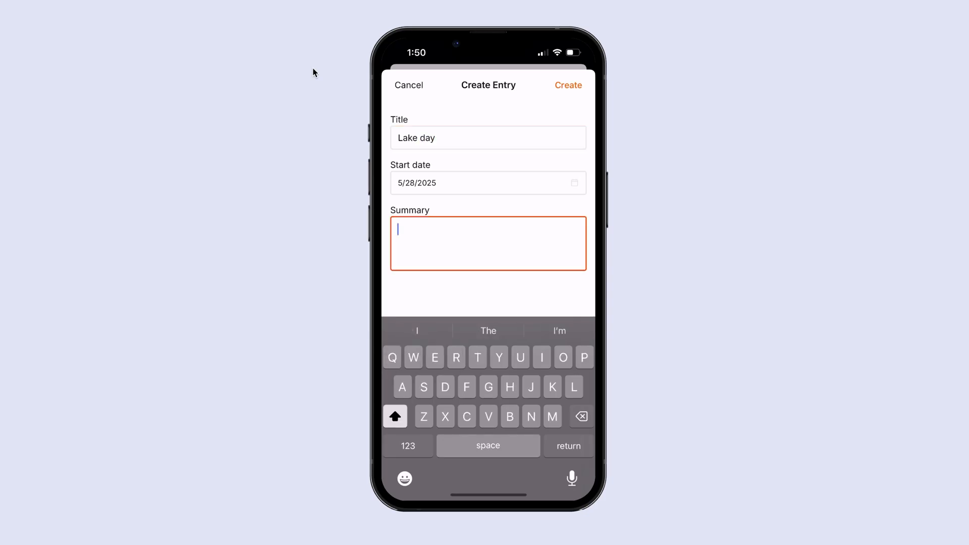
Step: Fill the Summary with the generated diary text and create the Lake day entry
{"action": "type", "text": "Woke up to the sound of birds and the soft thud of Alfie jumping from the bunk bed. It was 6:12am. Again. Made tea in silence while Emily stirred on the sofa bed, groggy but smiling. We packed the car with snacks, waterproofs, and three different types of emergency entertainment."}
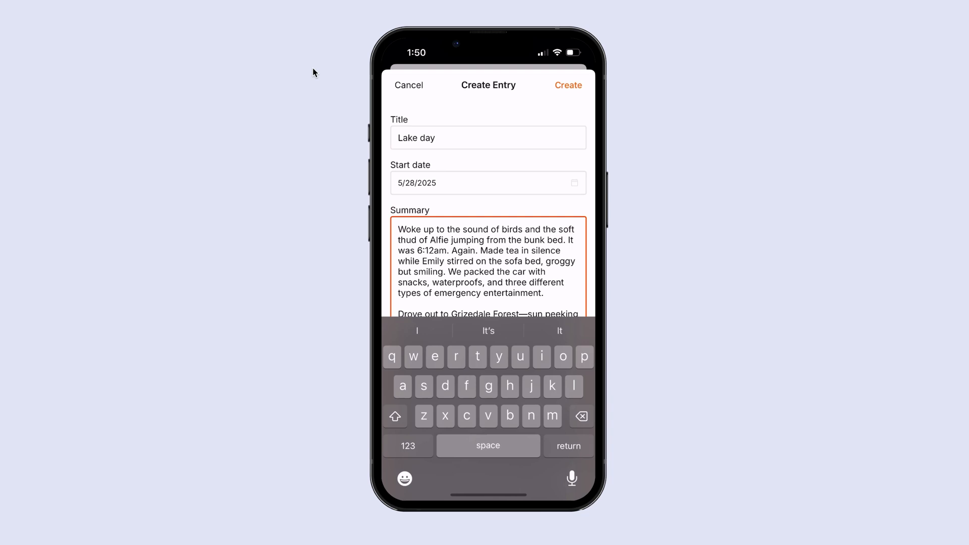
{"action": "left_click", "coordinate": [568, 85]}
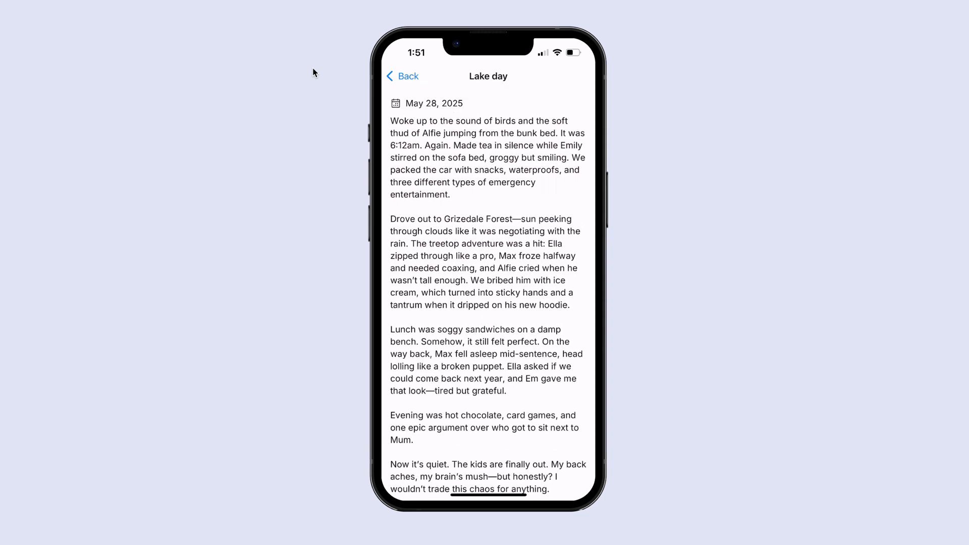
{"action": "mouse_move", "coordinate": [594, 68]}
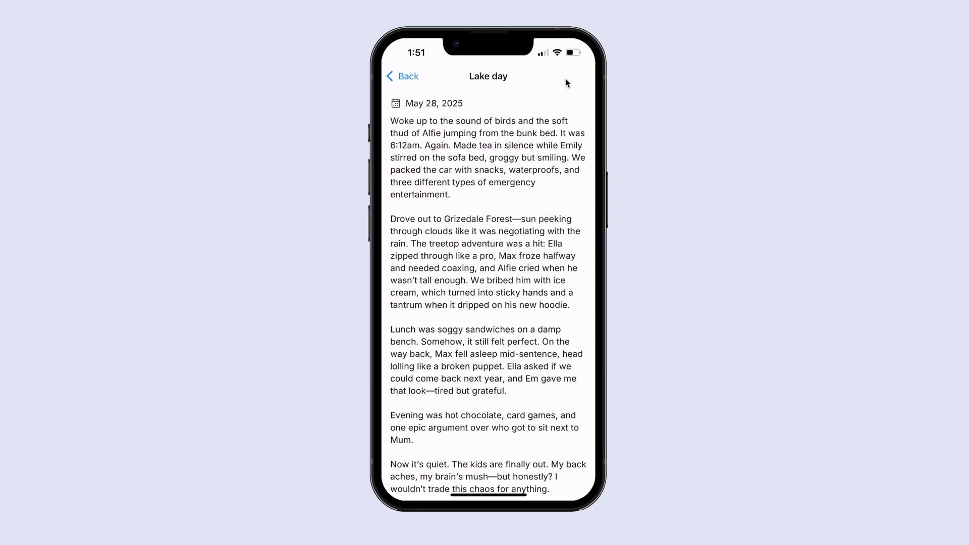
{"action": "mouse_move", "coordinate": [496, 192]}
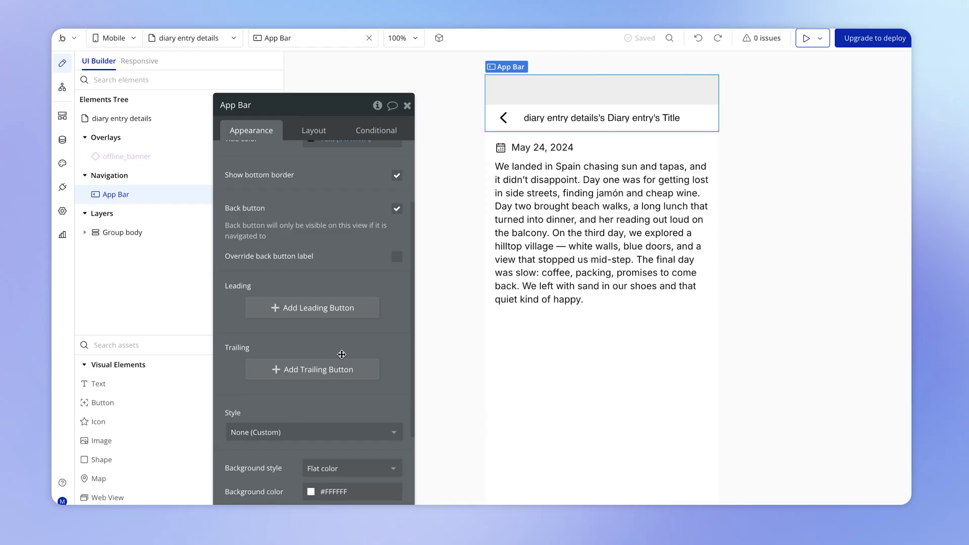
Step: Add a trailing app-bar button of type Icon using a pencil icon
{"action": "left_click", "coordinate": [312, 370]}
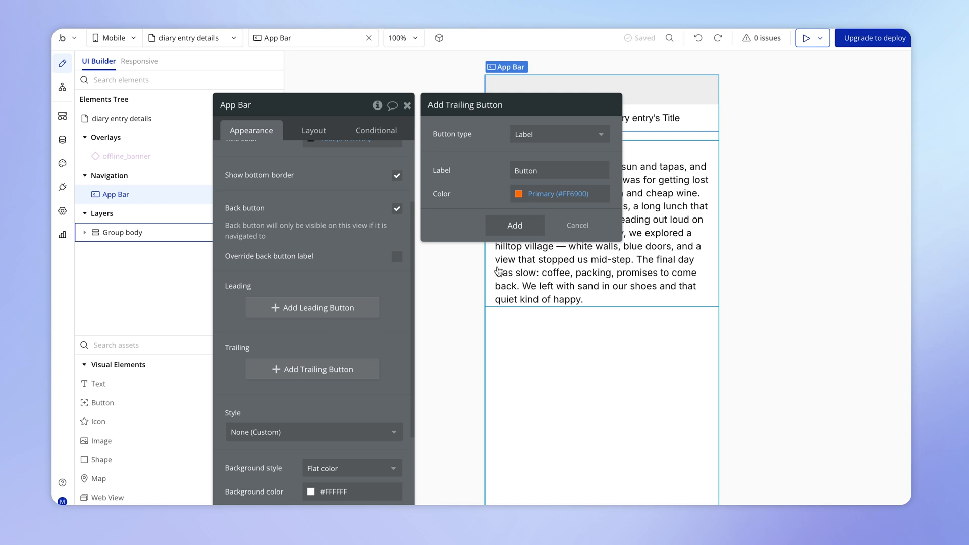
{"action": "left_click", "coordinate": [557, 134]}
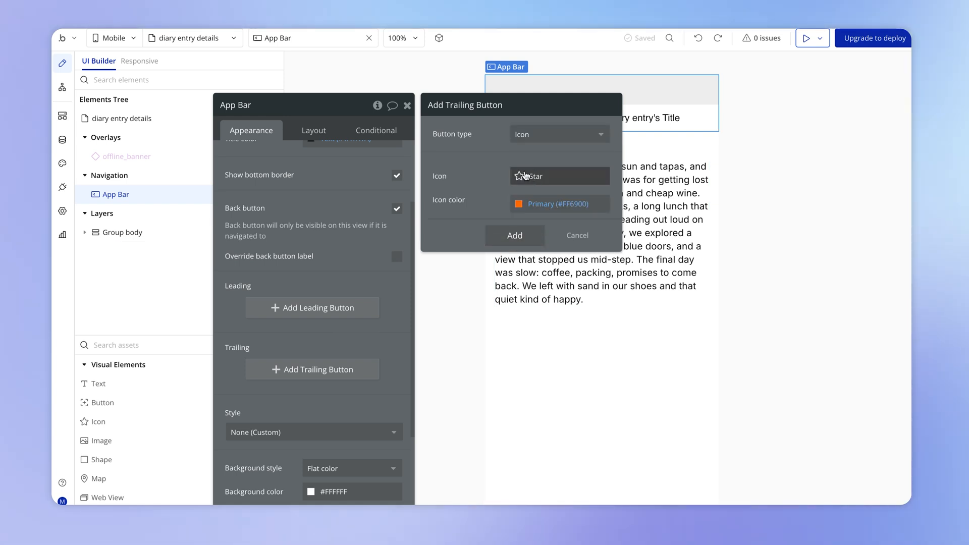
{"action": "type", "text": "penc"}
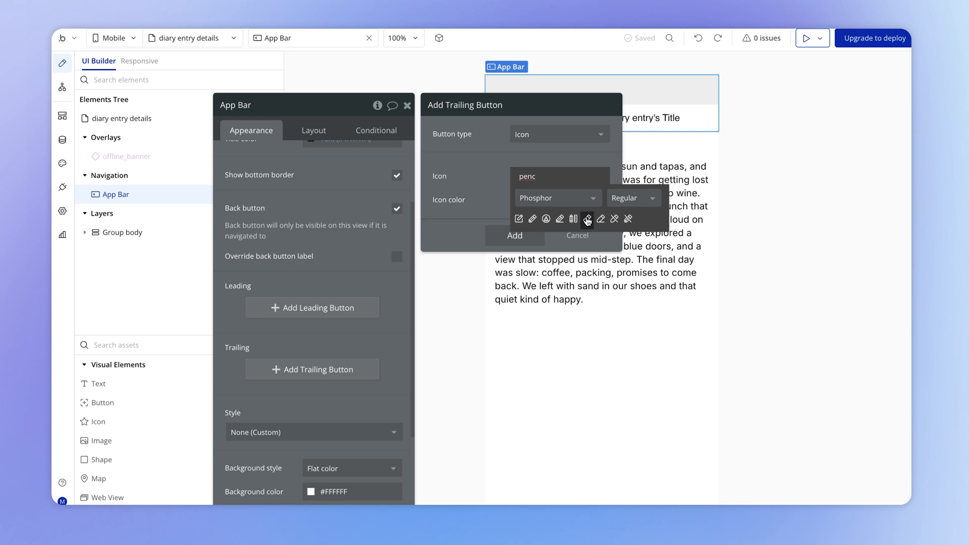
{"action": "left_click", "coordinate": [514, 235]}
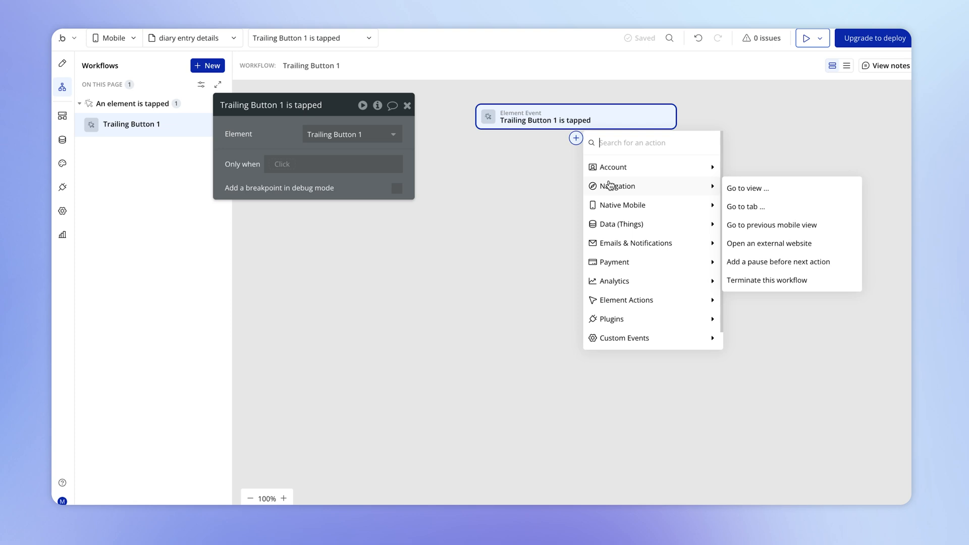
Step: Give the pencil a Go to view workflow targeting diary entry create & edit as a modal
{"action": "left_click", "coordinate": [747, 189]}
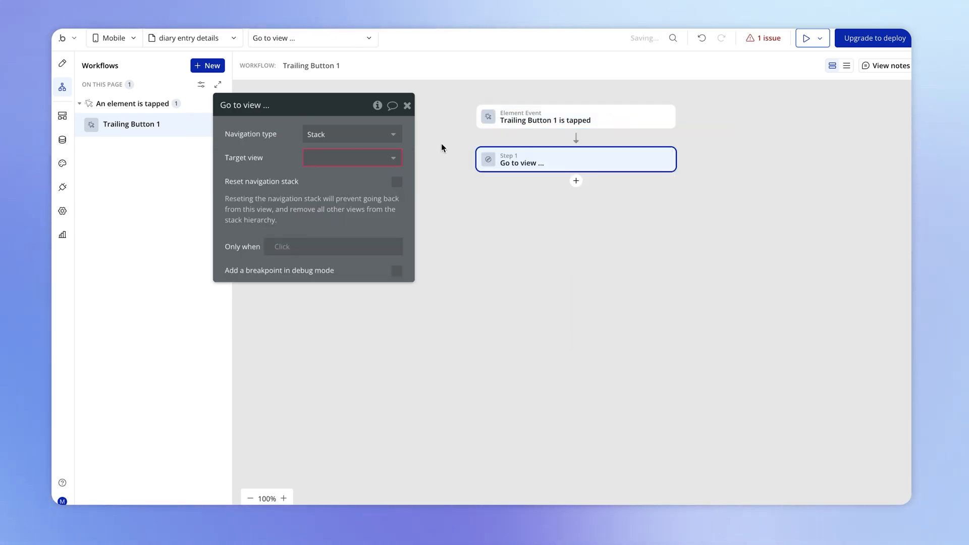
{"action": "left_click", "coordinate": [352, 157]}
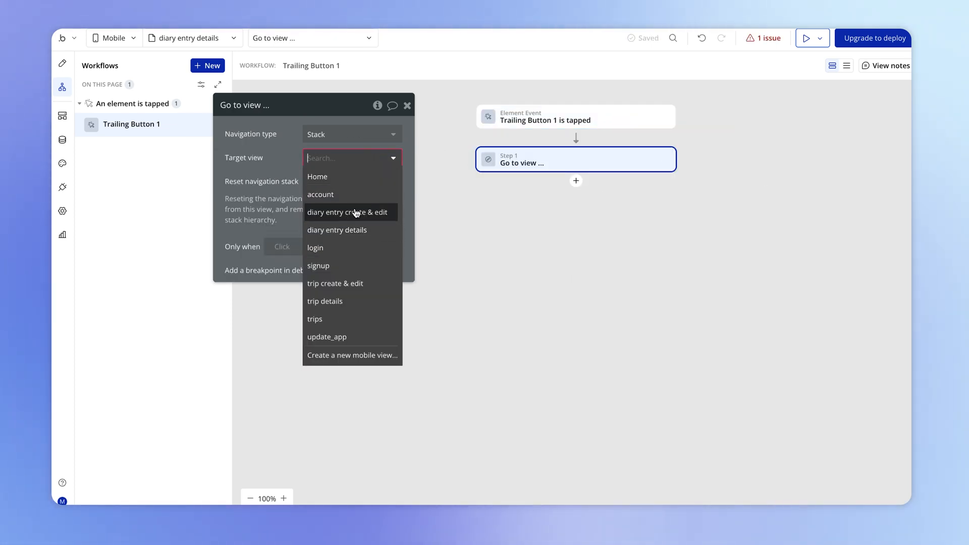
{"action": "left_click", "coordinate": [348, 212]}
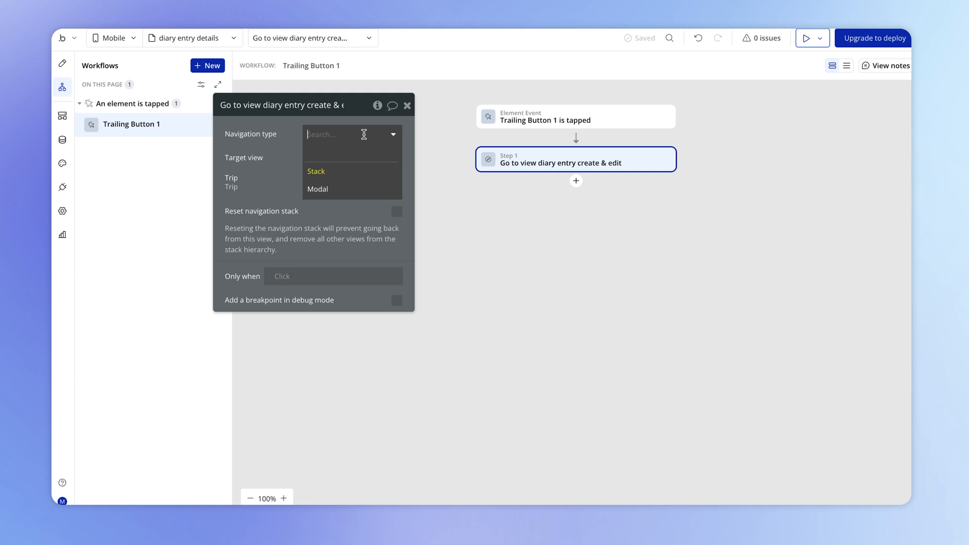
{"action": "left_click", "coordinate": [318, 189]}
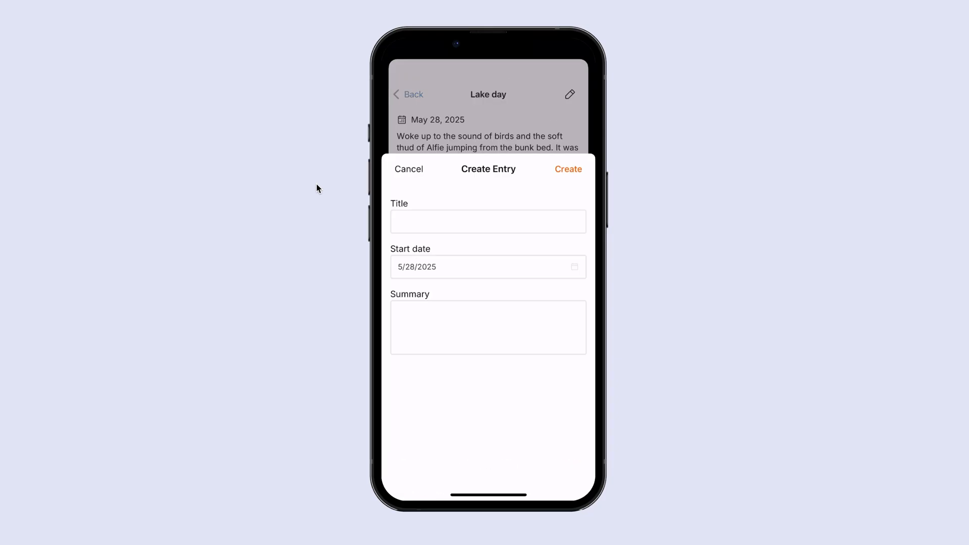
Step: Check the blank Create Entry form's Title field, cancel it and return to the trip
{"action": "left_click", "coordinate": [487, 221]}
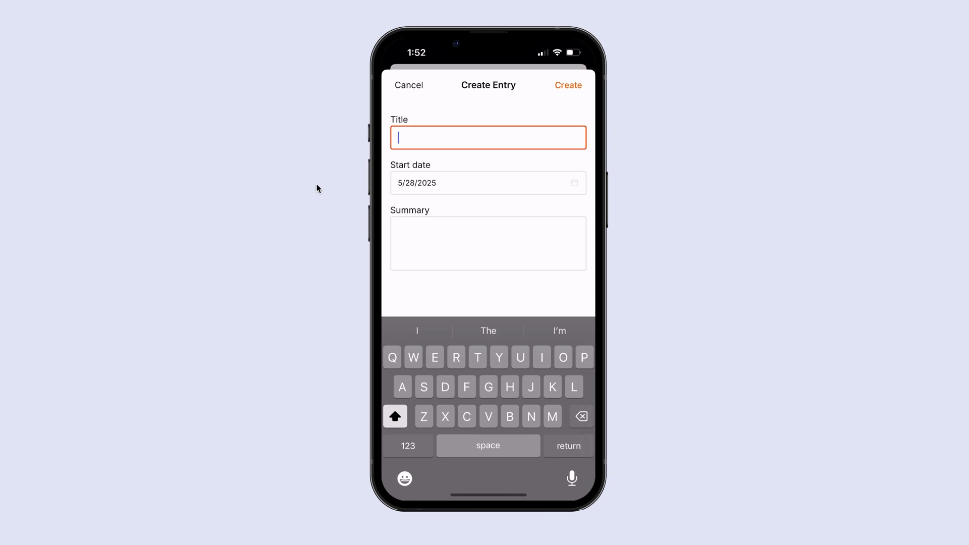
{"action": "left_click", "coordinate": [409, 85]}
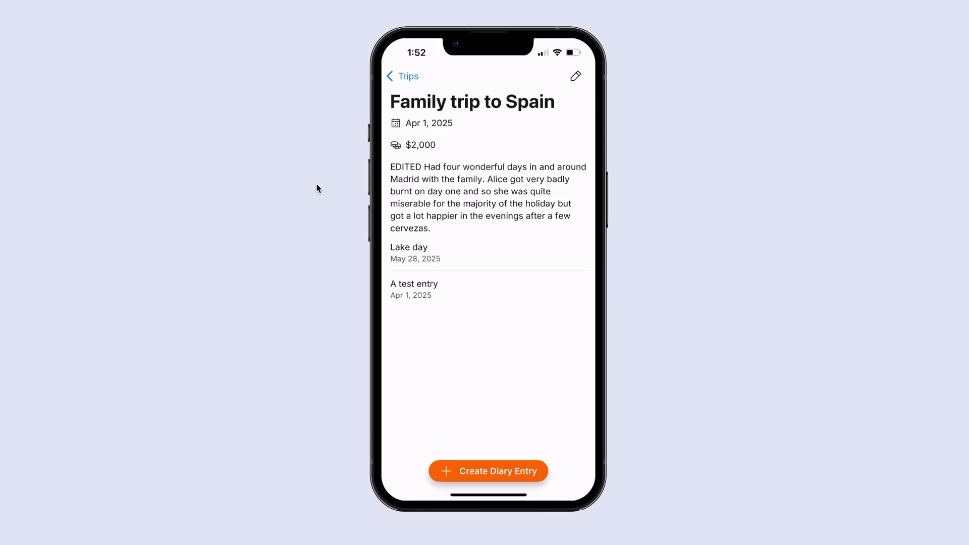
{"action": "left_click", "coordinate": [575, 75]}
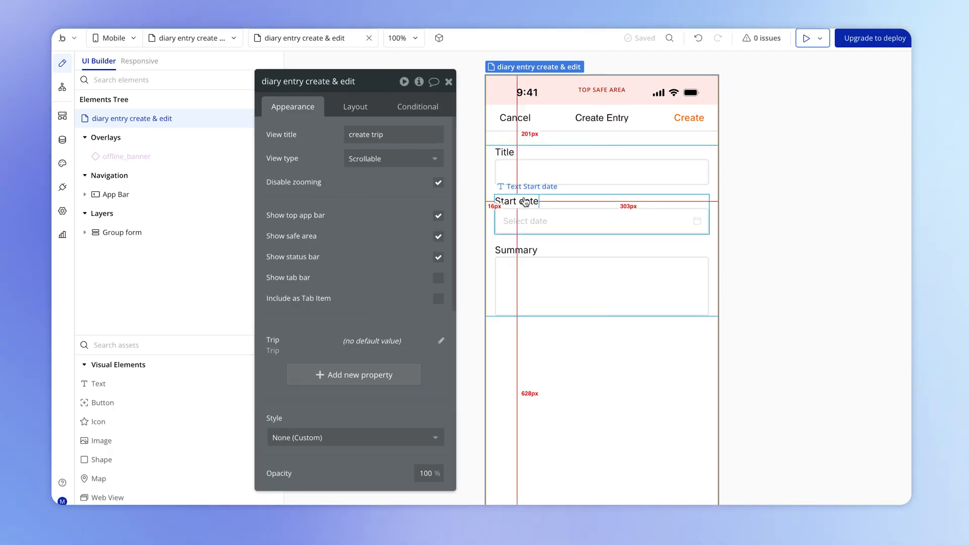
{"action": "mouse_move", "coordinate": [361, 375]}
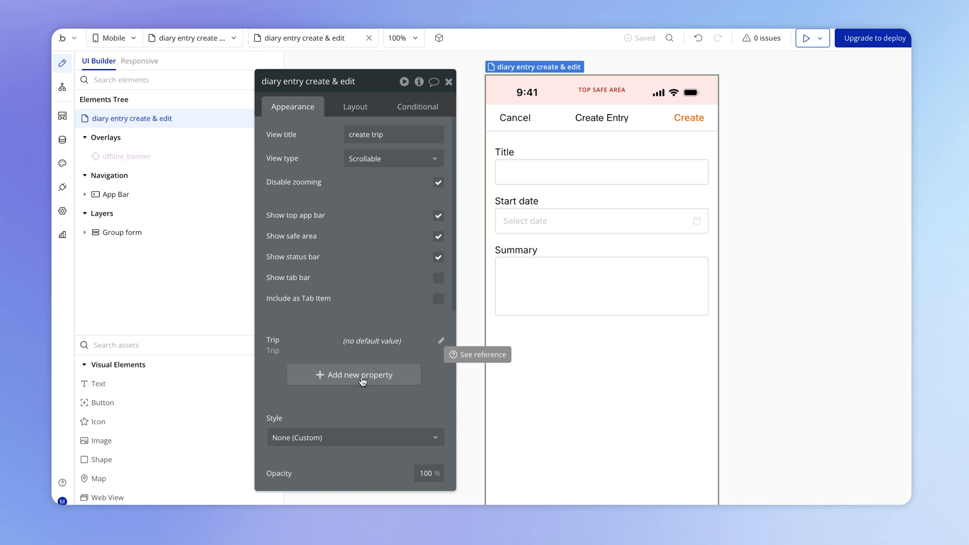
Step: Add a dynamic Diary entry property of type Diary Entry to the create & edit view
{"action": "left_click", "coordinate": [355, 374]}
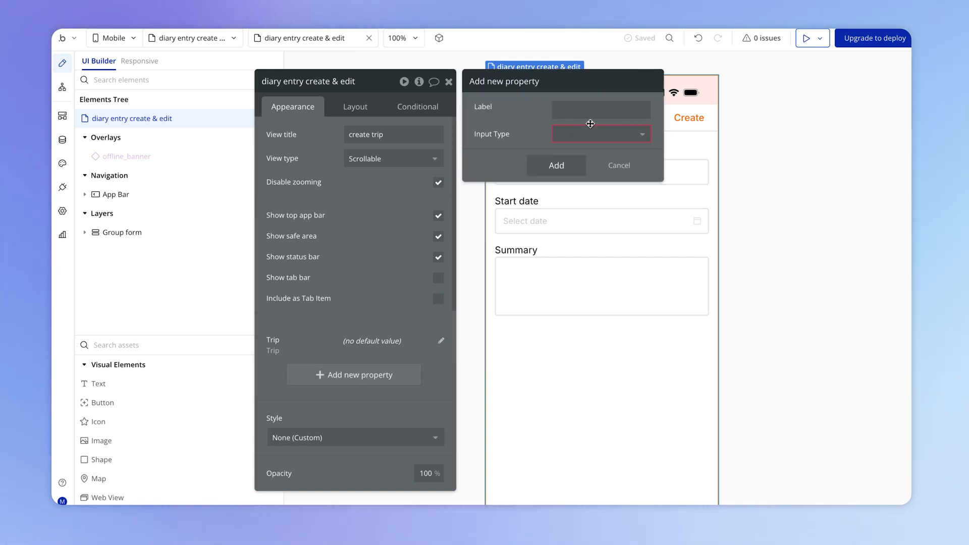
{"action": "type", "text": "Diary entry"}
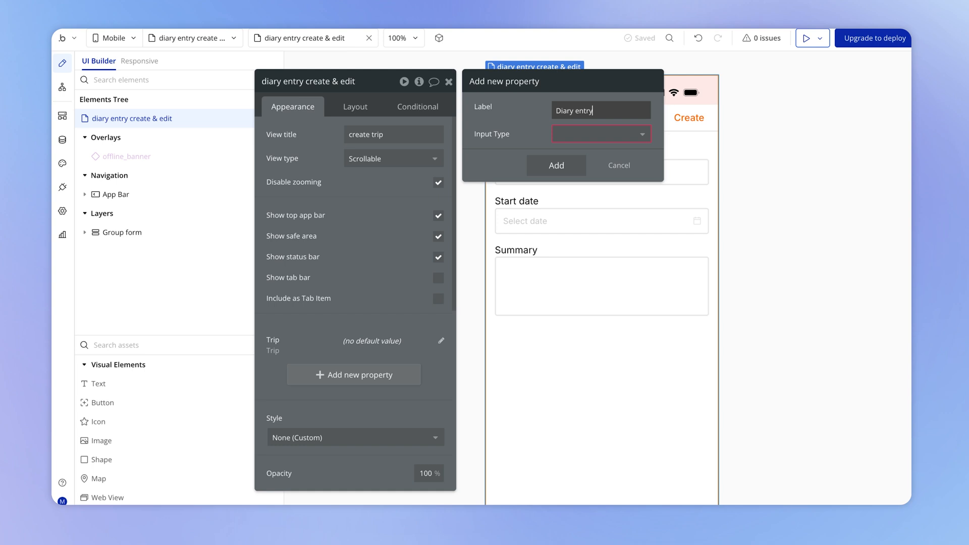
{"action": "left_click", "coordinate": [600, 133]}
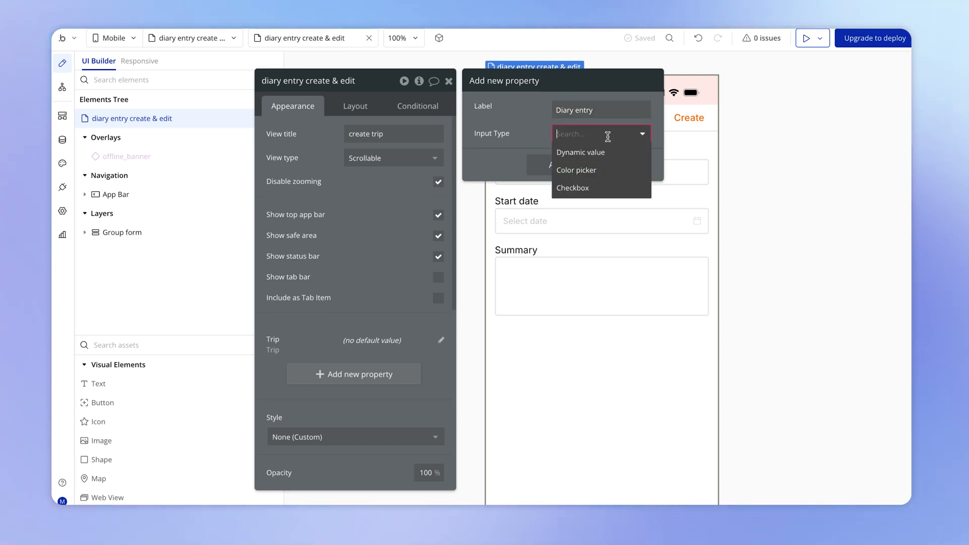
{"action": "left_click", "coordinate": [580, 152]}
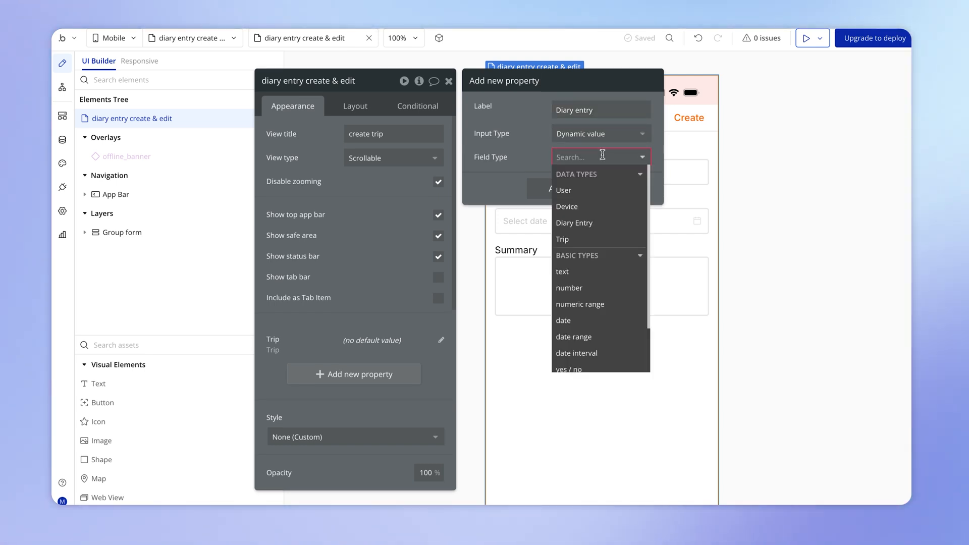
{"action": "left_click", "coordinate": [574, 222]}
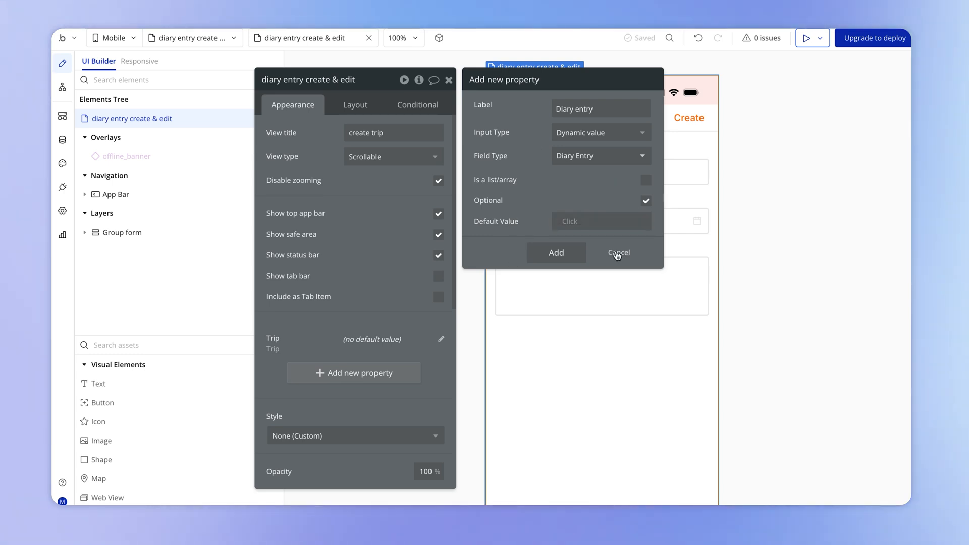
{"action": "mouse_move", "coordinate": [556, 252]}
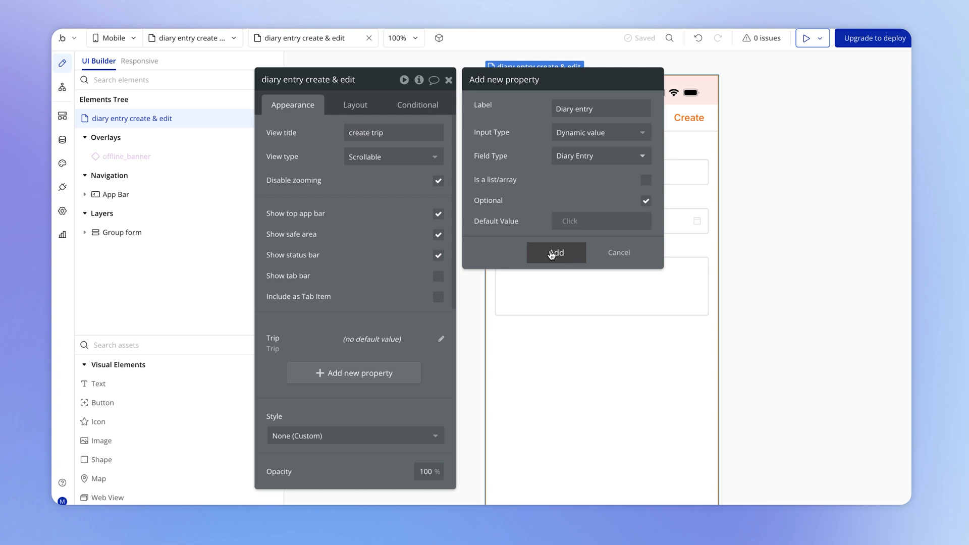
{"action": "left_click", "coordinate": [555, 252]}
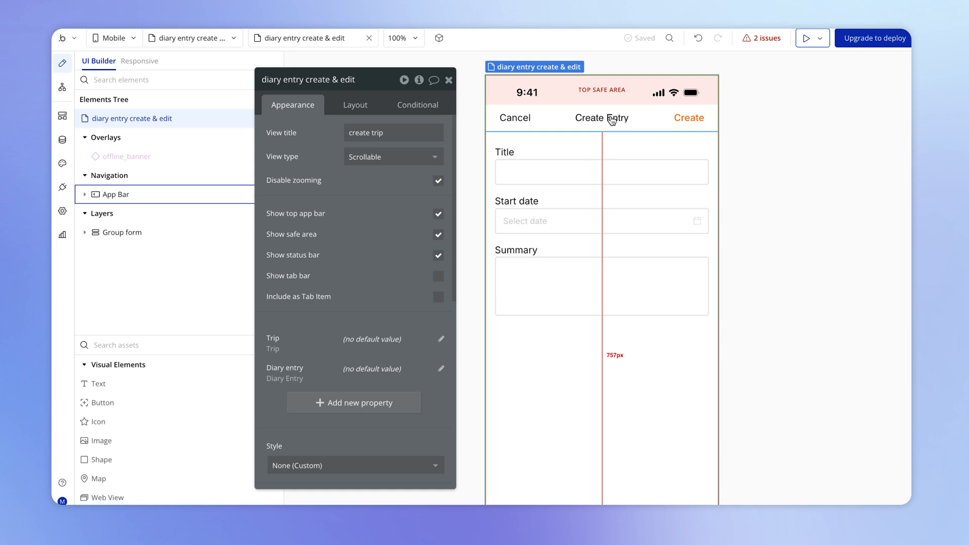
Step: Make the app bar title 'Diary entry is empty:formatted as text' with yes Create Entry, no Edit
{"action": "left_click", "coordinate": [115, 194]}
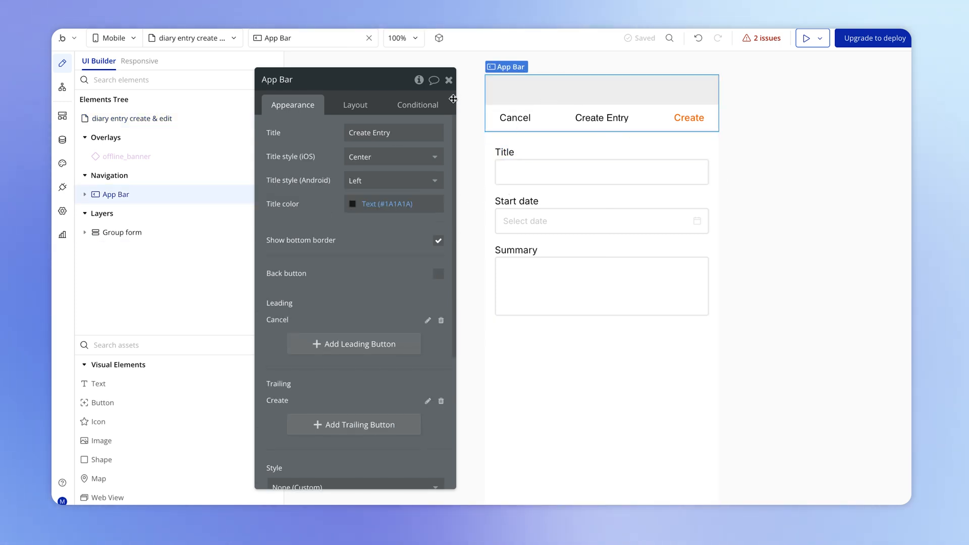
{"action": "left_click", "coordinate": [393, 132]}
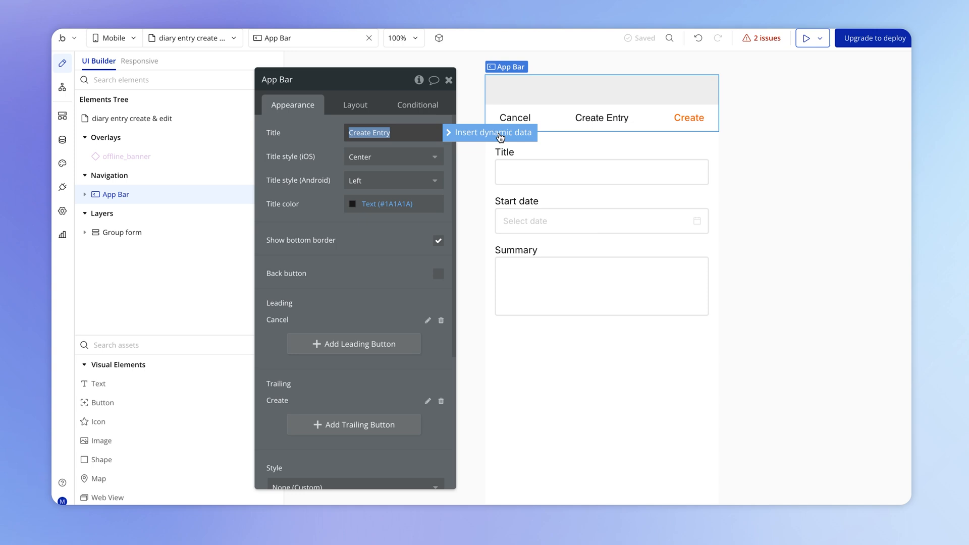
{"action": "left_click", "coordinate": [492, 132]}
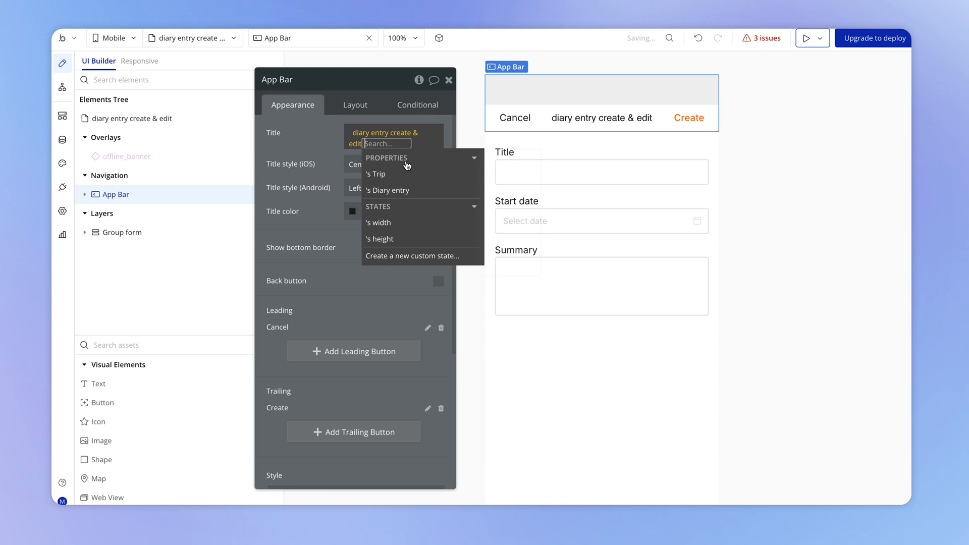
{"action": "left_click", "coordinate": [388, 190]}
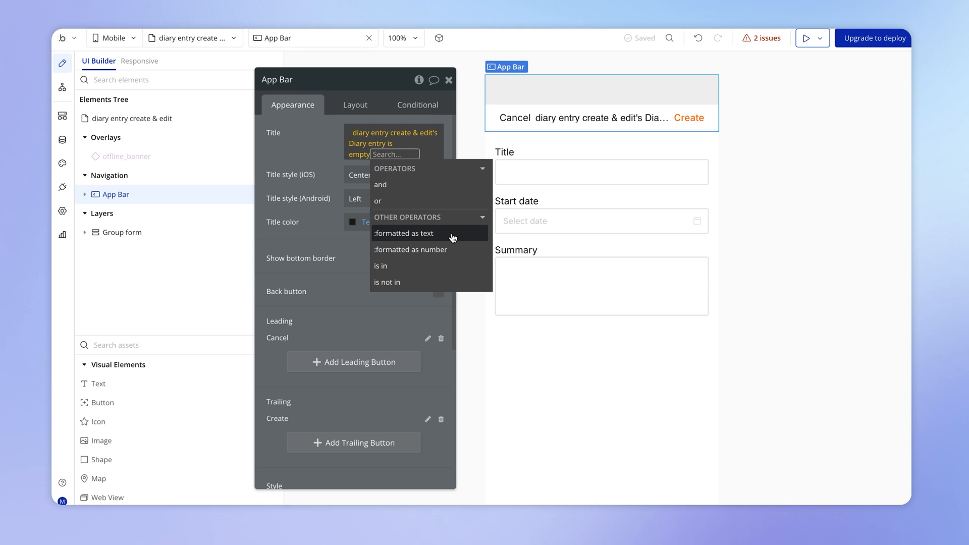
{"action": "left_click", "coordinate": [403, 233]}
{"action": "type", "text": "Create Entry"}
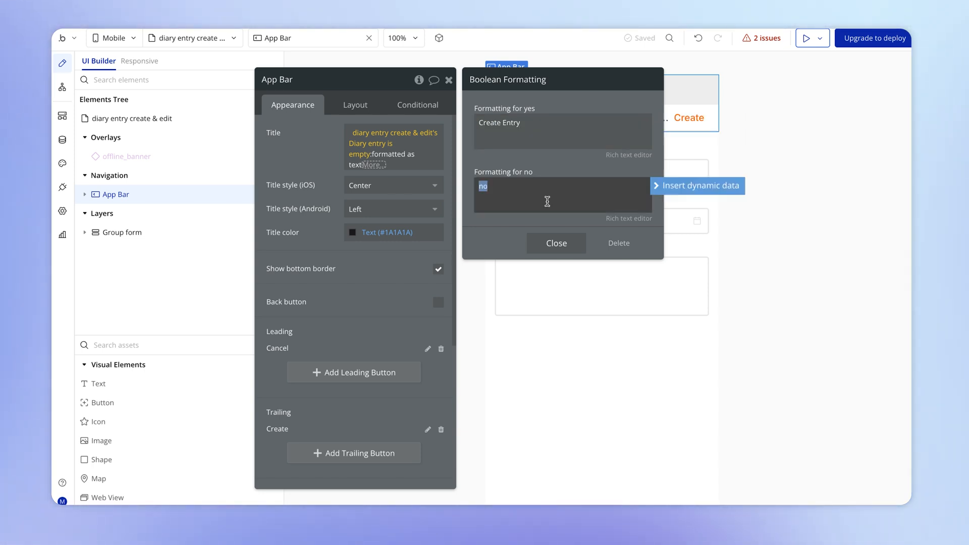
{"action": "type", "text": "Edit"}
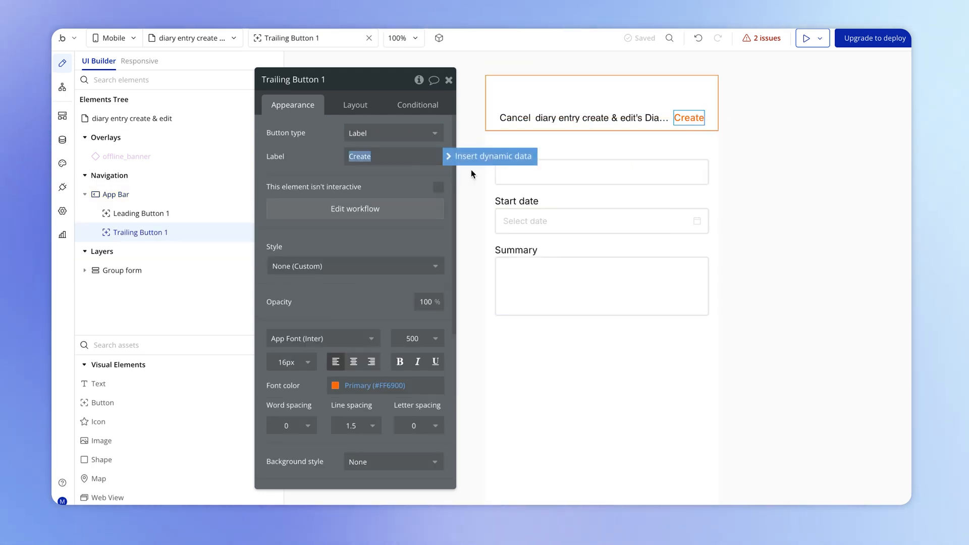
Step: Copy the title expression into Trailing Button 1's label, with no text set to Save
{"action": "left_click", "coordinate": [489, 155]}
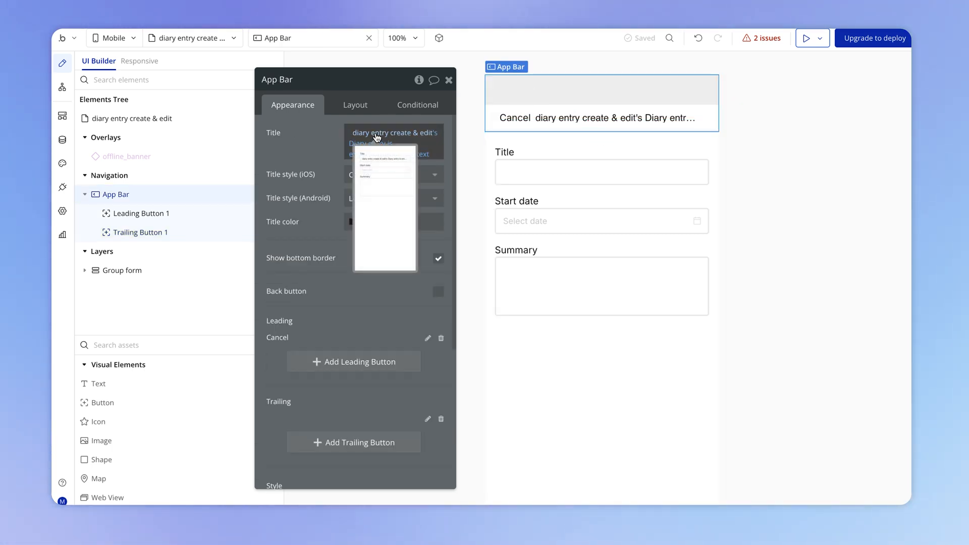
{"action": "right_click", "coordinate": [395, 139]}
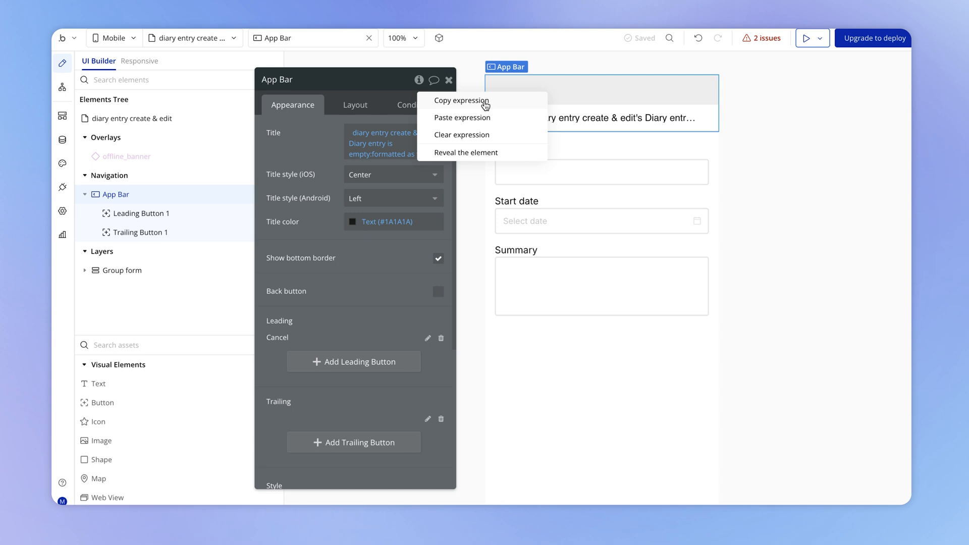
{"action": "left_click", "coordinate": [141, 232]}
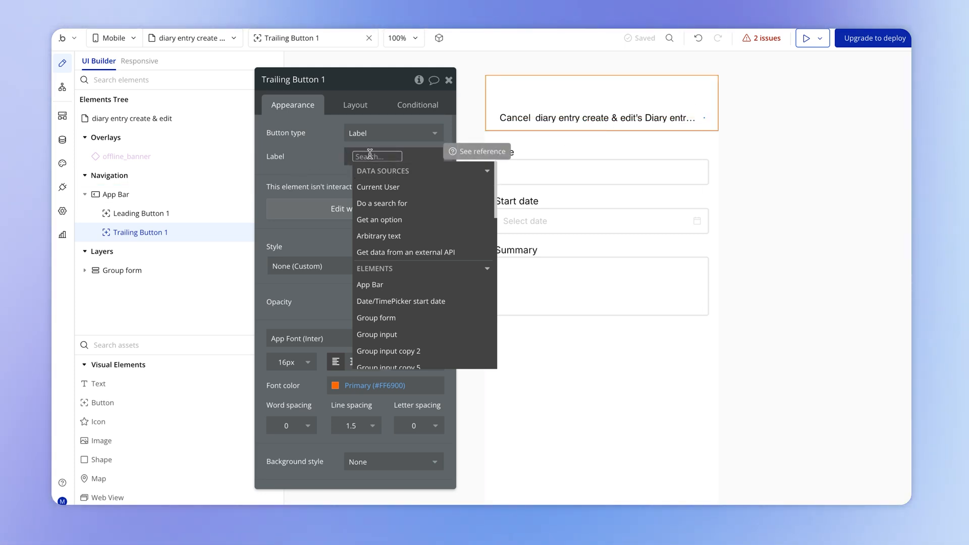
{"action": "right_click", "coordinate": [377, 156]}
{"action": "type", "text": "Save"}
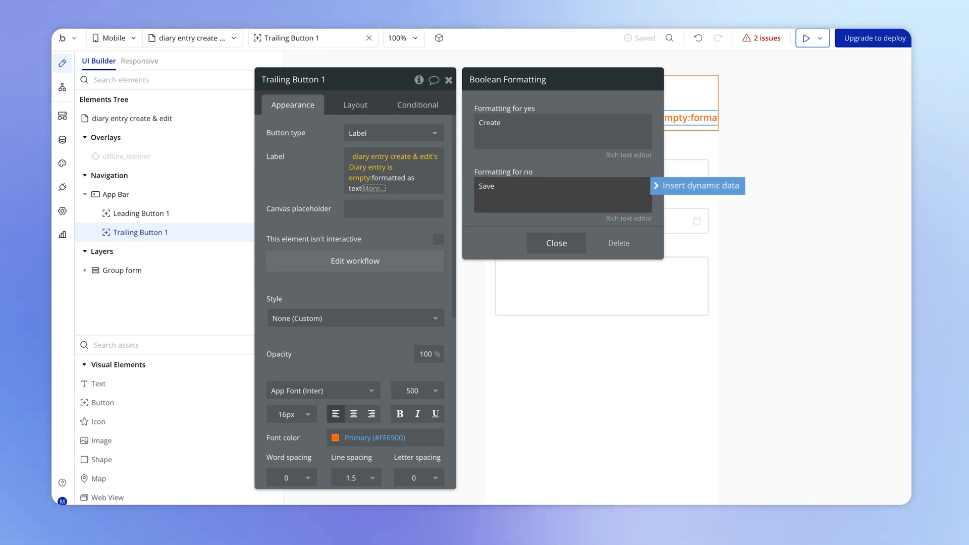
{"action": "left_click", "coordinate": [556, 242]}
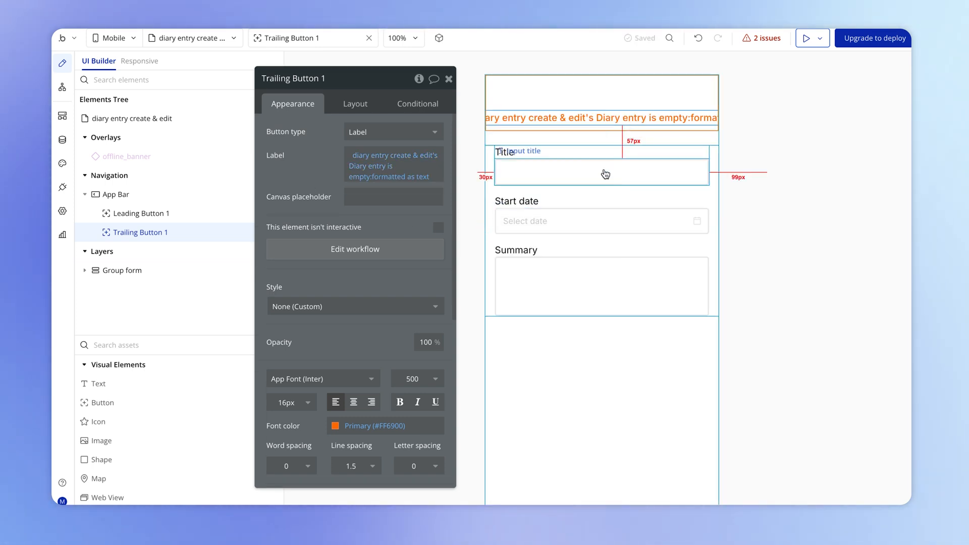
{"action": "left_click", "coordinate": [602, 171]}
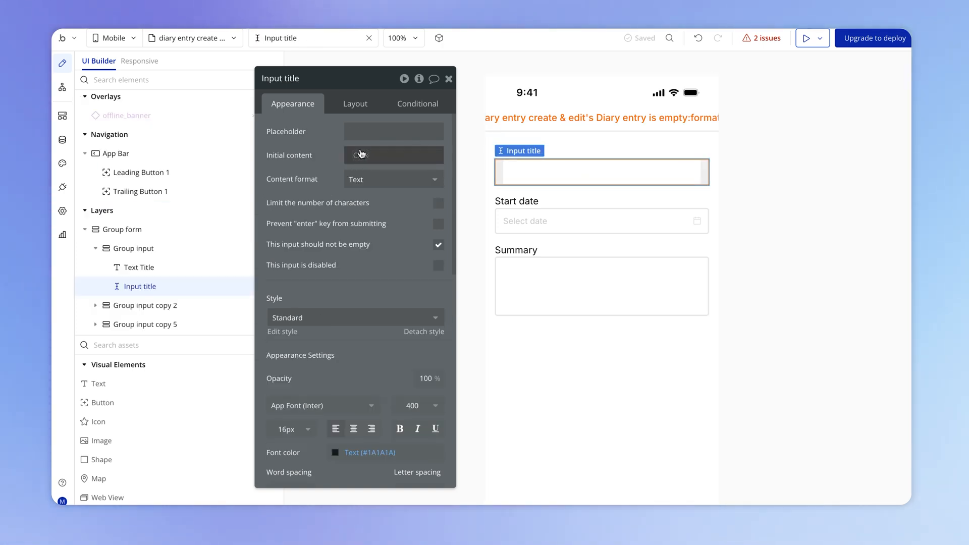
{"action": "mouse_move", "coordinate": [362, 155]}
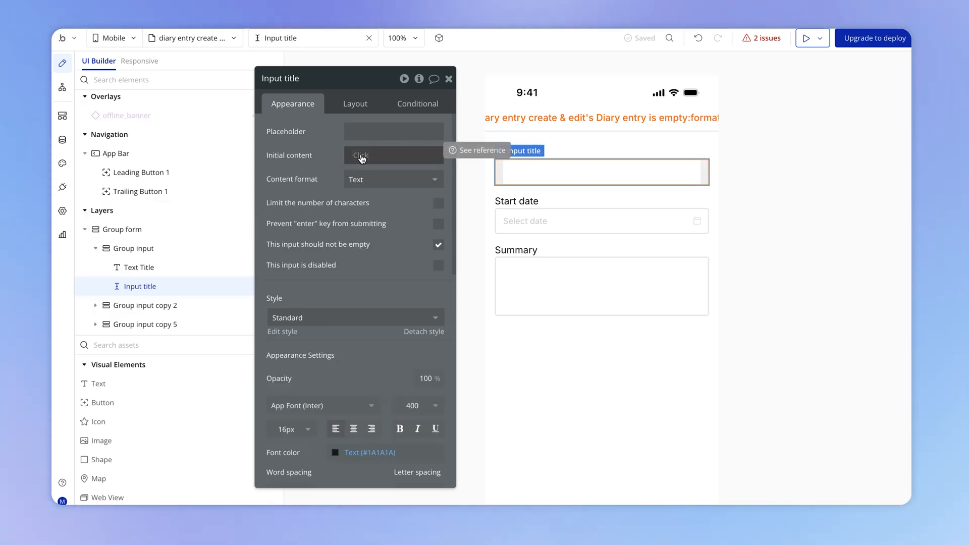
Step: Set Input title's initial content to the page's Diary entry's Title
{"action": "left_click", "coordinate": [393, 155]}
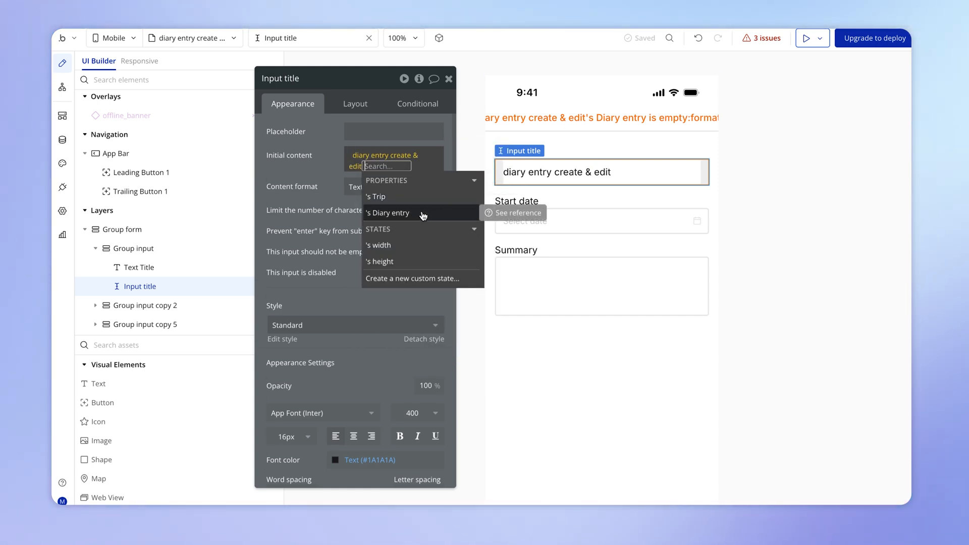
{"action": "left_click", "coordinate": [388, 213]}
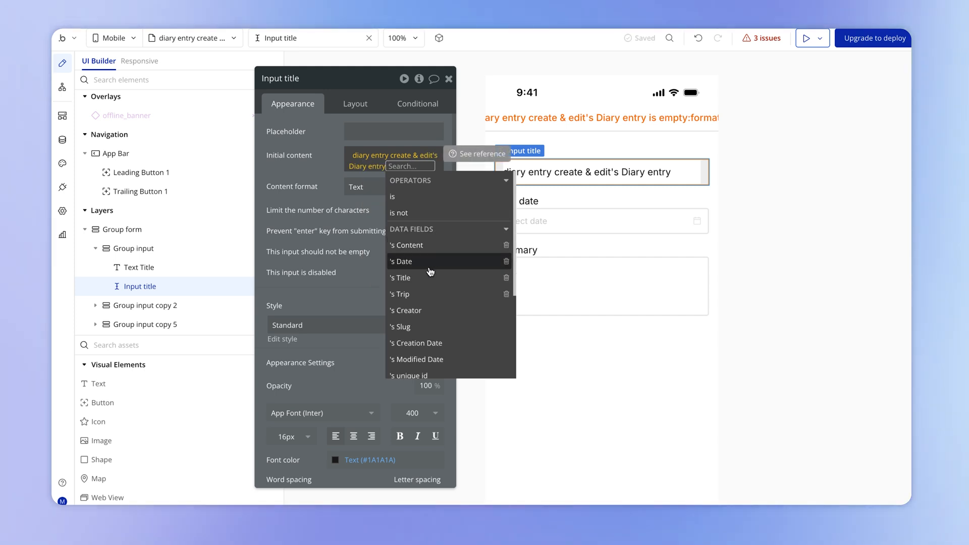
{"action": "left_click", "coordinate": [401, 277]}
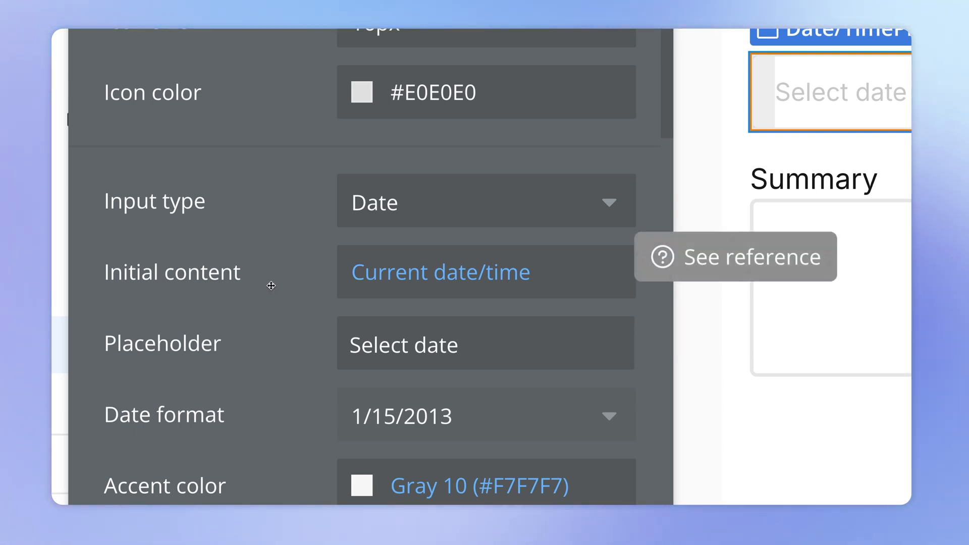
{"action": "mouse_move", "coordinate": [216, 296]}
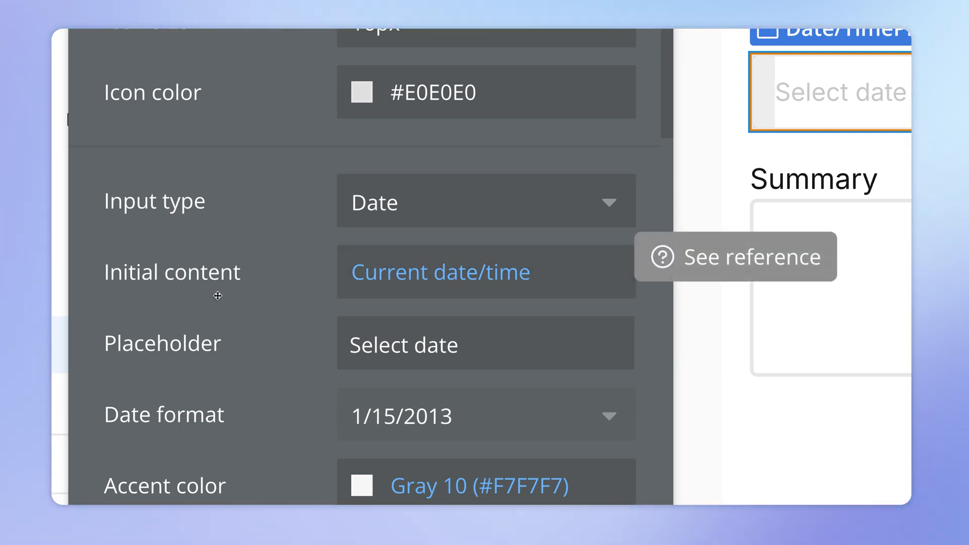
{"action": "mouse_move", "coordinate": [301, 285]}
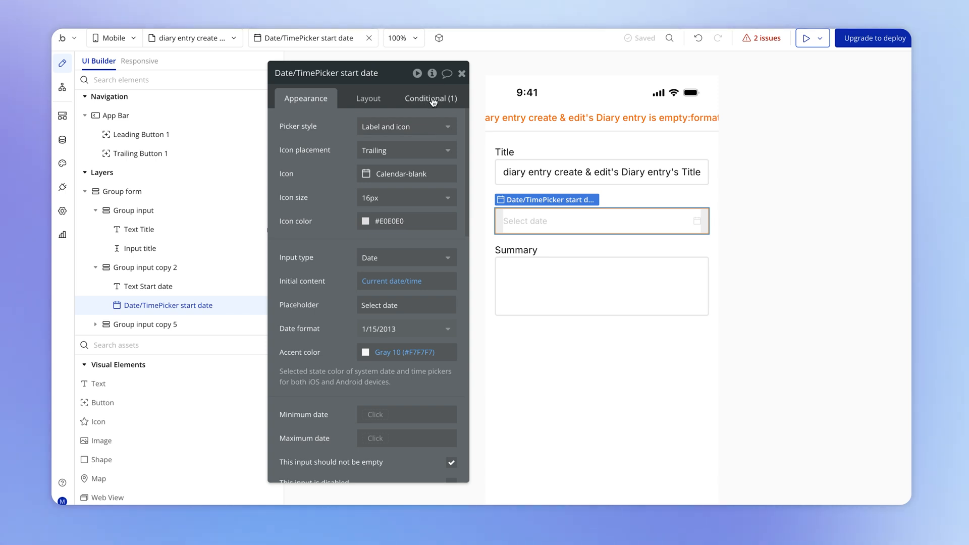
Step: Add the condition When diary entry create & edit's Diary entry is not empty to the start date picker
{"action": "left_click", "coordinate": [431, 98]}
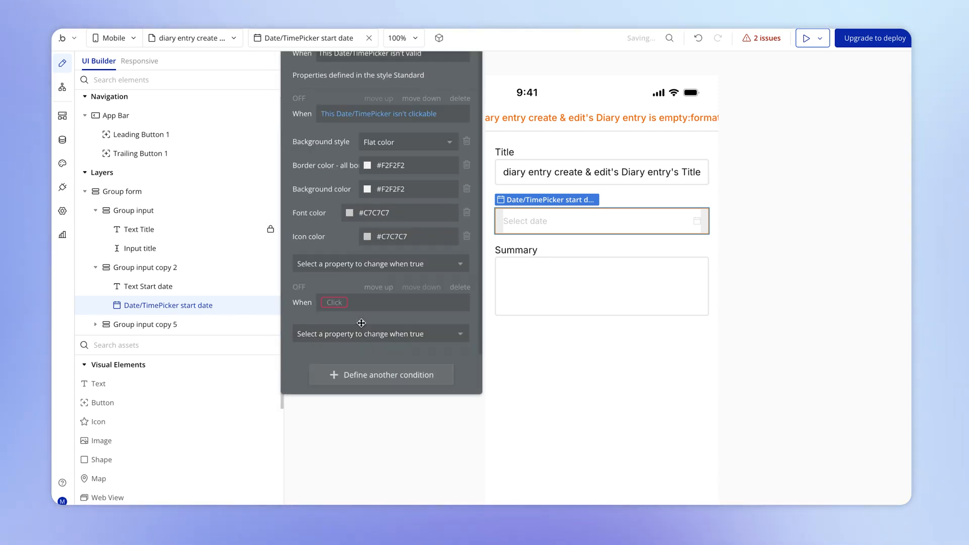
{"action": "left_click", "coordinate": [334, 302]}
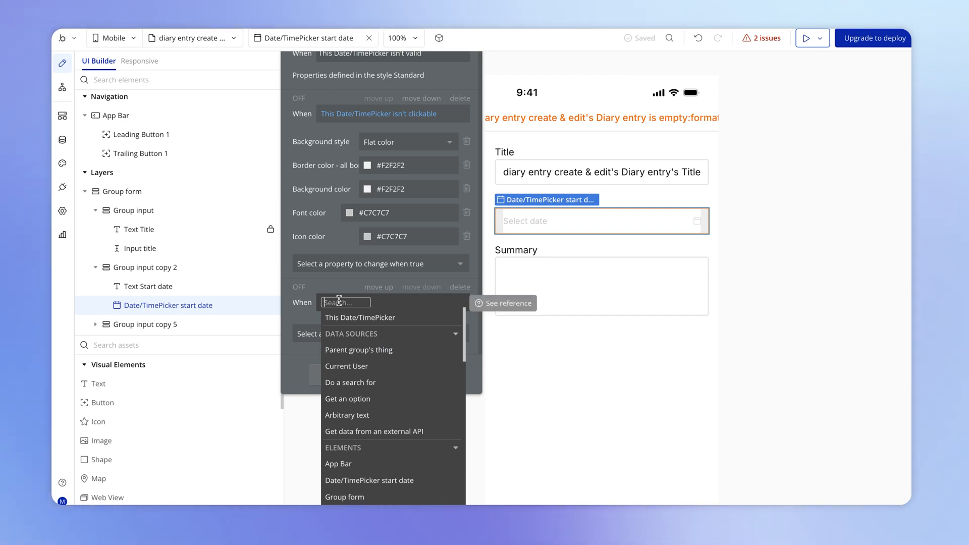
{"action": "type", "text": "di"}
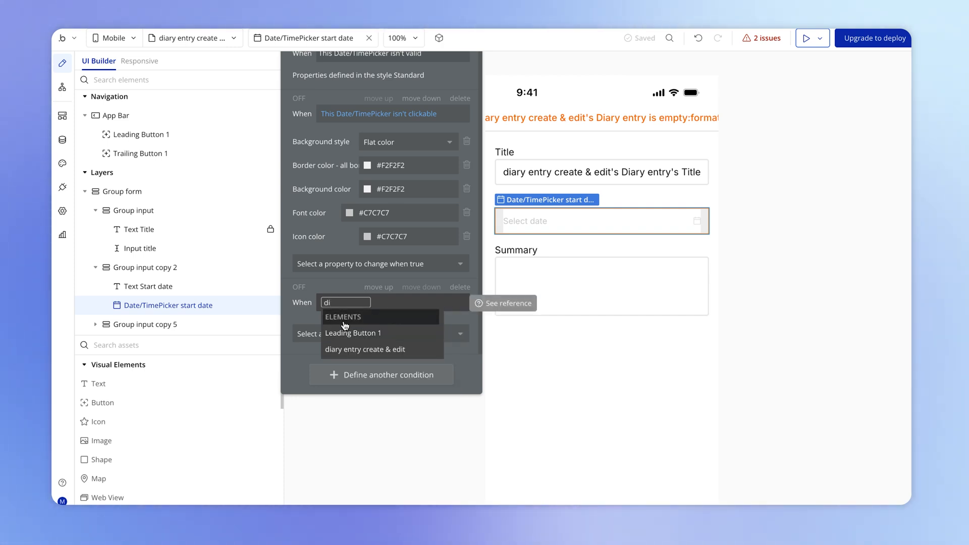
{"action": "left_click", "coordinate": [365, 349]}
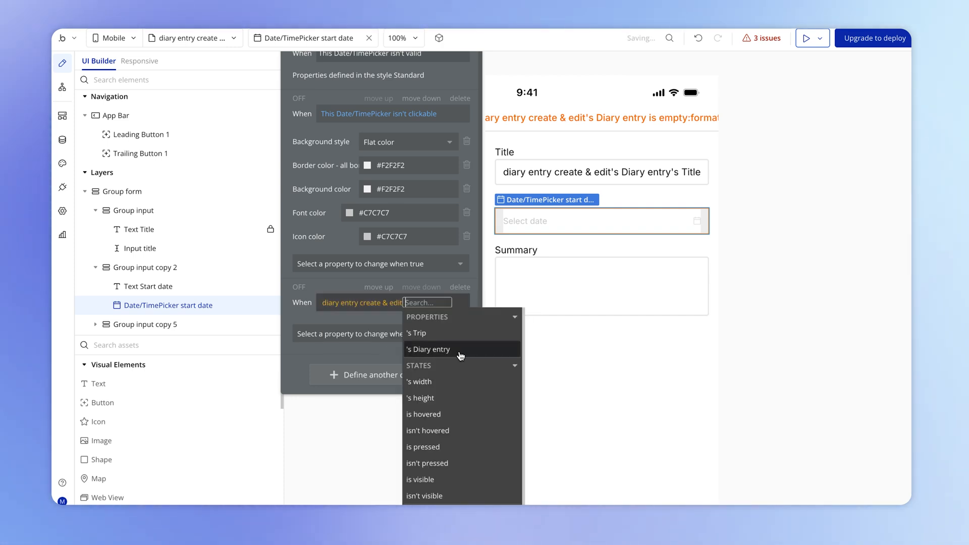
{"action": "left_click", "coordinate": [428, 349]}
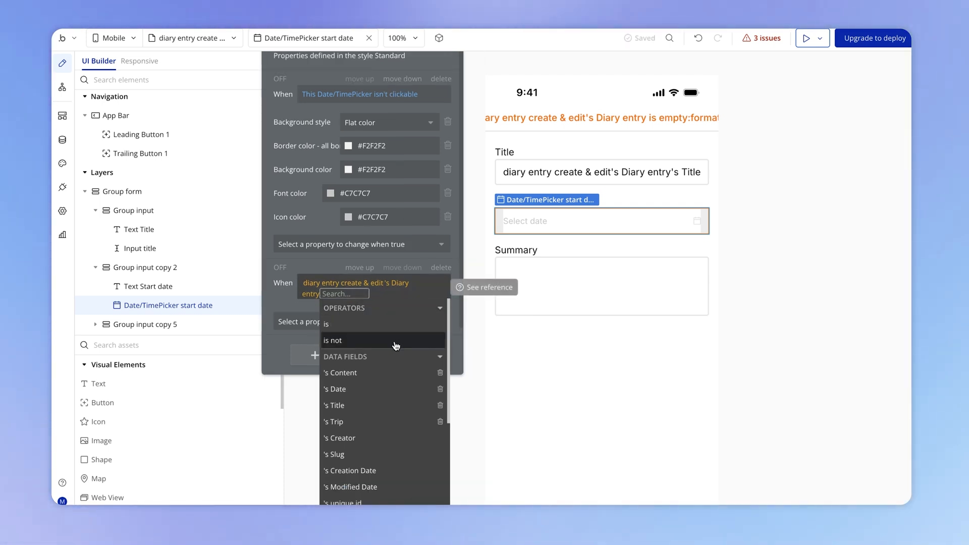
{"action": "mouse_move", "coordinate": [399, 389]}
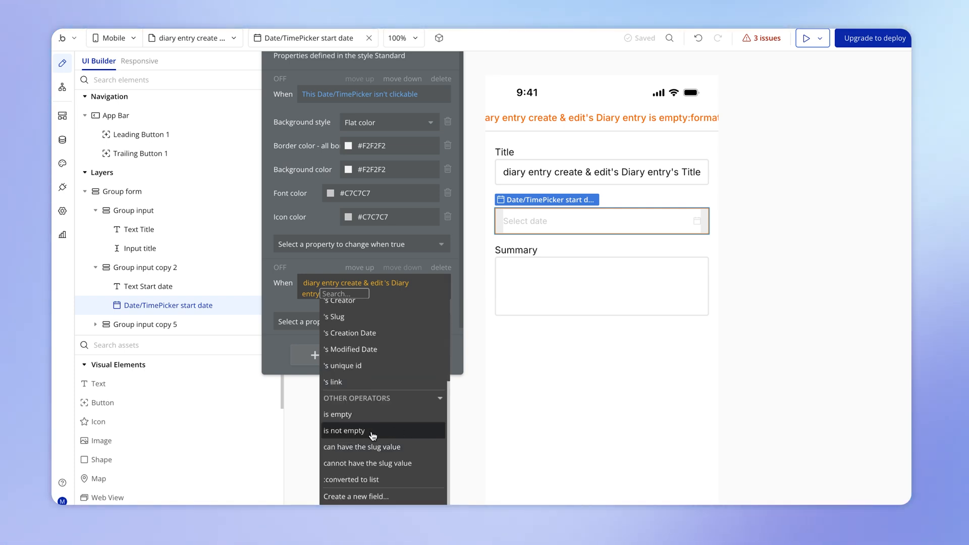
{"action": "left_click", "coordinate": [344, 432]}
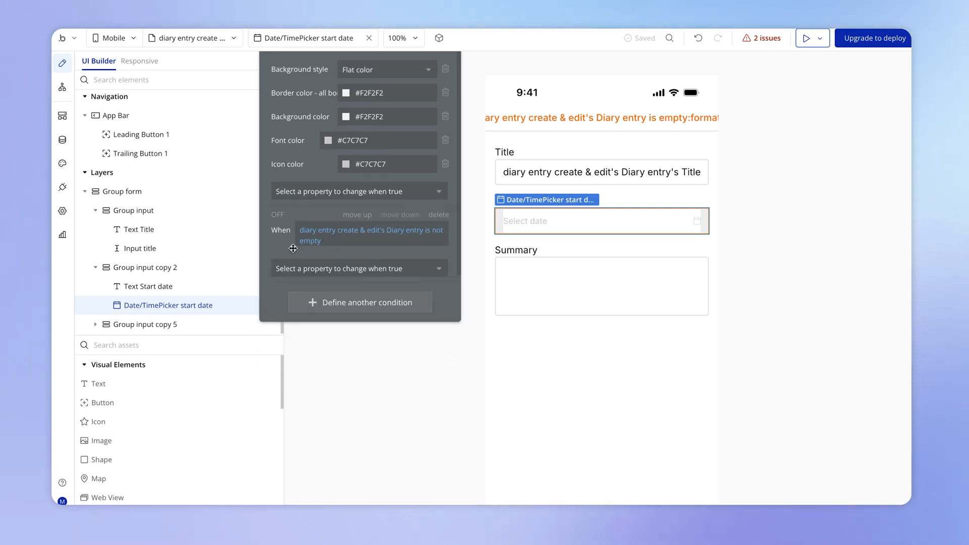
Step: Have that condition change the picker's Initial content to a dynamic value
{"action": "left_click", "coordinate": [352, 268]}
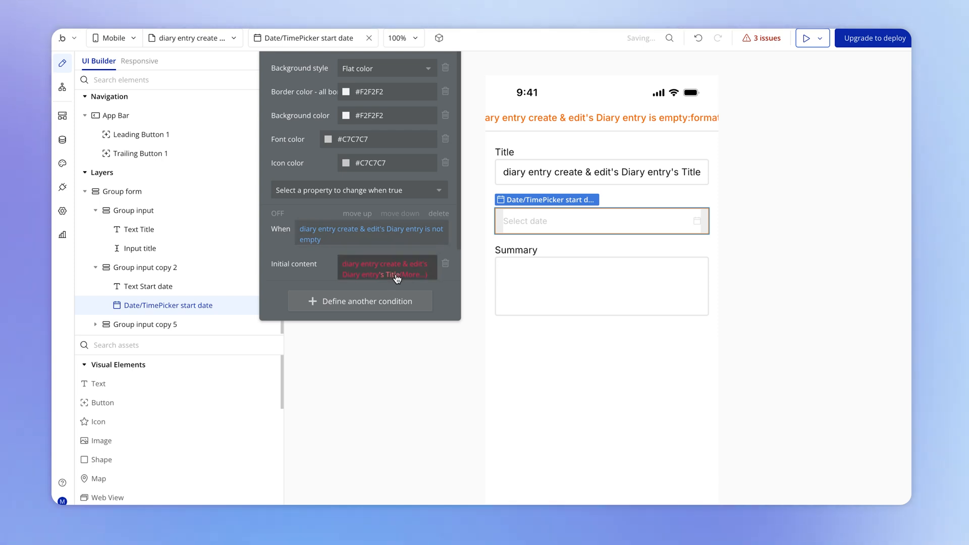
{"action": "left_click", "coordinate": [387, 269]}
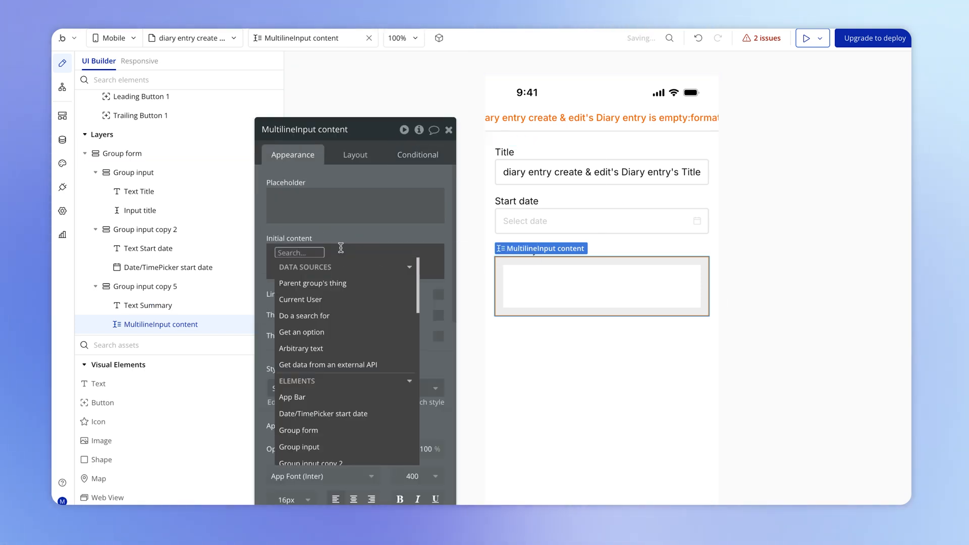
Step: Set MultilineInput content's initial content to the page's Diary entry's Content
{"action": "left_click", "coordinate": [303, 391]}
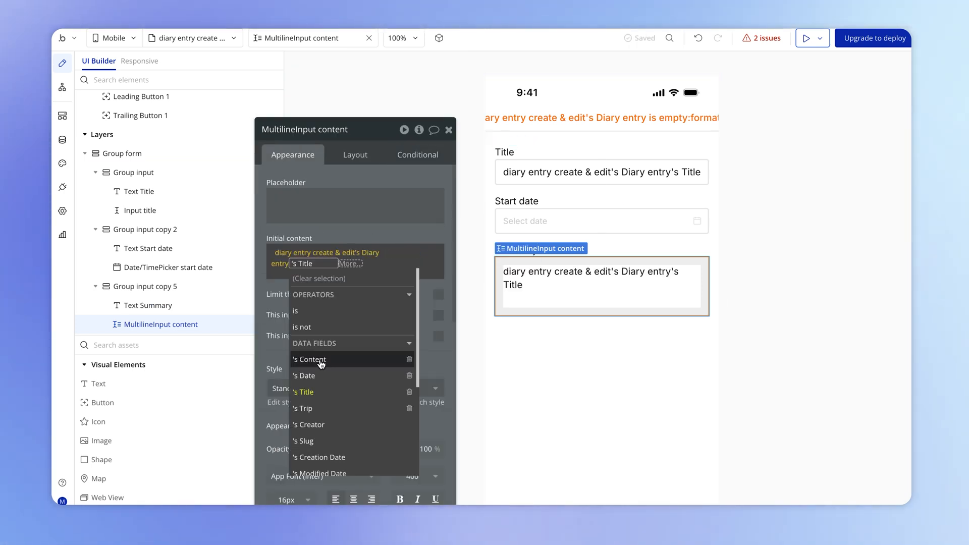
{"action": "left_click", "coordinate": [309, 359]}
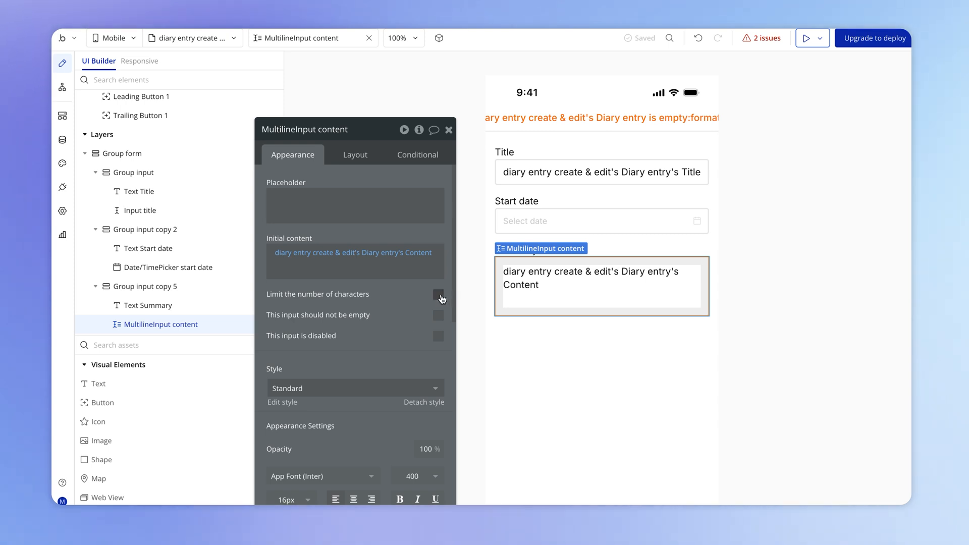
{"action": "left_click", "coordinate": [438, 294]}
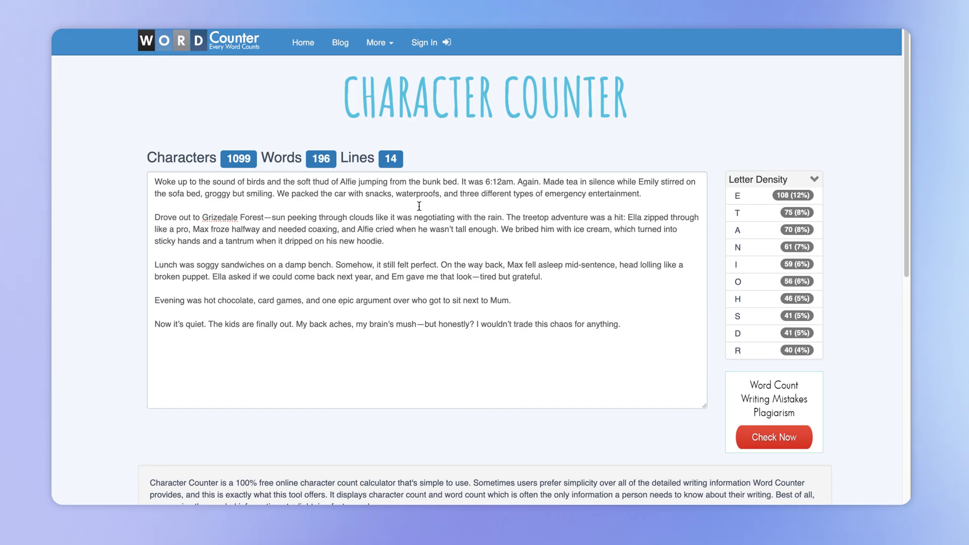
{"action": "mouse_move", "coordinate": [547, 230]}
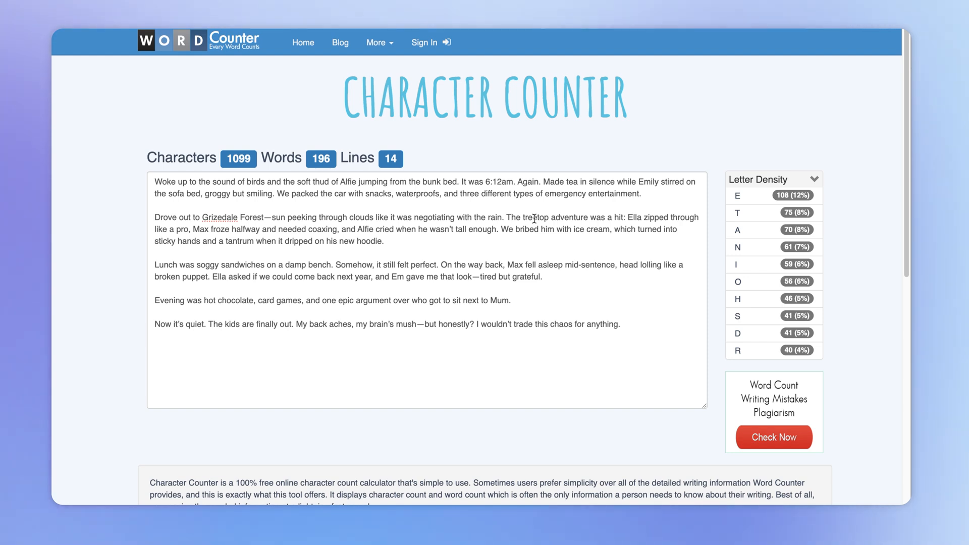
{"action": "mouse_move", "coordinate": [312, 158]}
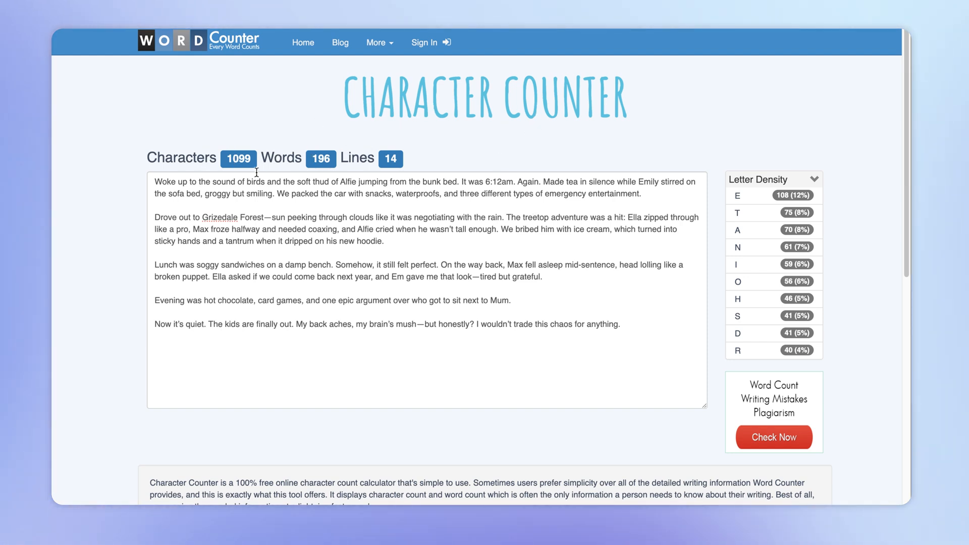
Step: Copy the diary text and paste extra copies so the sample reaches 6594 characters, 1176 words
{"action": "key", "text": "ctrl+a"}
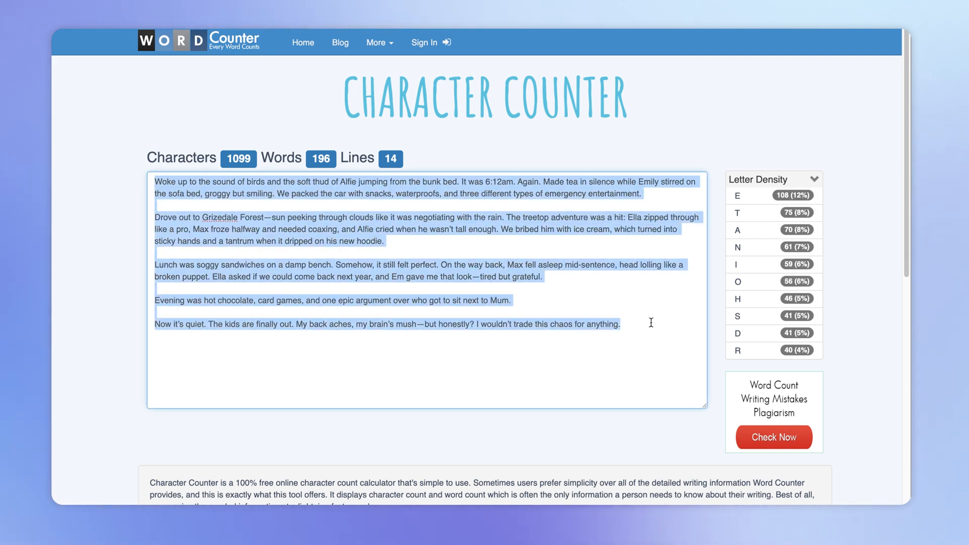
{"action": "mouse_move", "coordinate": [567, 312]}
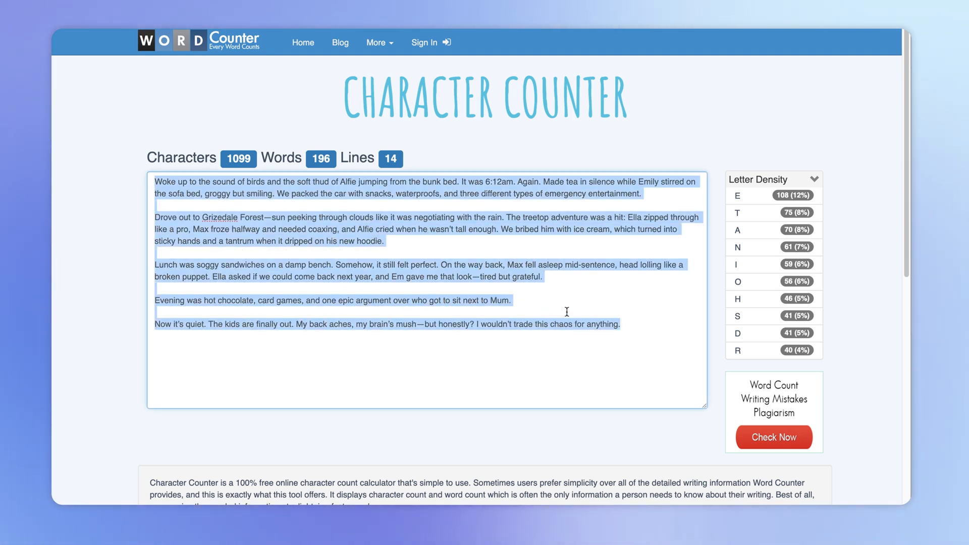
{"action": "left_click", "coordinate": [527, 362]}
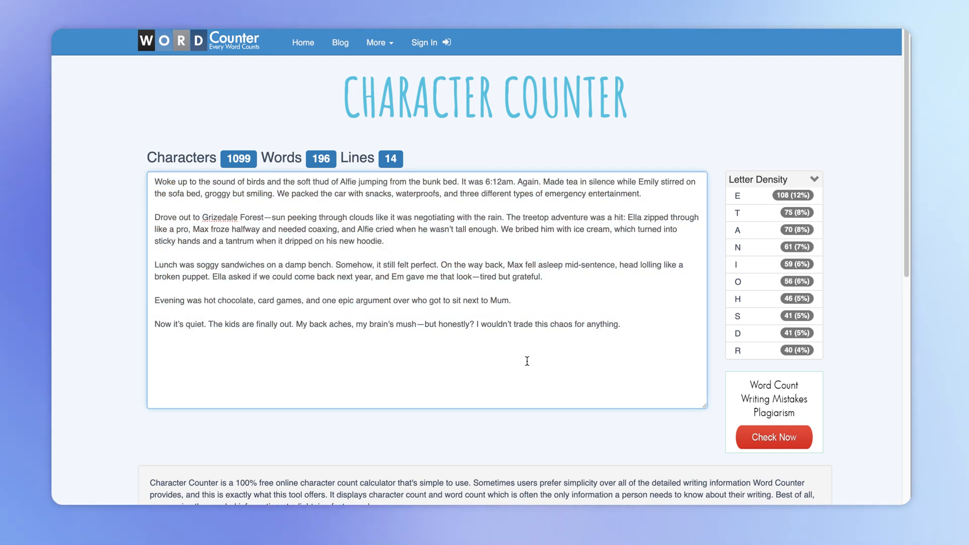
{"action": "key", "text": "ctrl+a"}
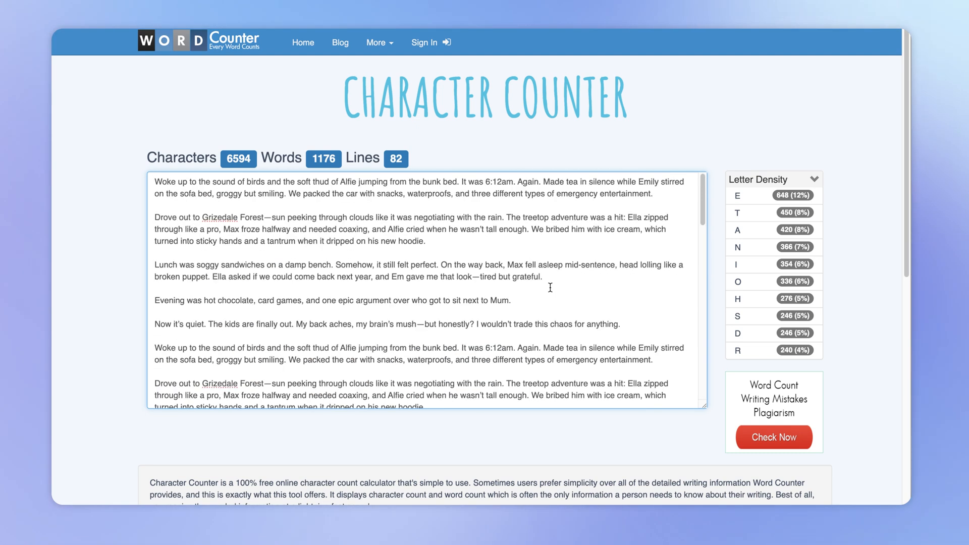
{"action": "scroll", "scroll_direction": "down", "scroll_amount": 3}
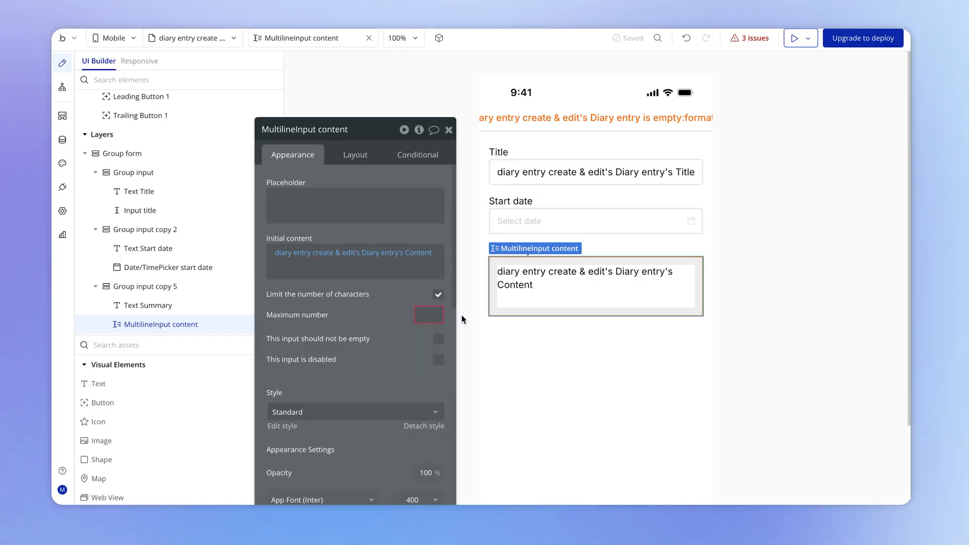
Step: Set the MultilineInput's maximum number of characters to 7500
{"action": "type", "text": "7500"}
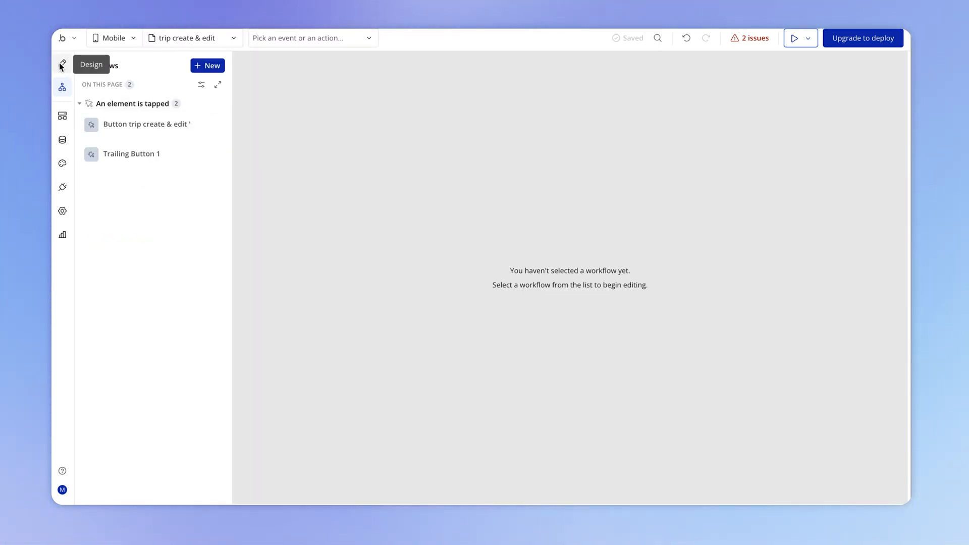
Step: Review the trip save workflow's Create a new Trip step with its cost, dates, title and summary fields
{"action": "left_click", "coordinate": [62, 62]}
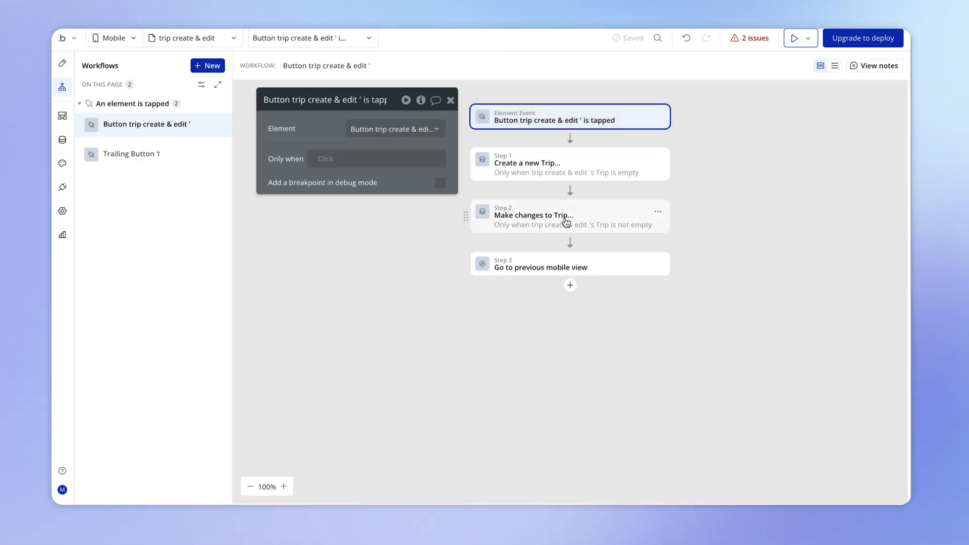
{"action": "left_click", "coordinate": [568, 164]}
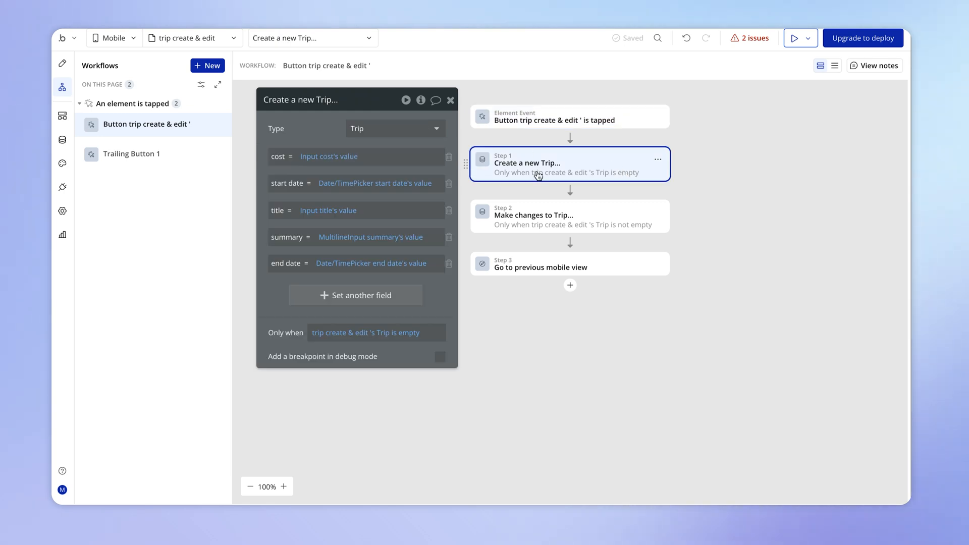
{"action": "mouse_move", "coordinate": [560, 222]}
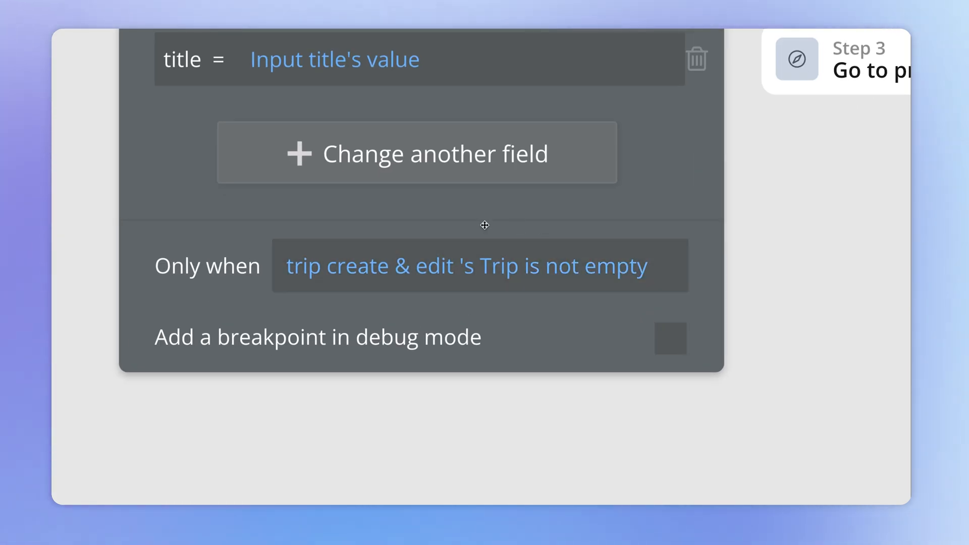
{"action": "mouse_move", "coordinate": [563, 309]}
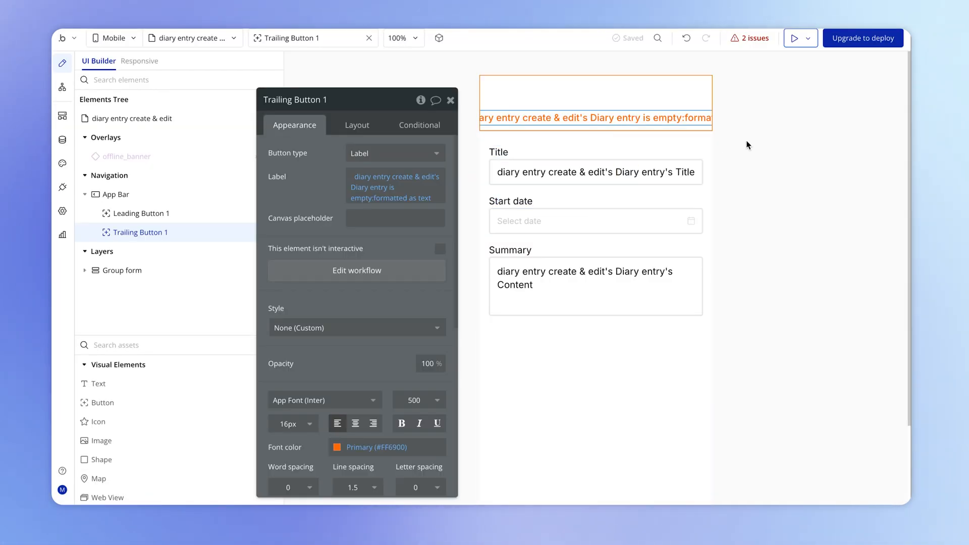
{"action": "mouse_move", "coordinate": [374, 275]}
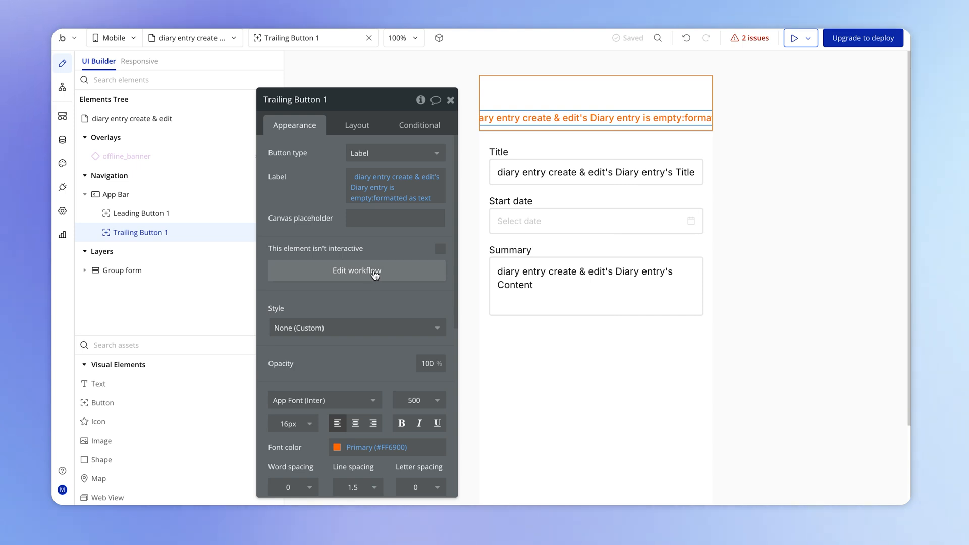
Step: Condition the Create Diary Entry step on 'diary entry create & edit's Diary entry is empty' and add an action after it
{"action": "left_click", "coordinate": [356, 271]}
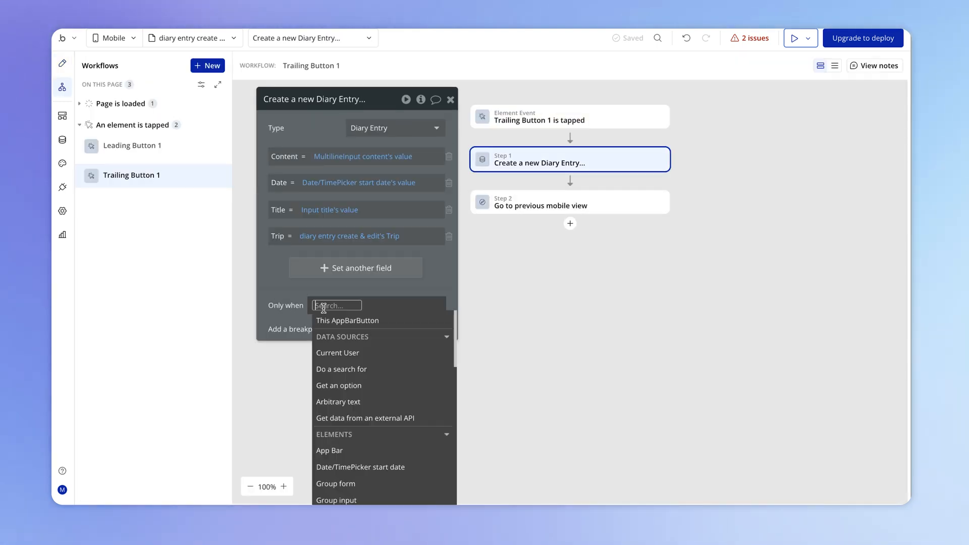
{"action": "type", "text": "diary entry create & edit"}
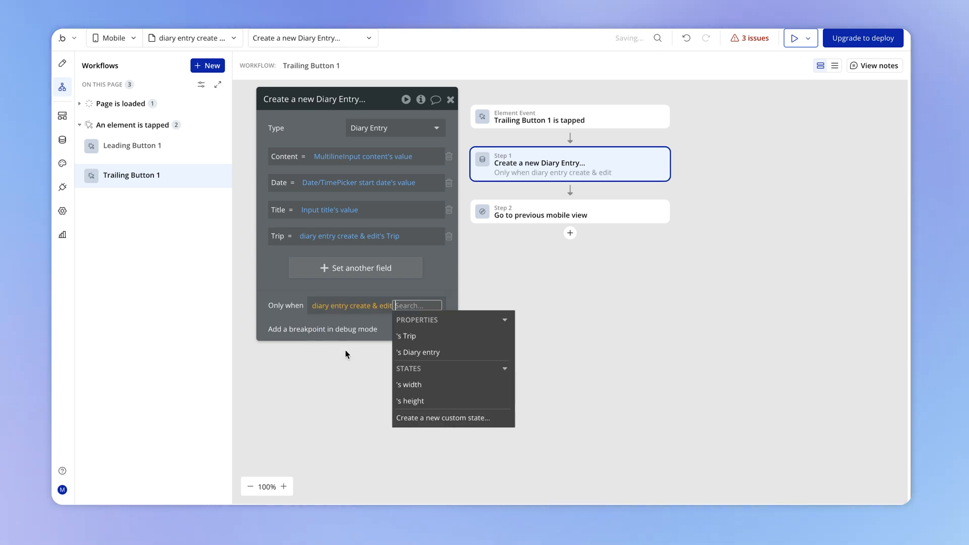
{"action": "mouse_move", "coordinate": [444, 349]}
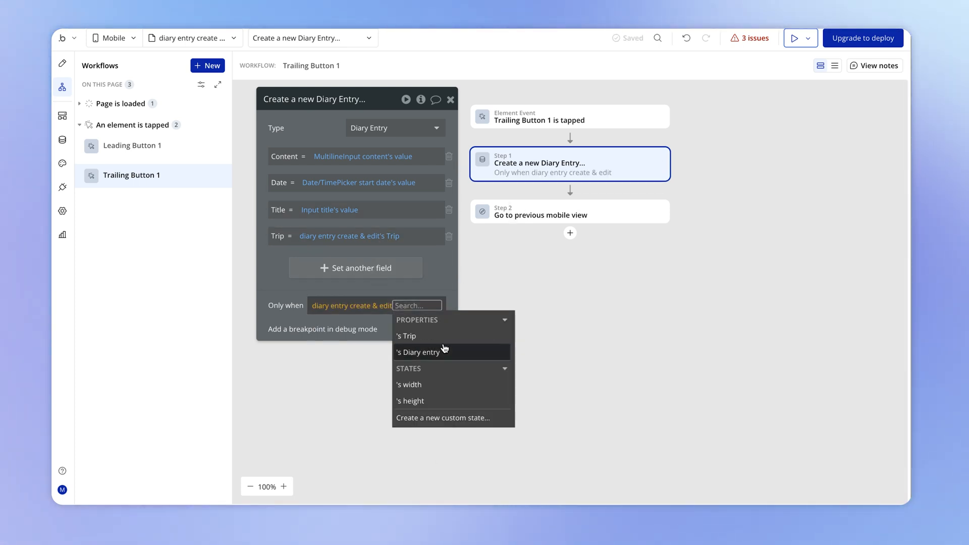
{"action": "left_click", "coordinate": [415, 351]}
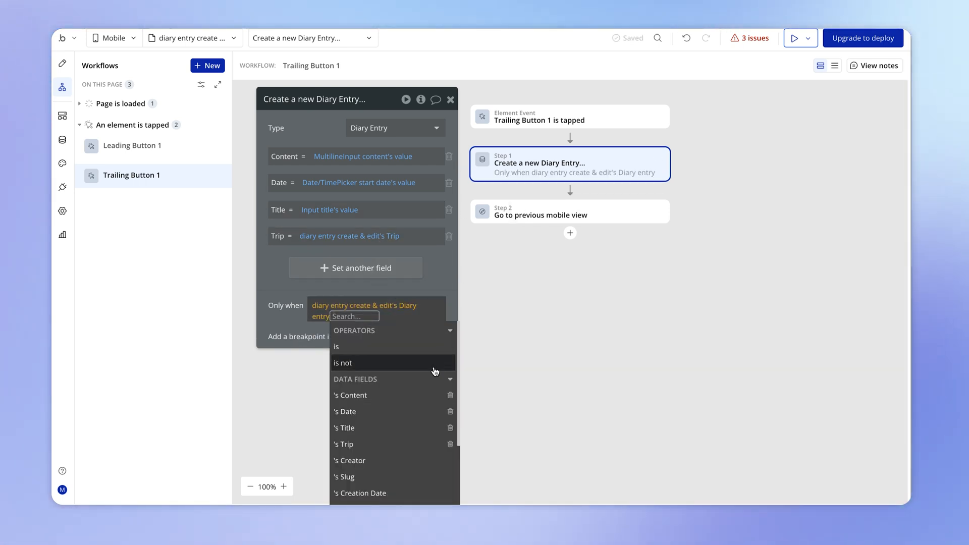
{"action": "left_click", "coordinate": [342, 363]}
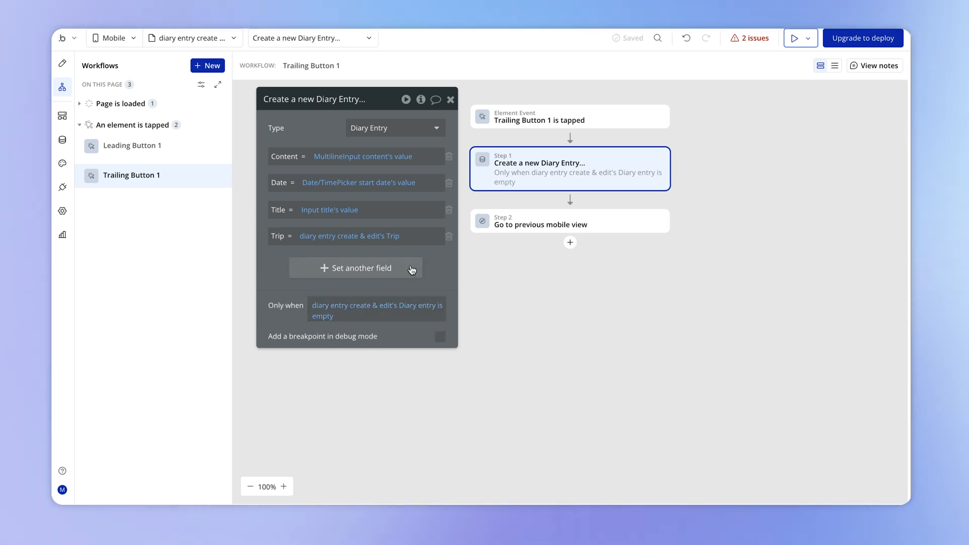
{"action": "left_click", "coordinate": [570, 199]}
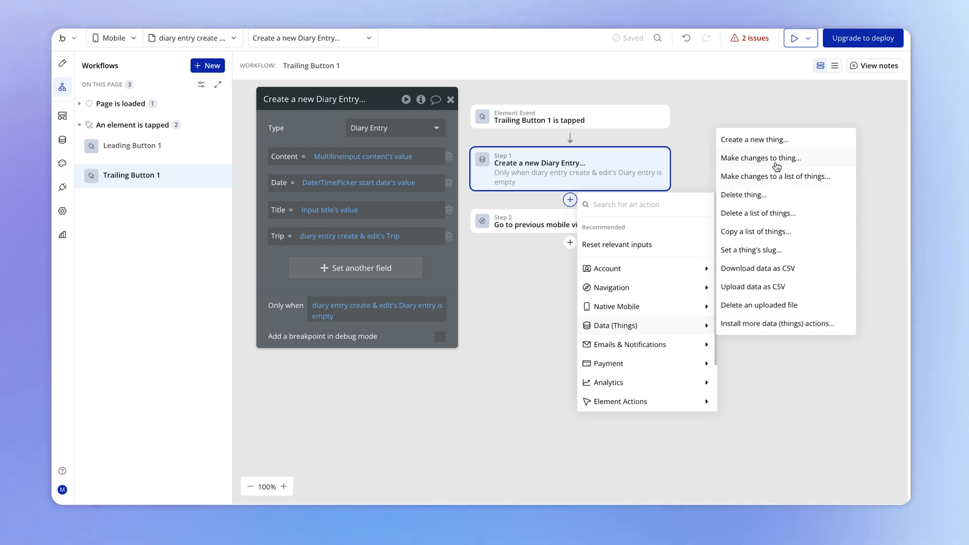
Step: Add a Make changes step on the page's Diary entry setting Content, Date and Title, removing the Trip field
{"action": "left_click", "coordinate": [761, 157]}
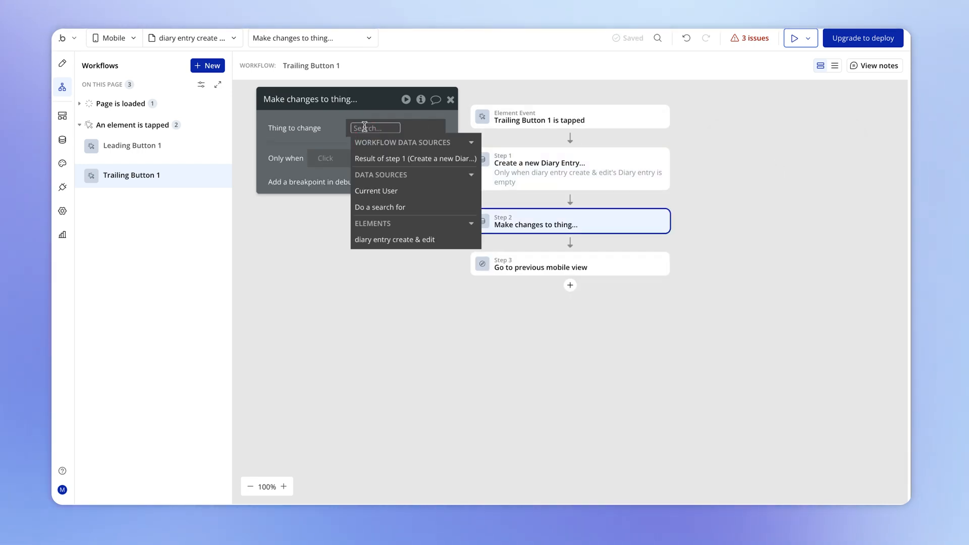
{"action": "left_click", "coordinate": [395, 239]}
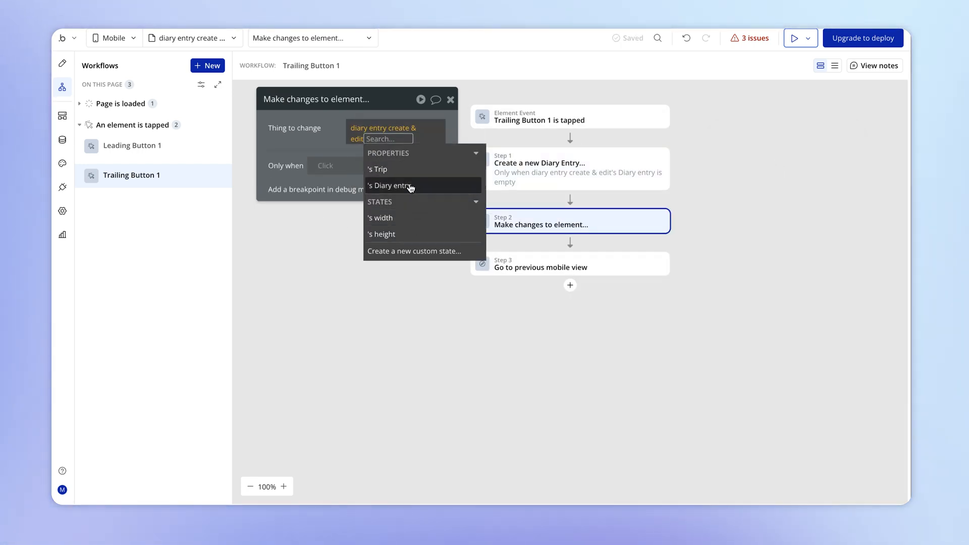
{"action": "left_click", "coordinate": [389, 186]}
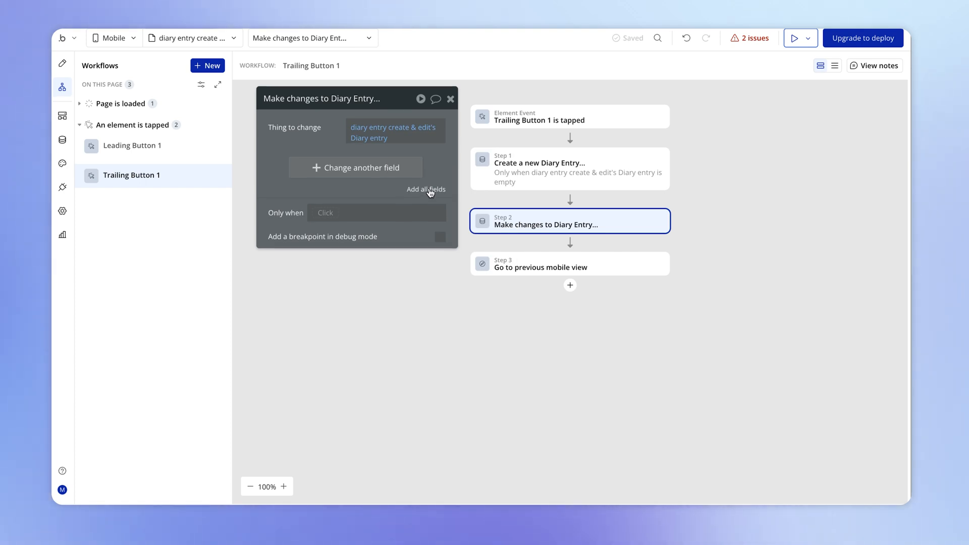
{"action": "left_click", "coordinate": [425, 189]}
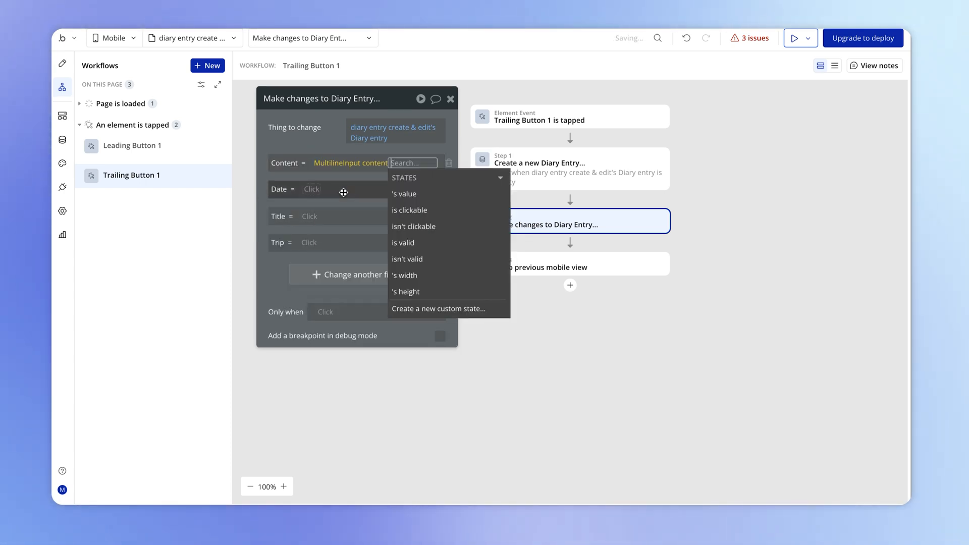
{"action": "left_click", "coordinate": [404, 194]}
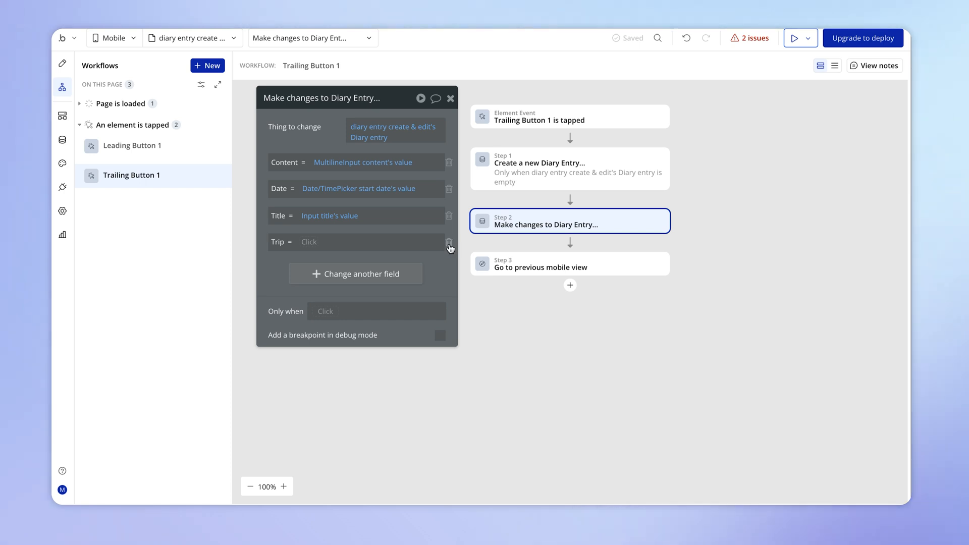
{"action": "mouse_move", "coordinate": [461, 225]}
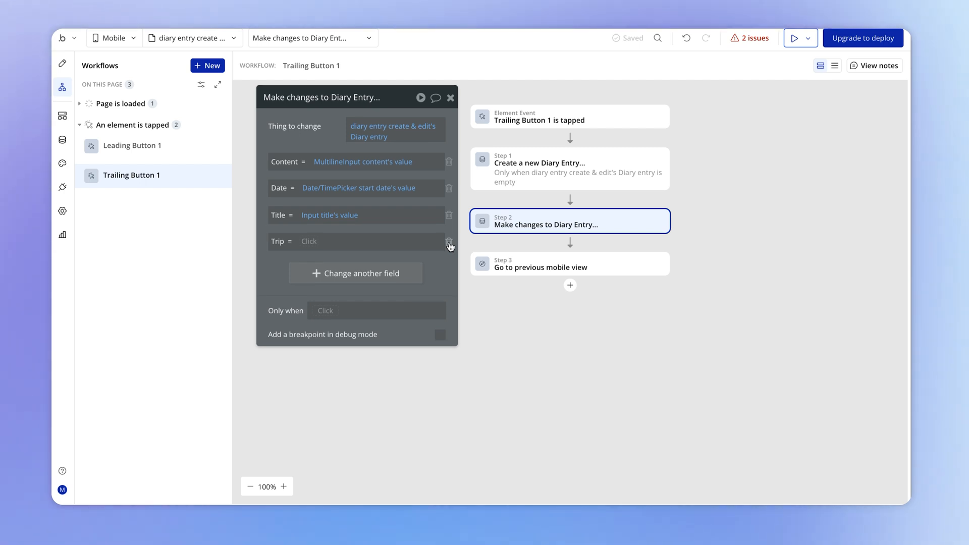
{"action": "left_click", "coordinate": [449, 242]}
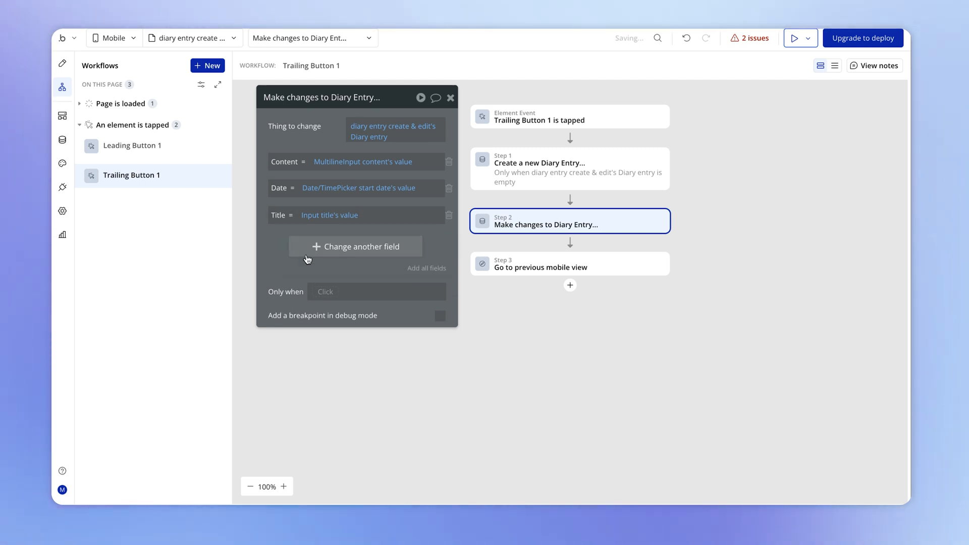
{"action": "mouse_move", "coordinate": [448, 234]}
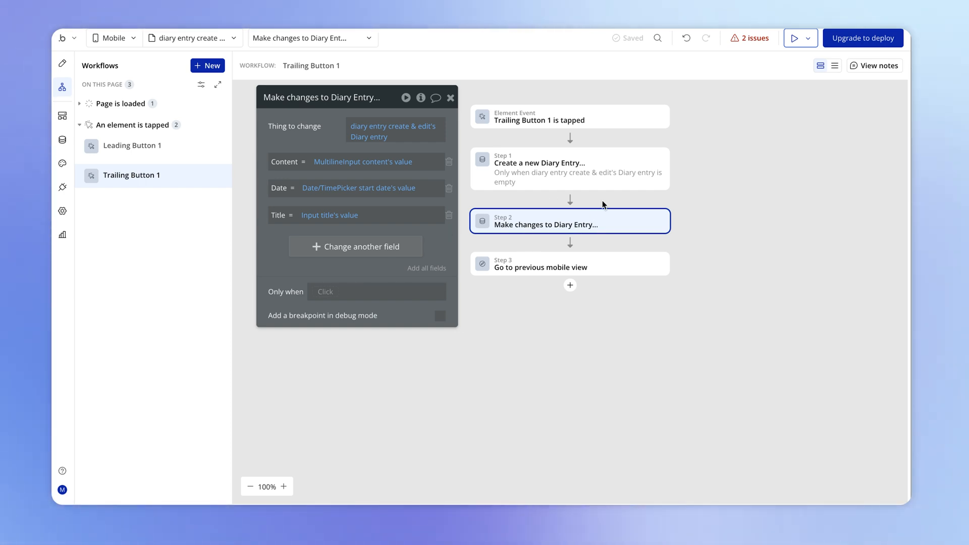
Step: Copy the create step's Only when condition and paste it into the Make changes step
{"action": "left_click", "coordinate": [568, 168]}
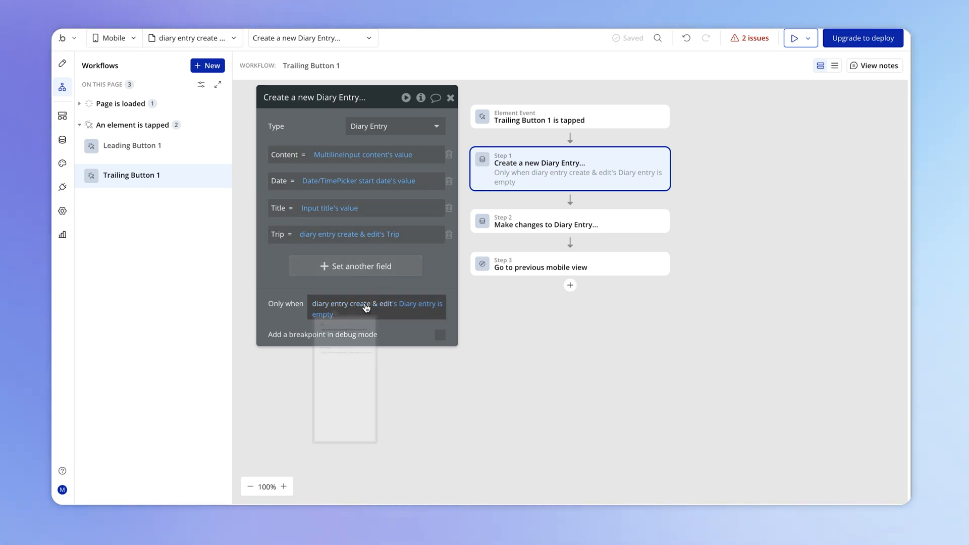
{"action": "right_click", "coordinate": [346, 304]}
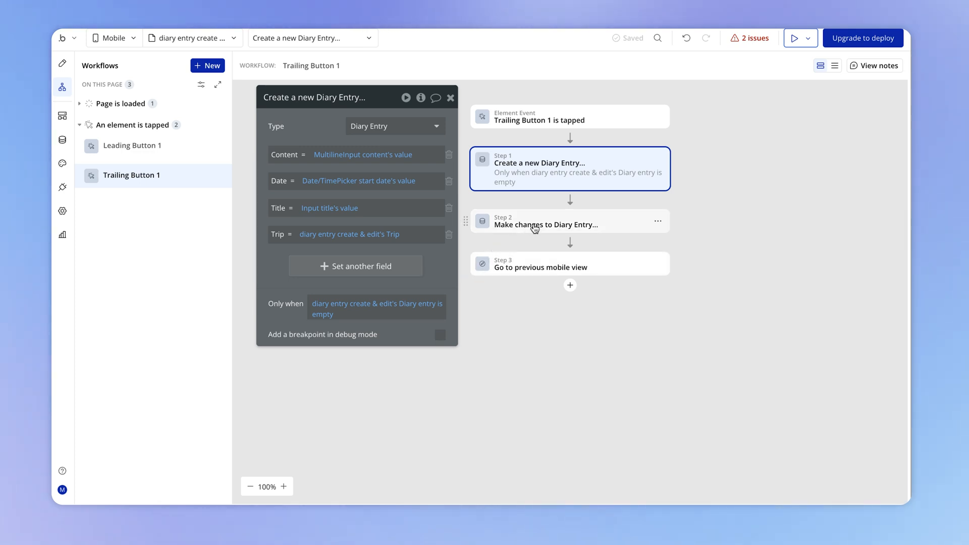
{"action": "left_click", "coordinate": [569, 221]}
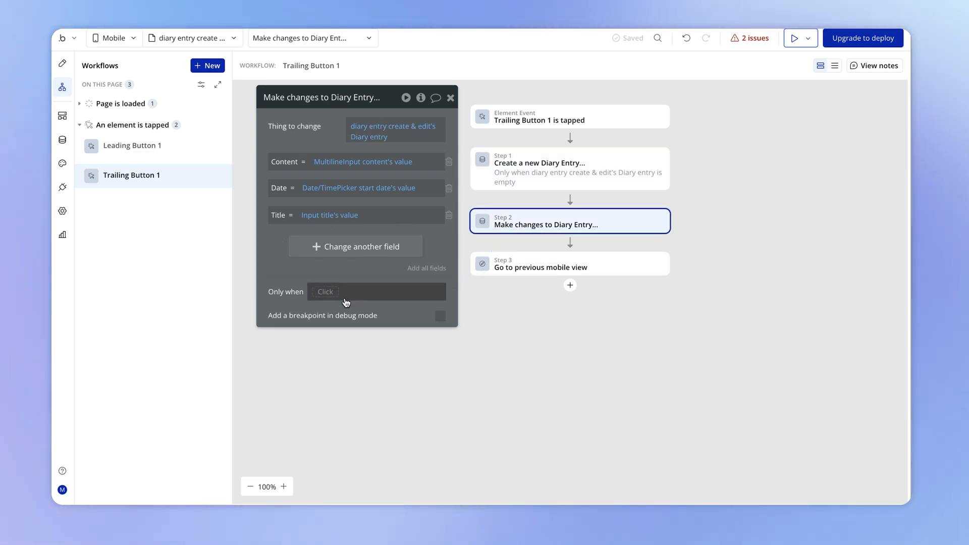
{"action": "right_click", "coordinate": [346, 303]}
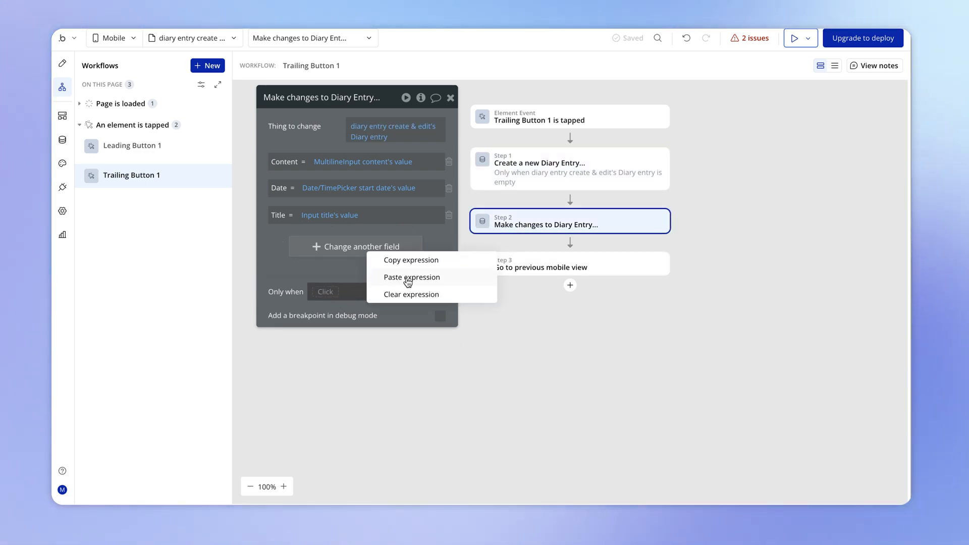
{"action": "left_click", "coordinate": [412, 277]}
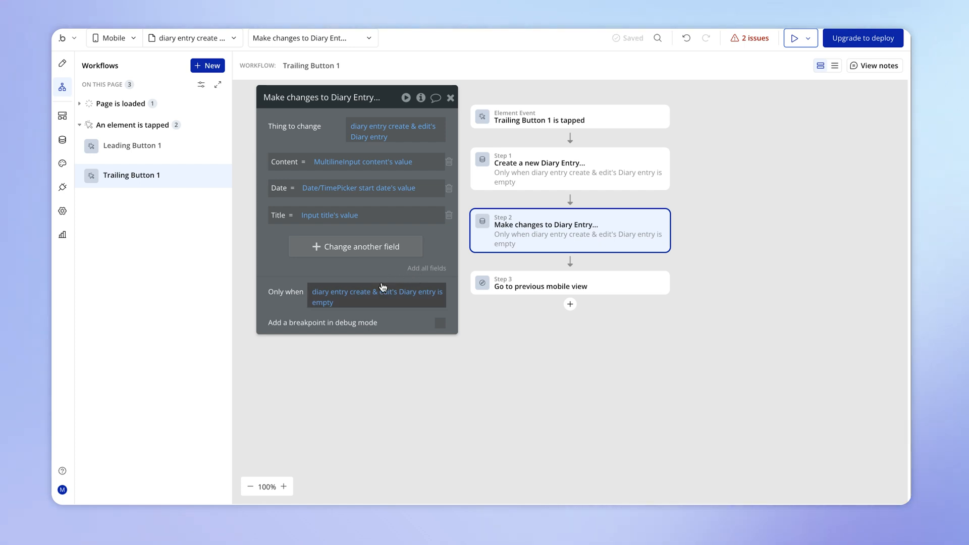
{"action": "mouse_move", "coordinate": [325, 309]}
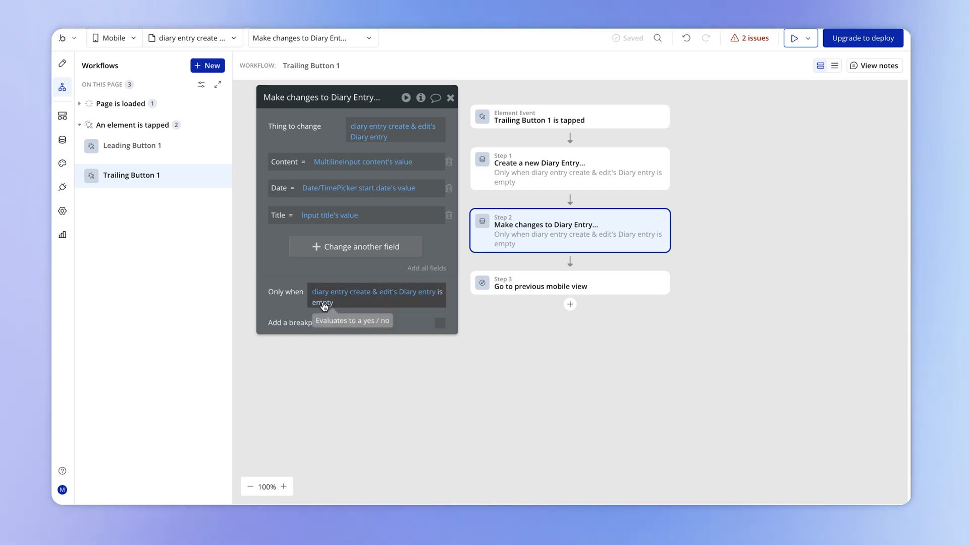
Step: Change the pasted condition to 'Diary entry is not empty' and compare both steps' conditions
{"action": "left_click", "coordinate": [376, 296]}
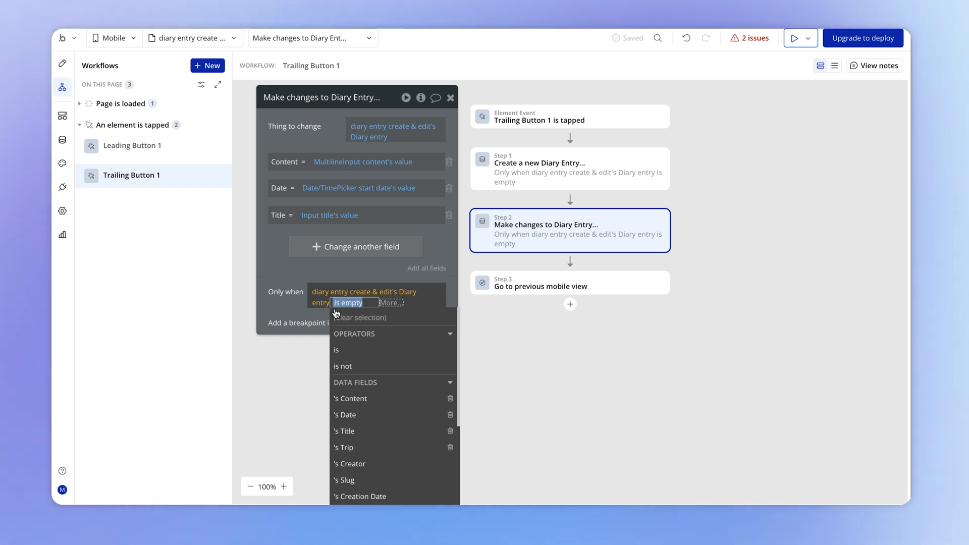
{"action": "type", "text": "em"}
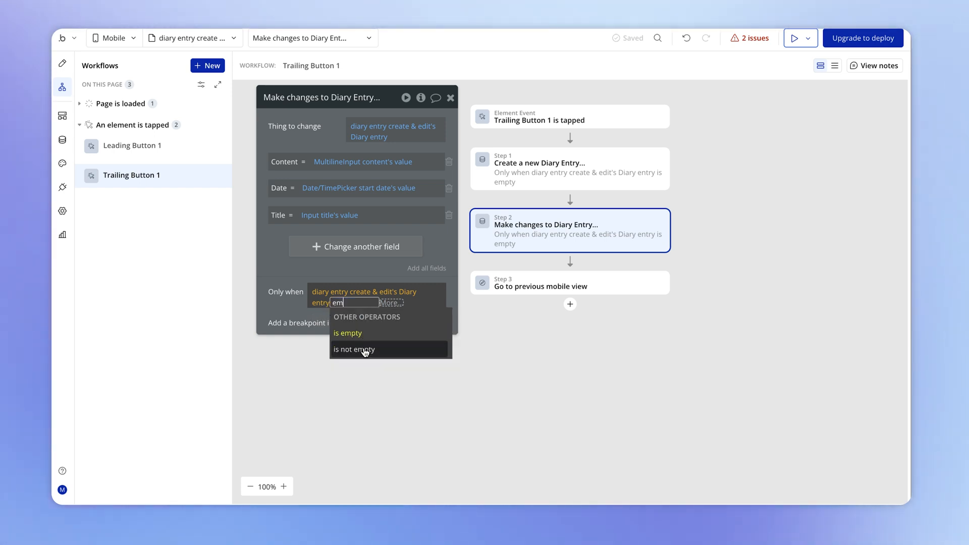
{"action": "left_click", "coordinate": [354, 350]}
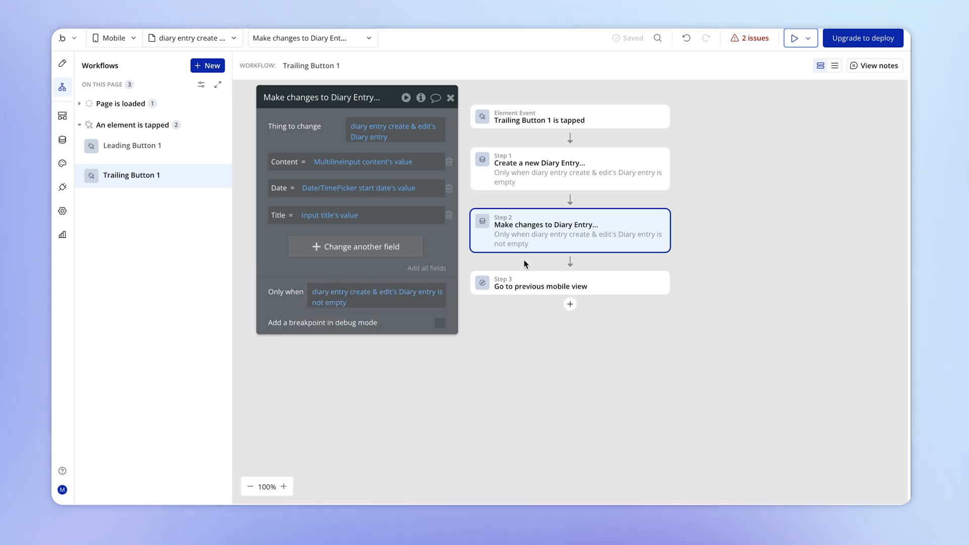
{"action": "left_click", "coordinate": [568, 169]}
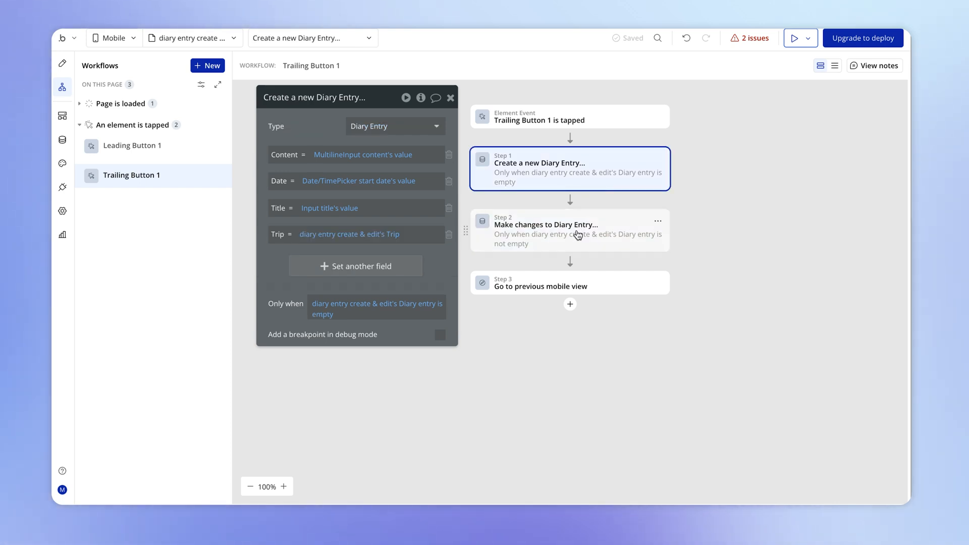
{"action": "left_click", "coordinate": [568, 230]}
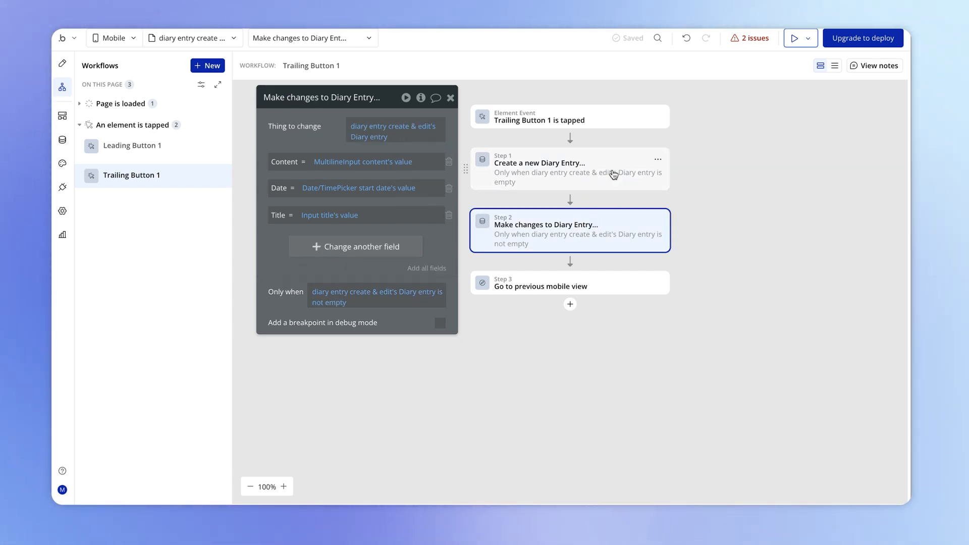
{"action": "left_click", "coordinate": [797, 38]}
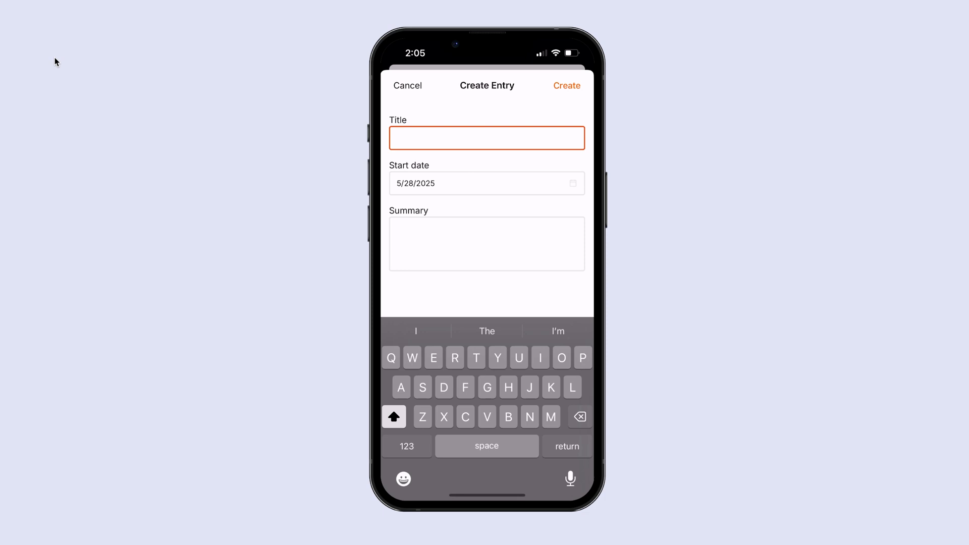
Step: Focus the Summary field of the blank Create Entry form in the phone preview
{"action": "left_click", "coordinate": [487, 243]}
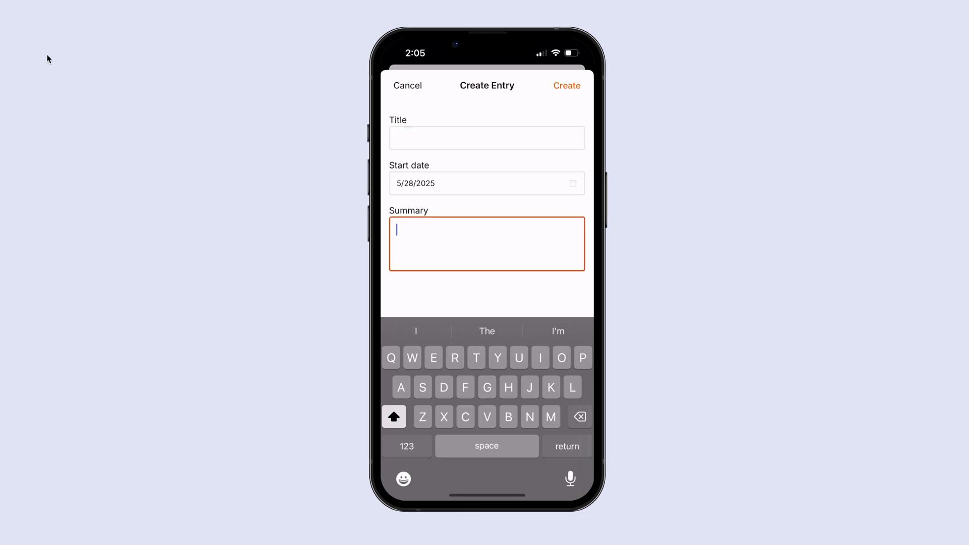
{"action": "mouse_move", "coordinate": [574, 131]}
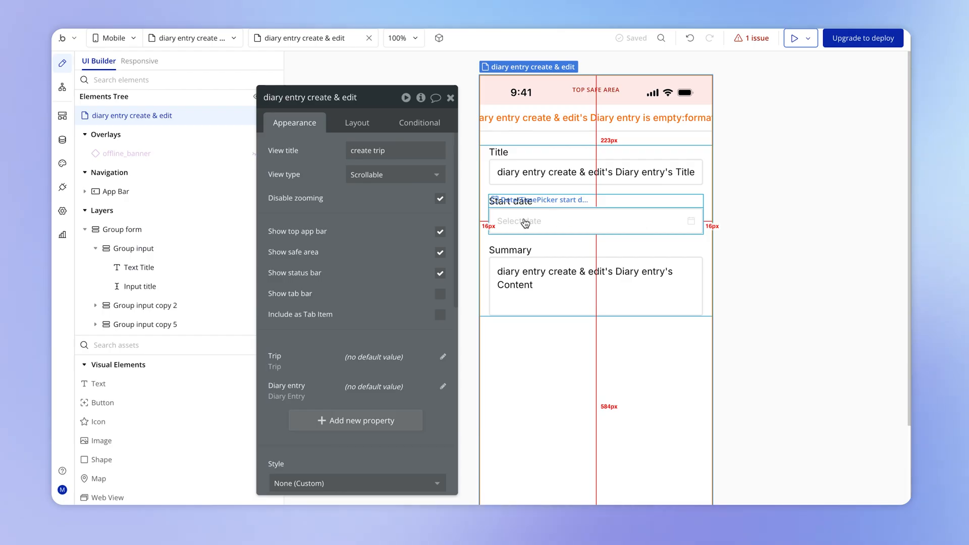
Step: Set the Go to view step's Diary entry property to diary entry details's Diary entry
{"action": "left_click", "coordinate": [596, 119]}
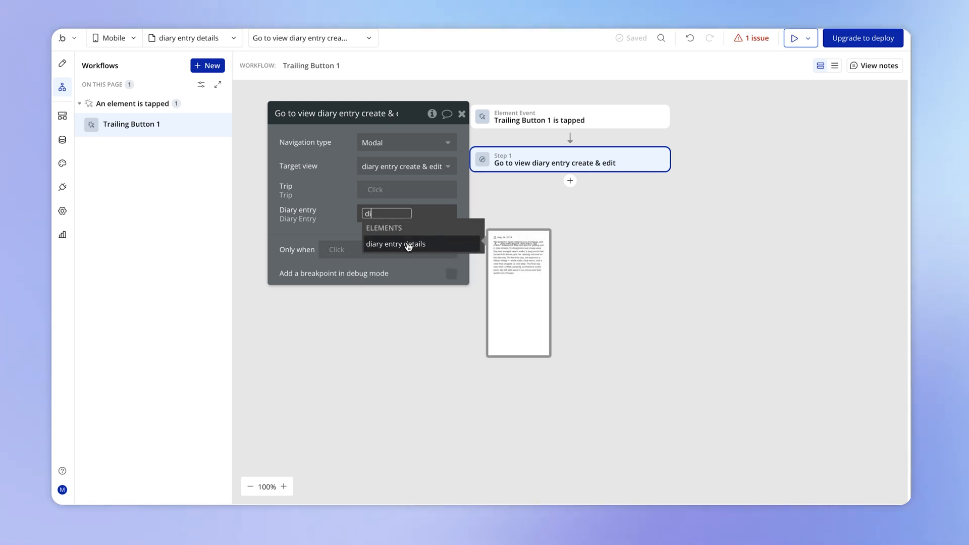
{"action": "left_click", "coordinate": [395, 243]}
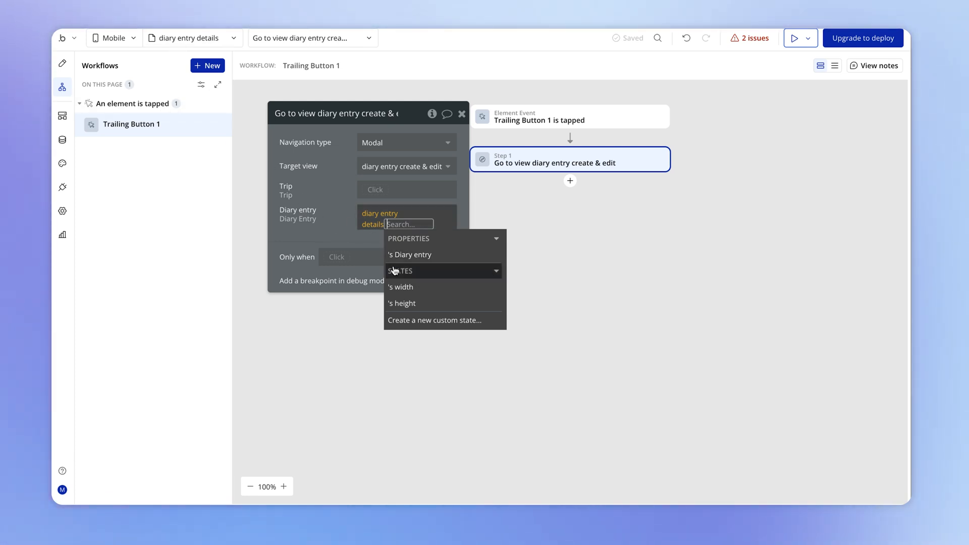
{"action": "left_click", "coordinate": [408, 254]}
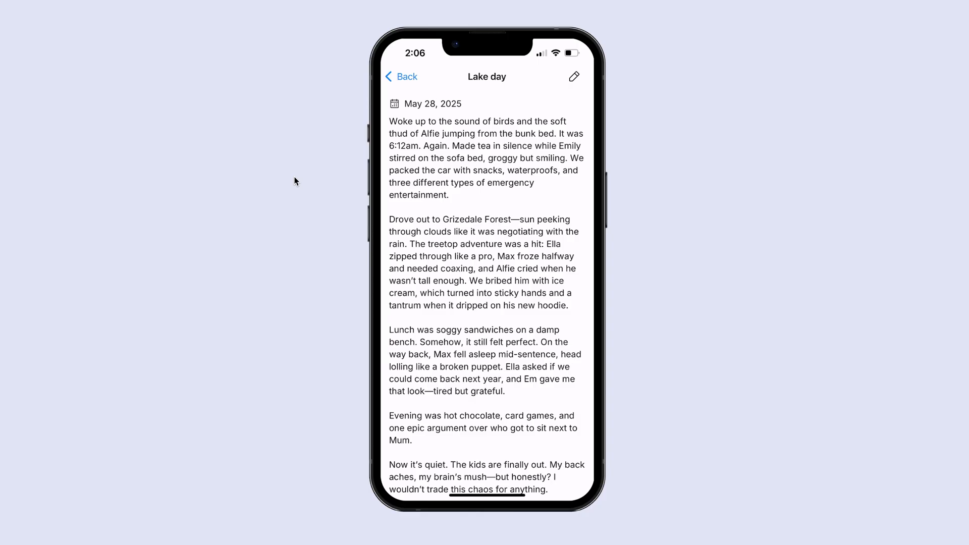
Step: Open the Lake day entry in the prefilled Edit Entry form via its pencil icon
{"action": "left_click", "coordinate": [573, 76]}
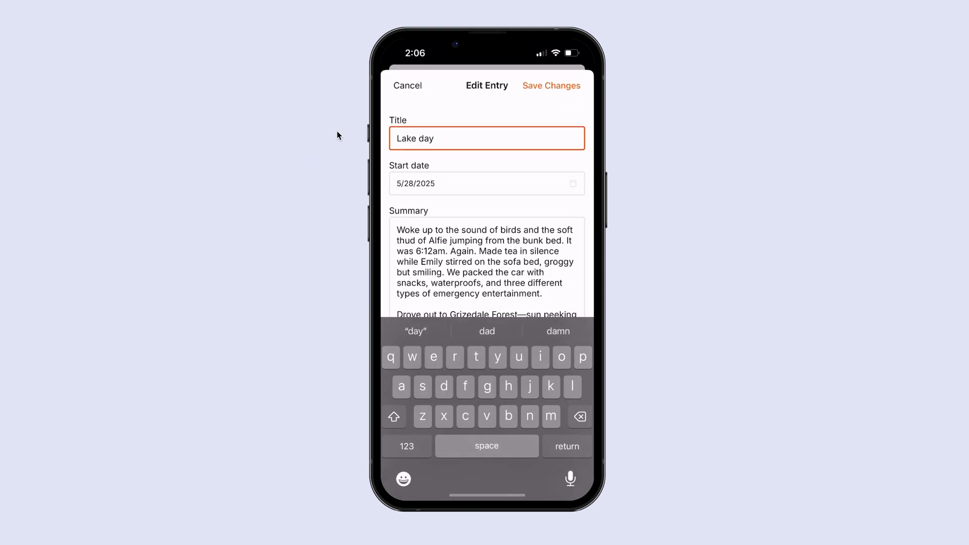
{"action": "mouse_move", "coordinate": [491, 96]}
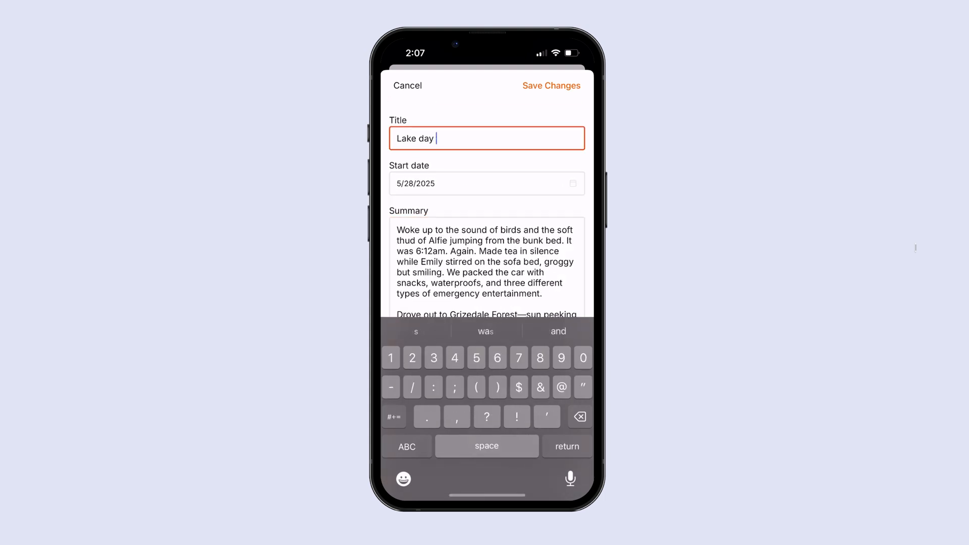
Step: Change the start date to Apr 10, 2025 and save the entry as Lake day !!!
{"action": "left_click", "coordinate": [487, 183]}
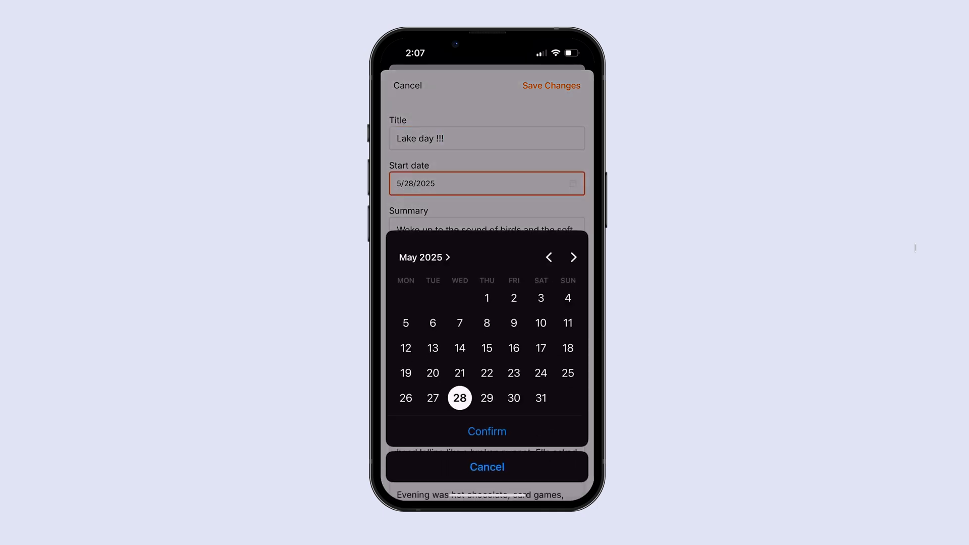
{"action": "left_click", "coordinate": [549, 258]}
{"action": "type", "text": "T"}
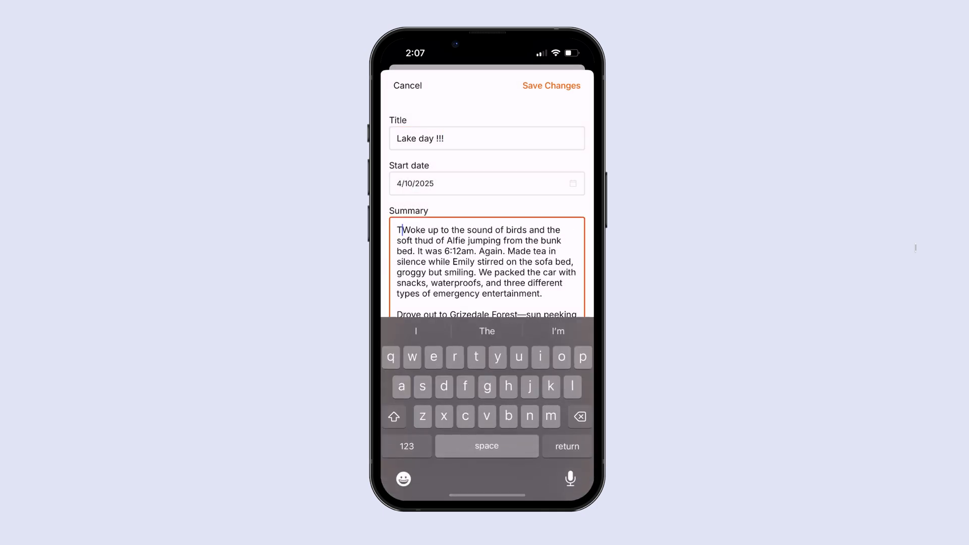
{"action": "left_click", "coordinate": [550, 85]}
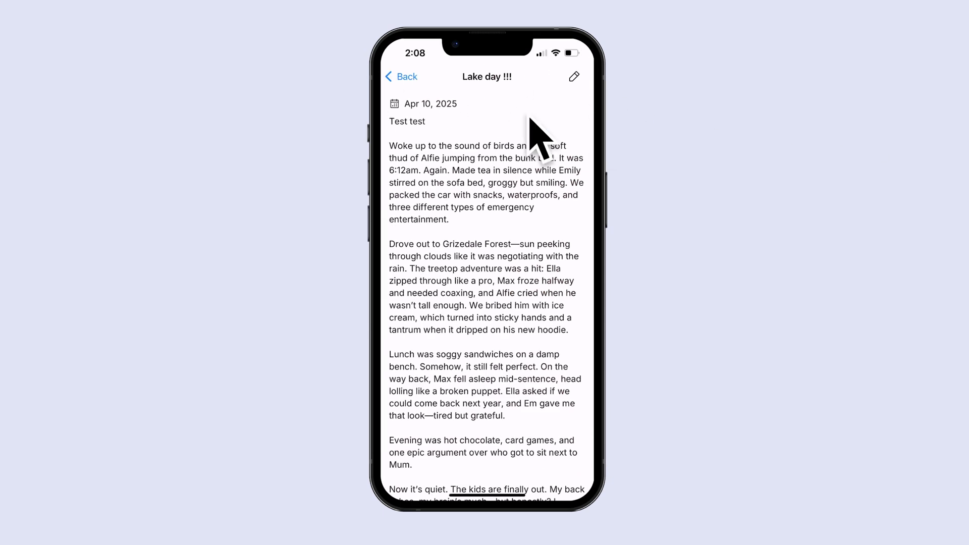
{"action": "left_click", "coordinate": [401, 77]}
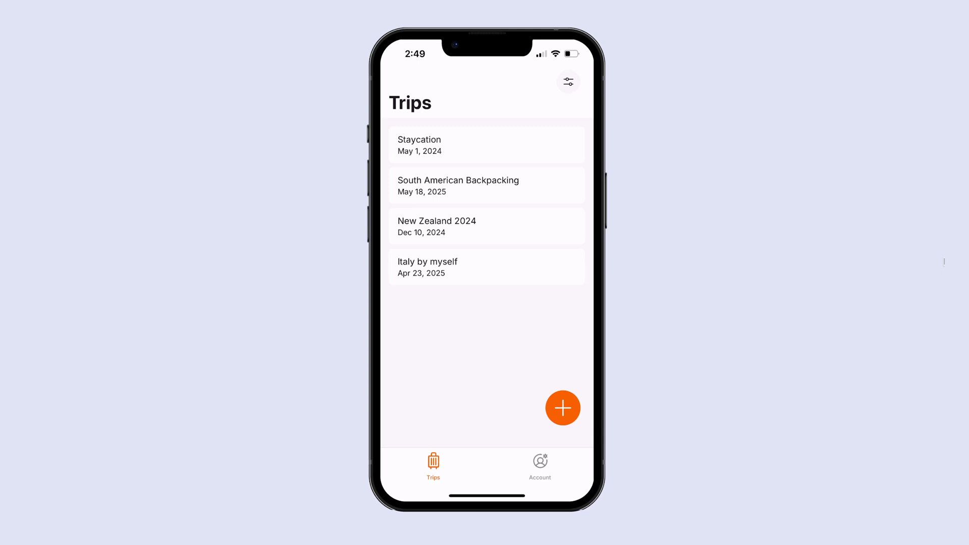
Step: View the 'Italy by myself' trip, return to the Trips list and show the Filters sheet
{"action": "left_click", "coordinate": [486, 225]}
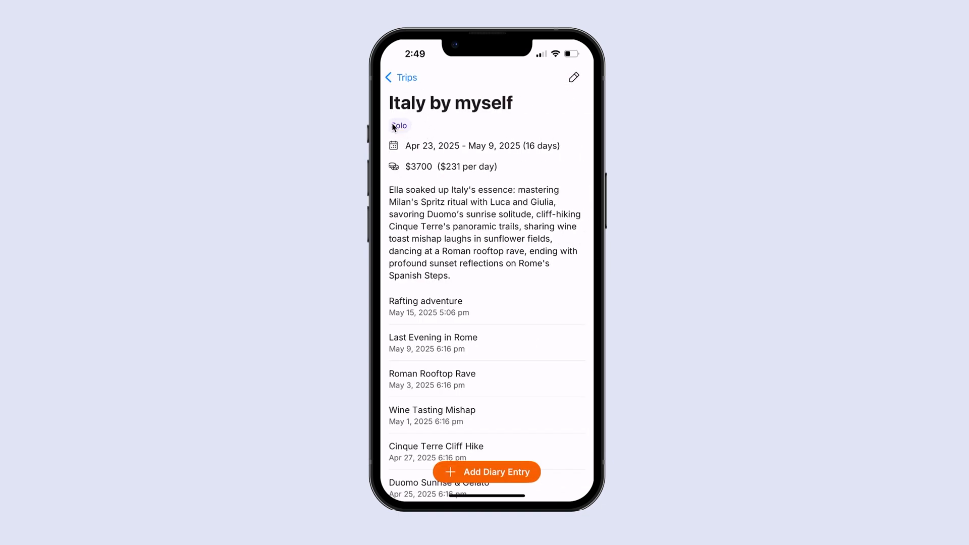
{"action": "left_click", "coordinate": [401, 78]}
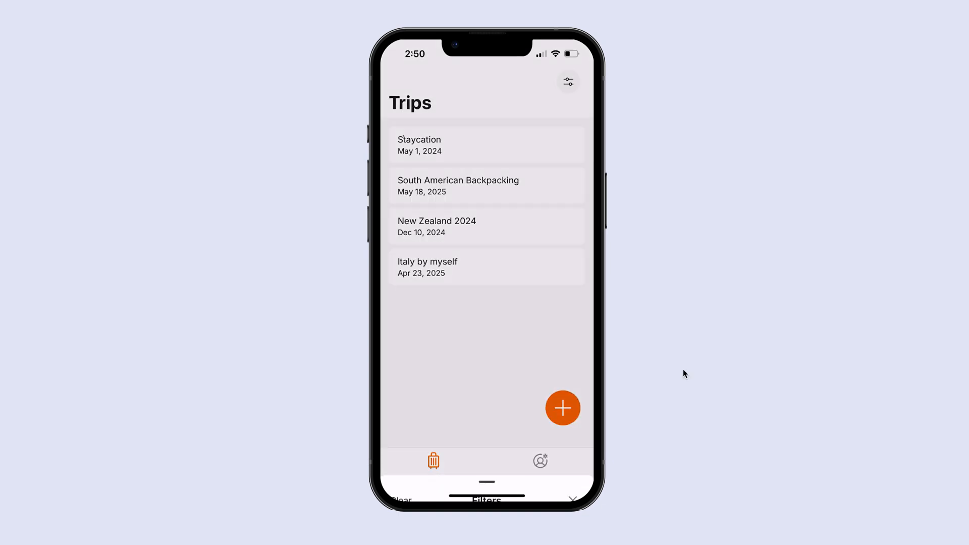
{"action": "left_click", "coordinate": [567, 81]}
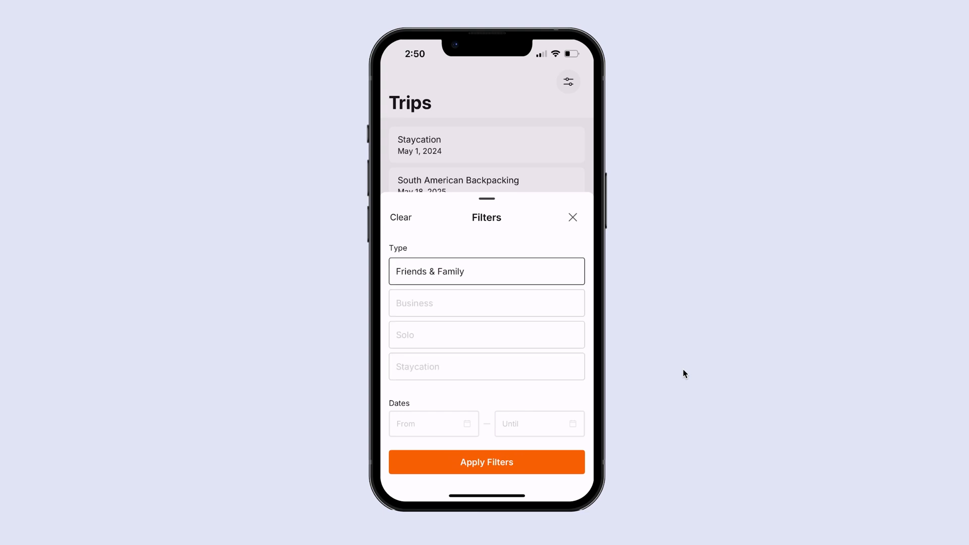